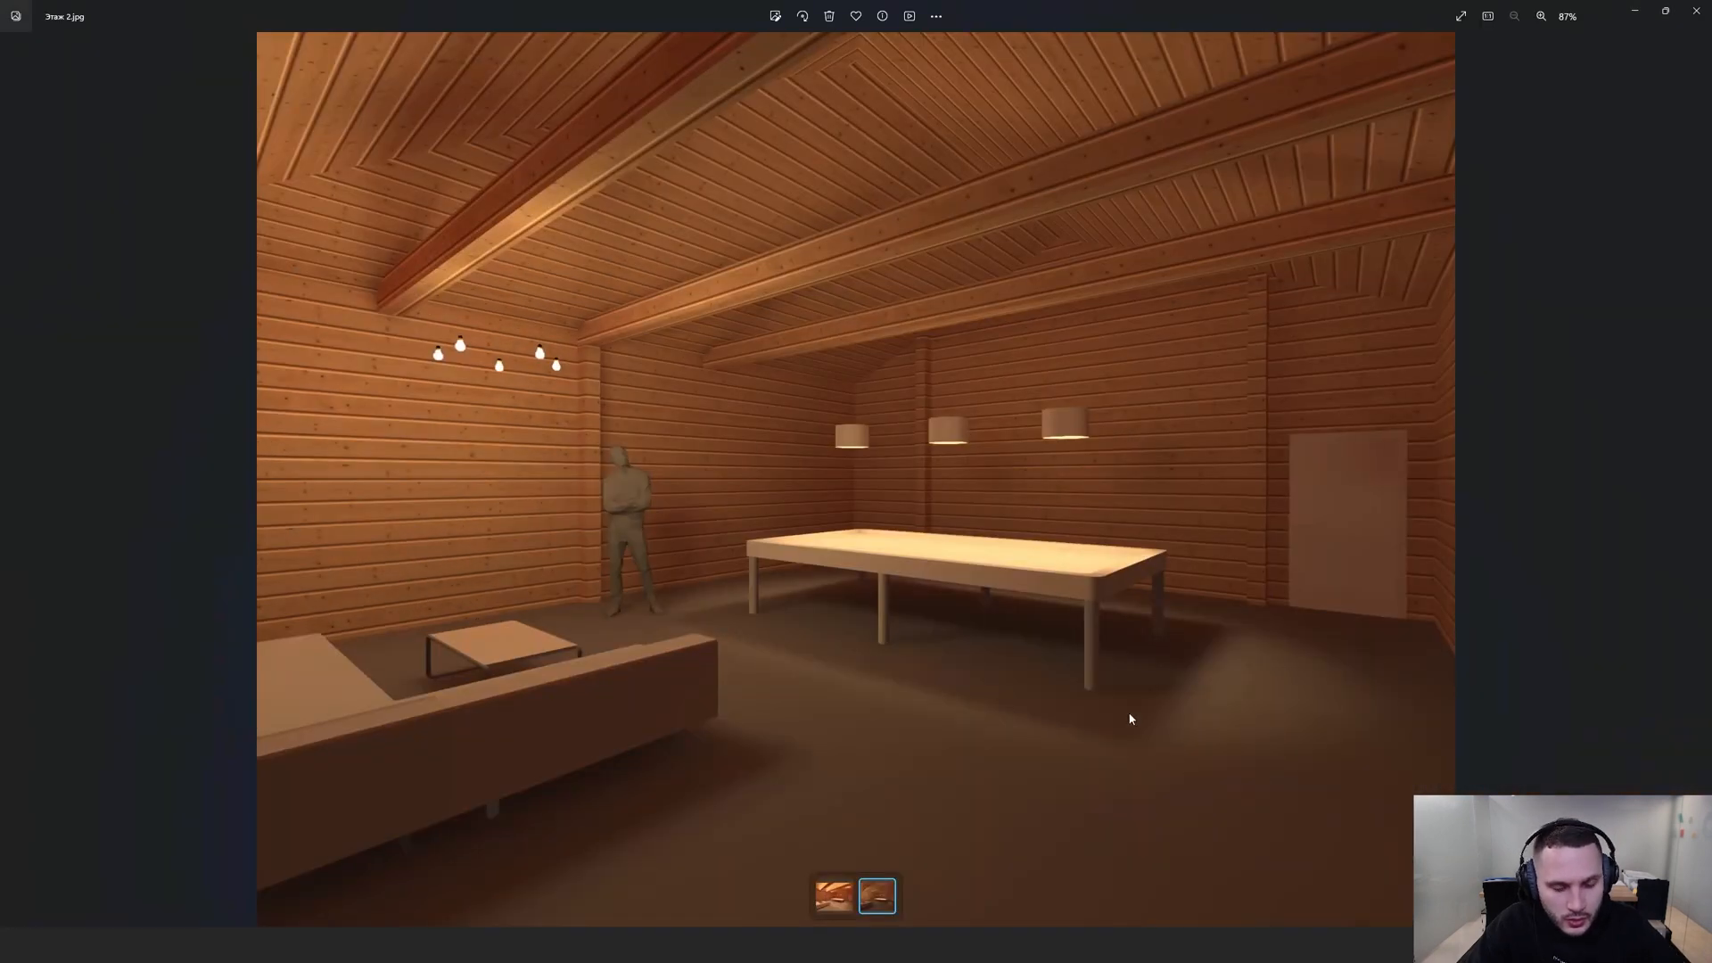
{"action": "mouse_move", "coordinate": [1057, 586]}
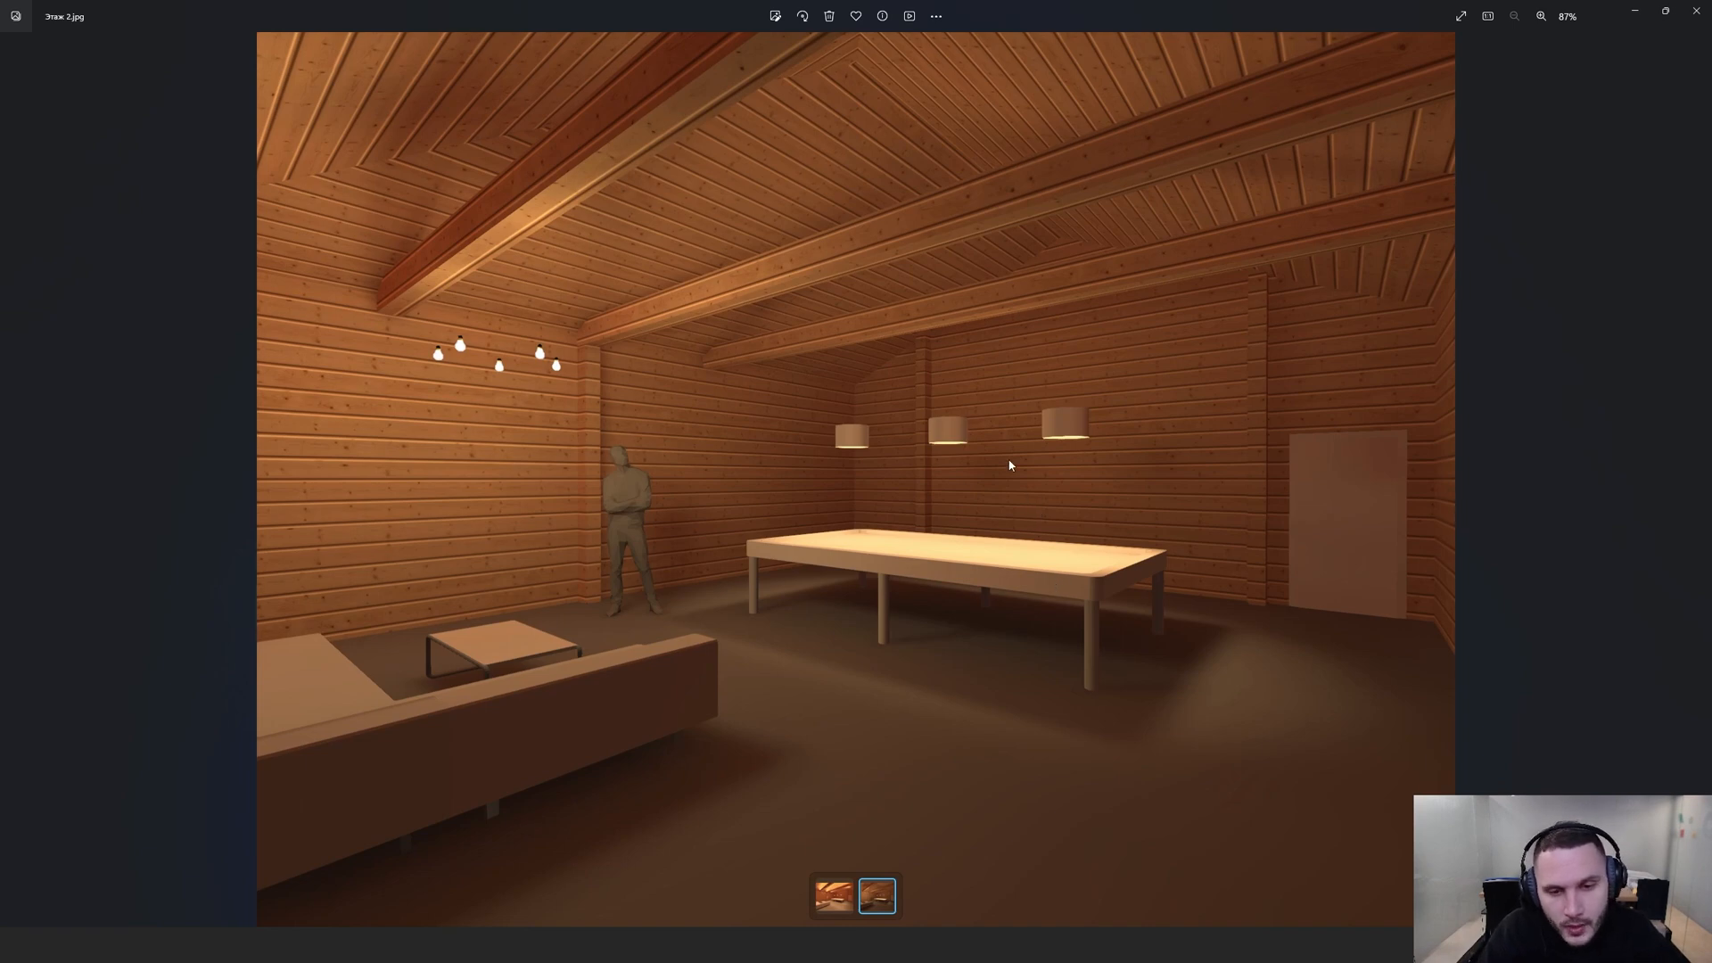
{"action": "mouse_move", "coordinate": [763, 413]}
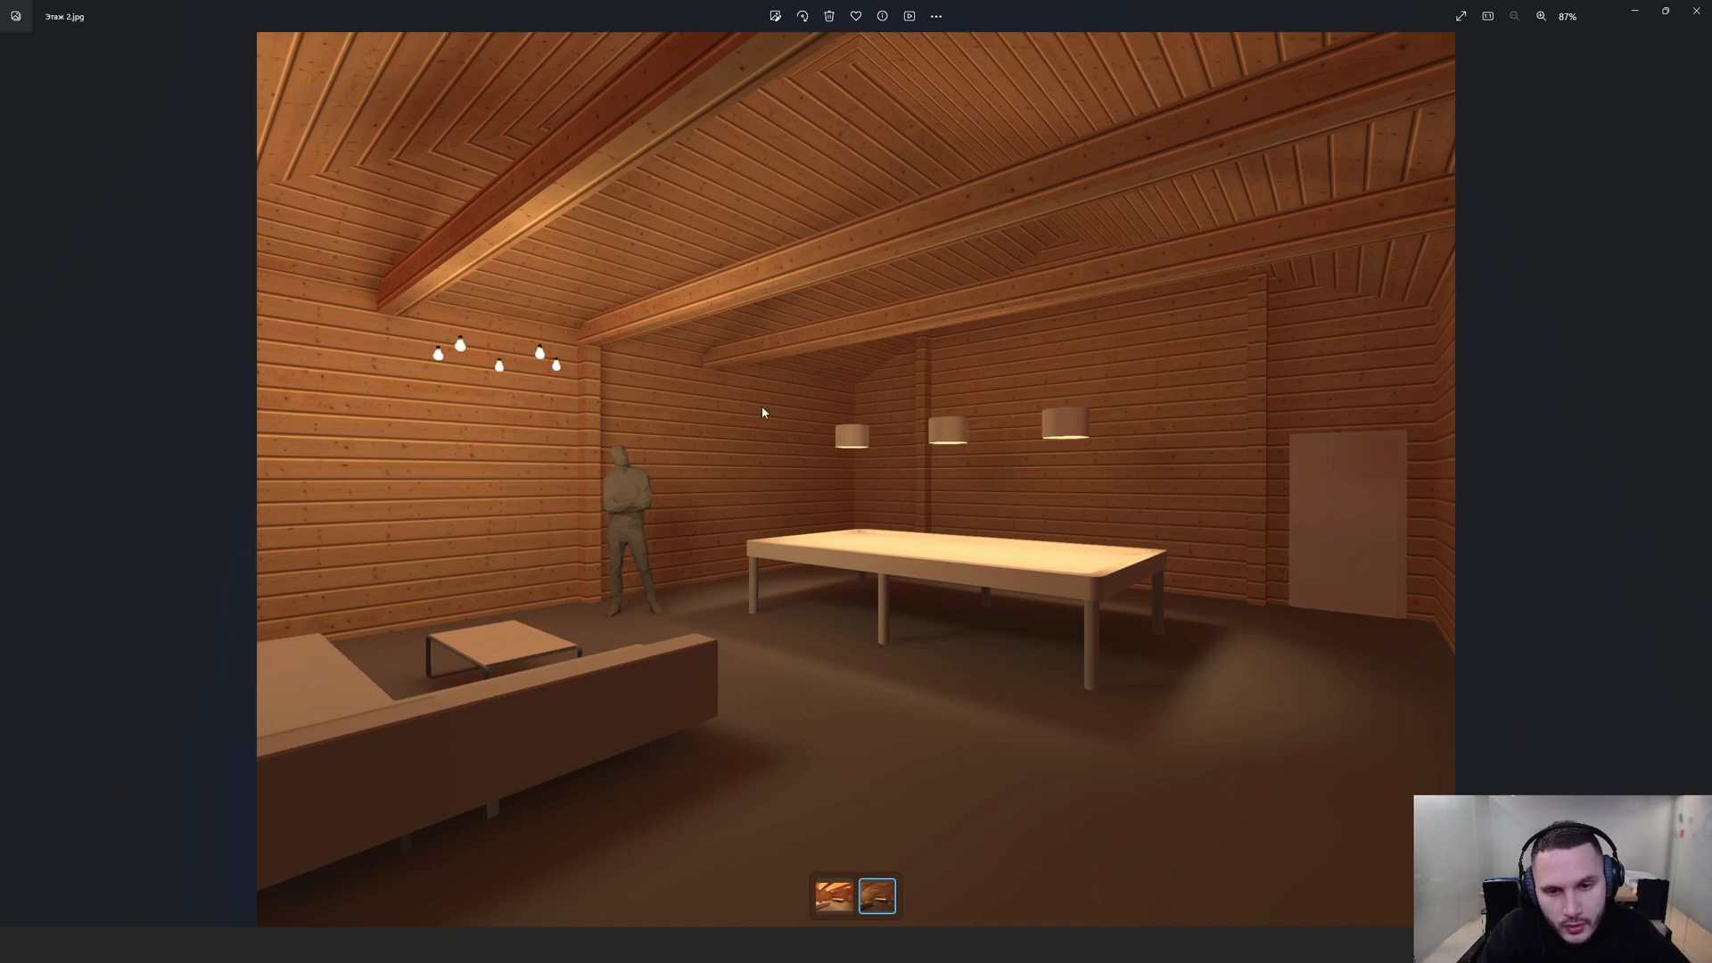
{"action": "mouse_move", "coordinate": [915, 424]}
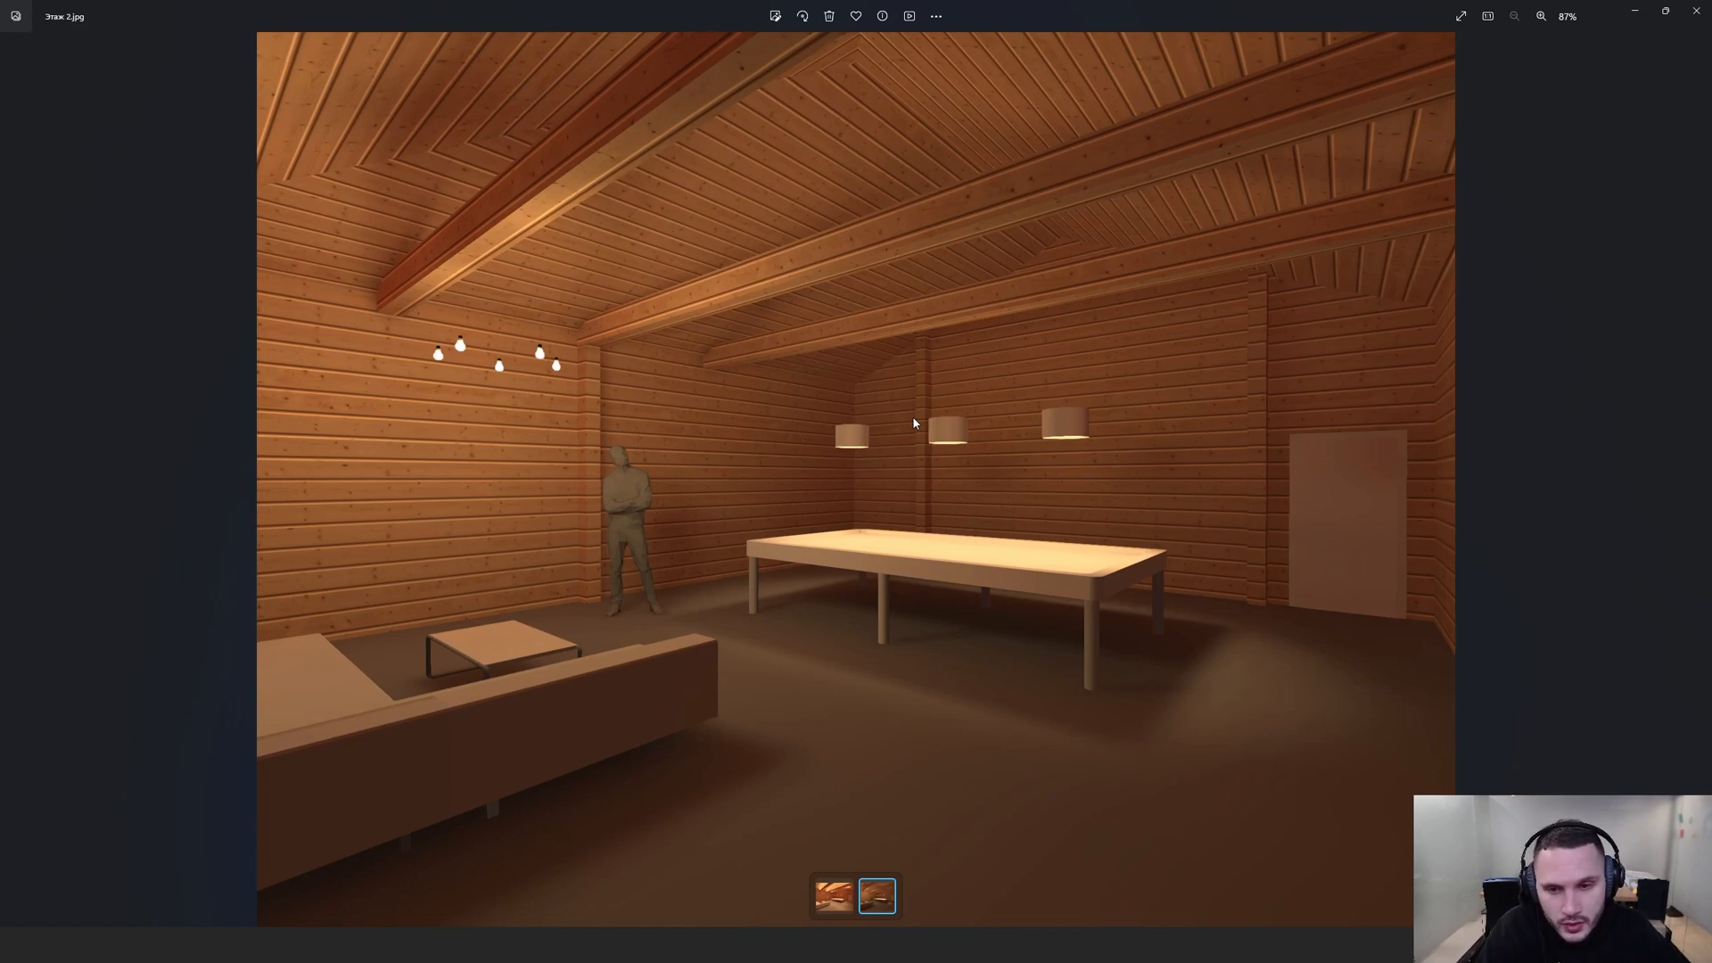
Step: Switch the Photos viewer to the lit render with glowing ceiling beams and track lights
{"action": "left_click", "coordinate": [832, 896]}
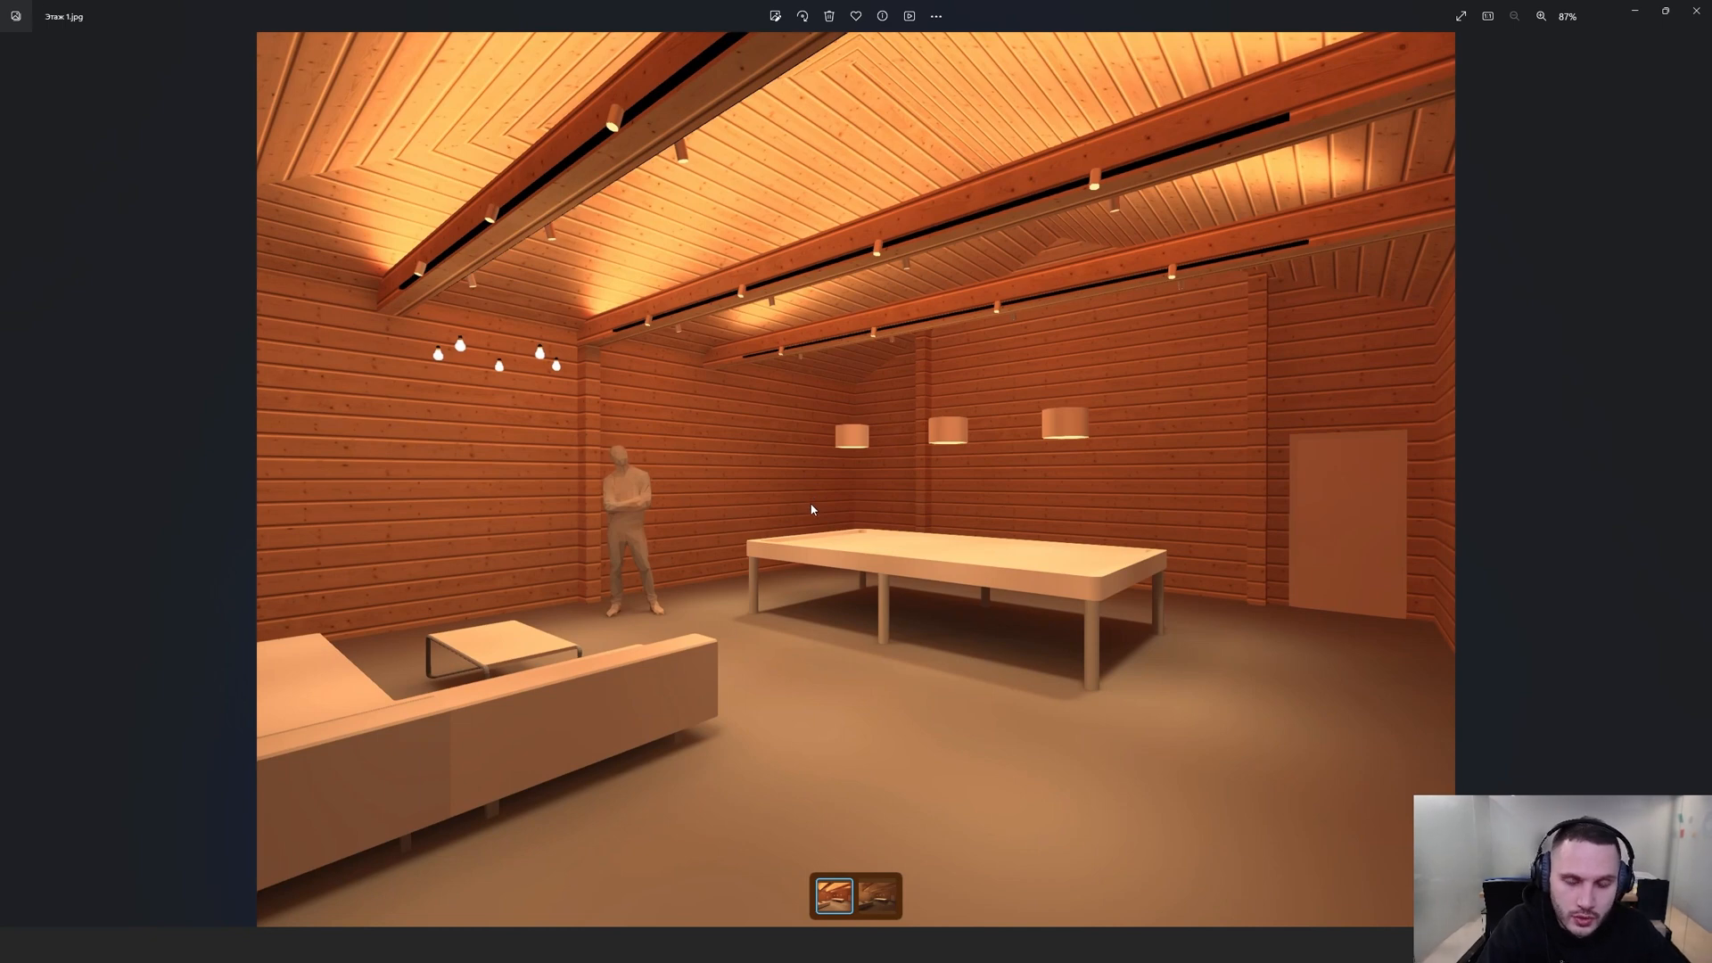
{"action": "mouse_move", "coordinate": [841, 344]}
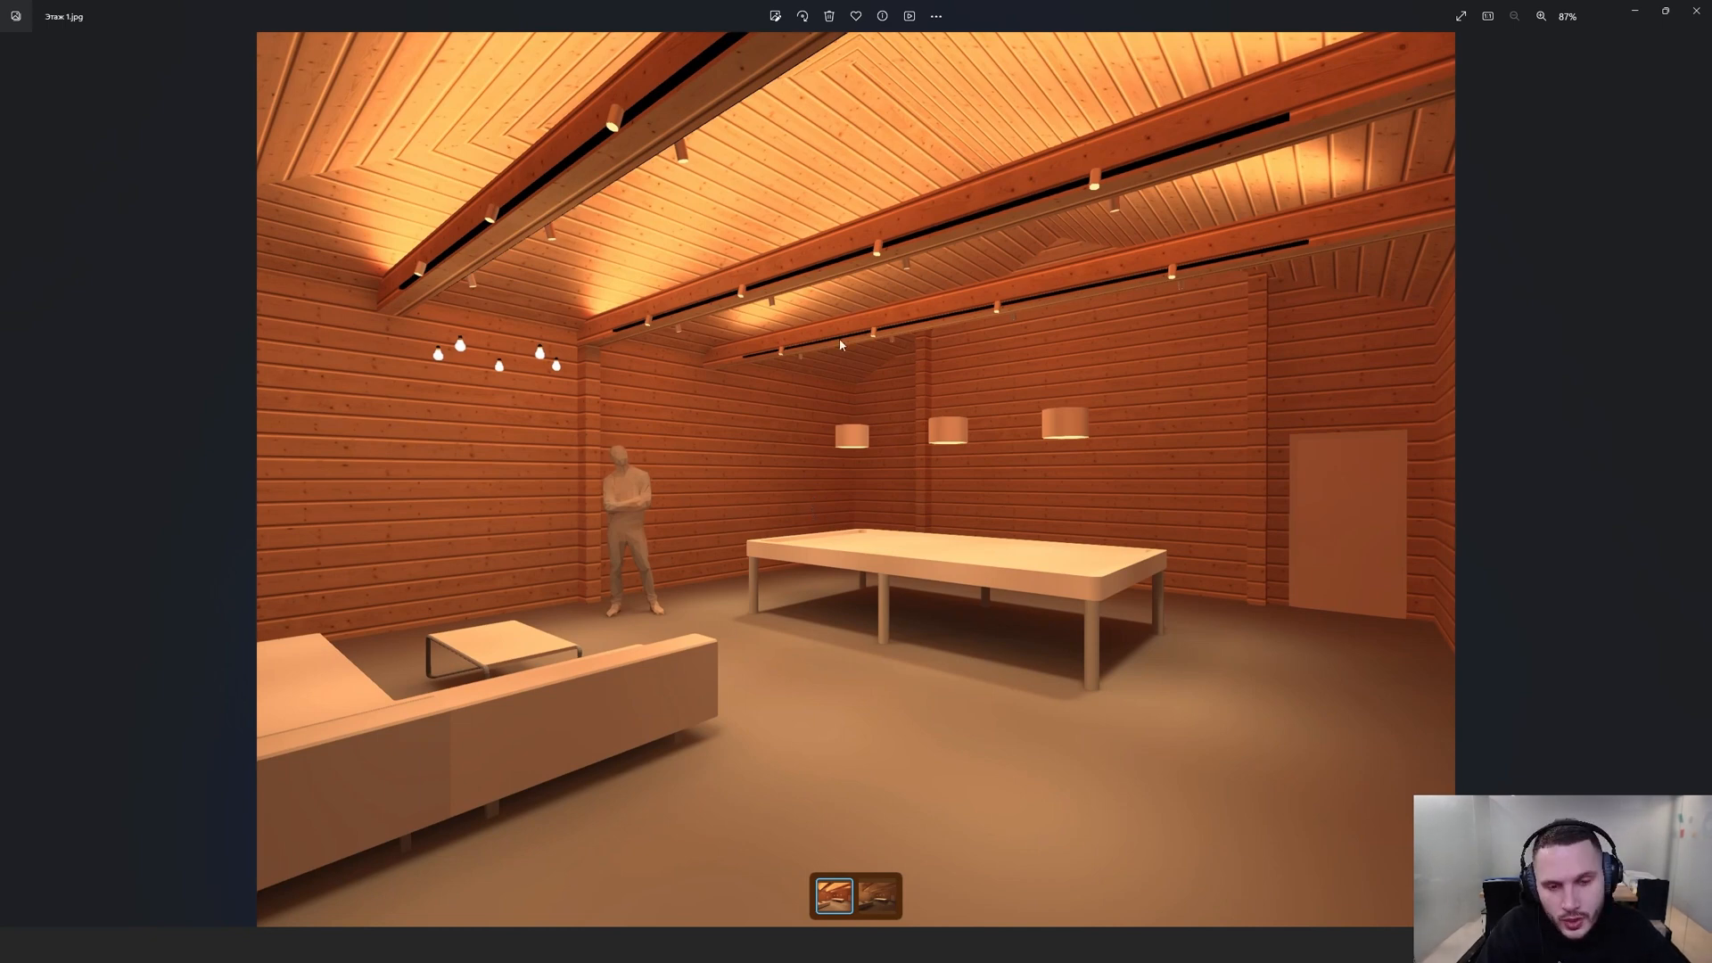
{"action": "mouse_move", "coordinate": [880, 341]}
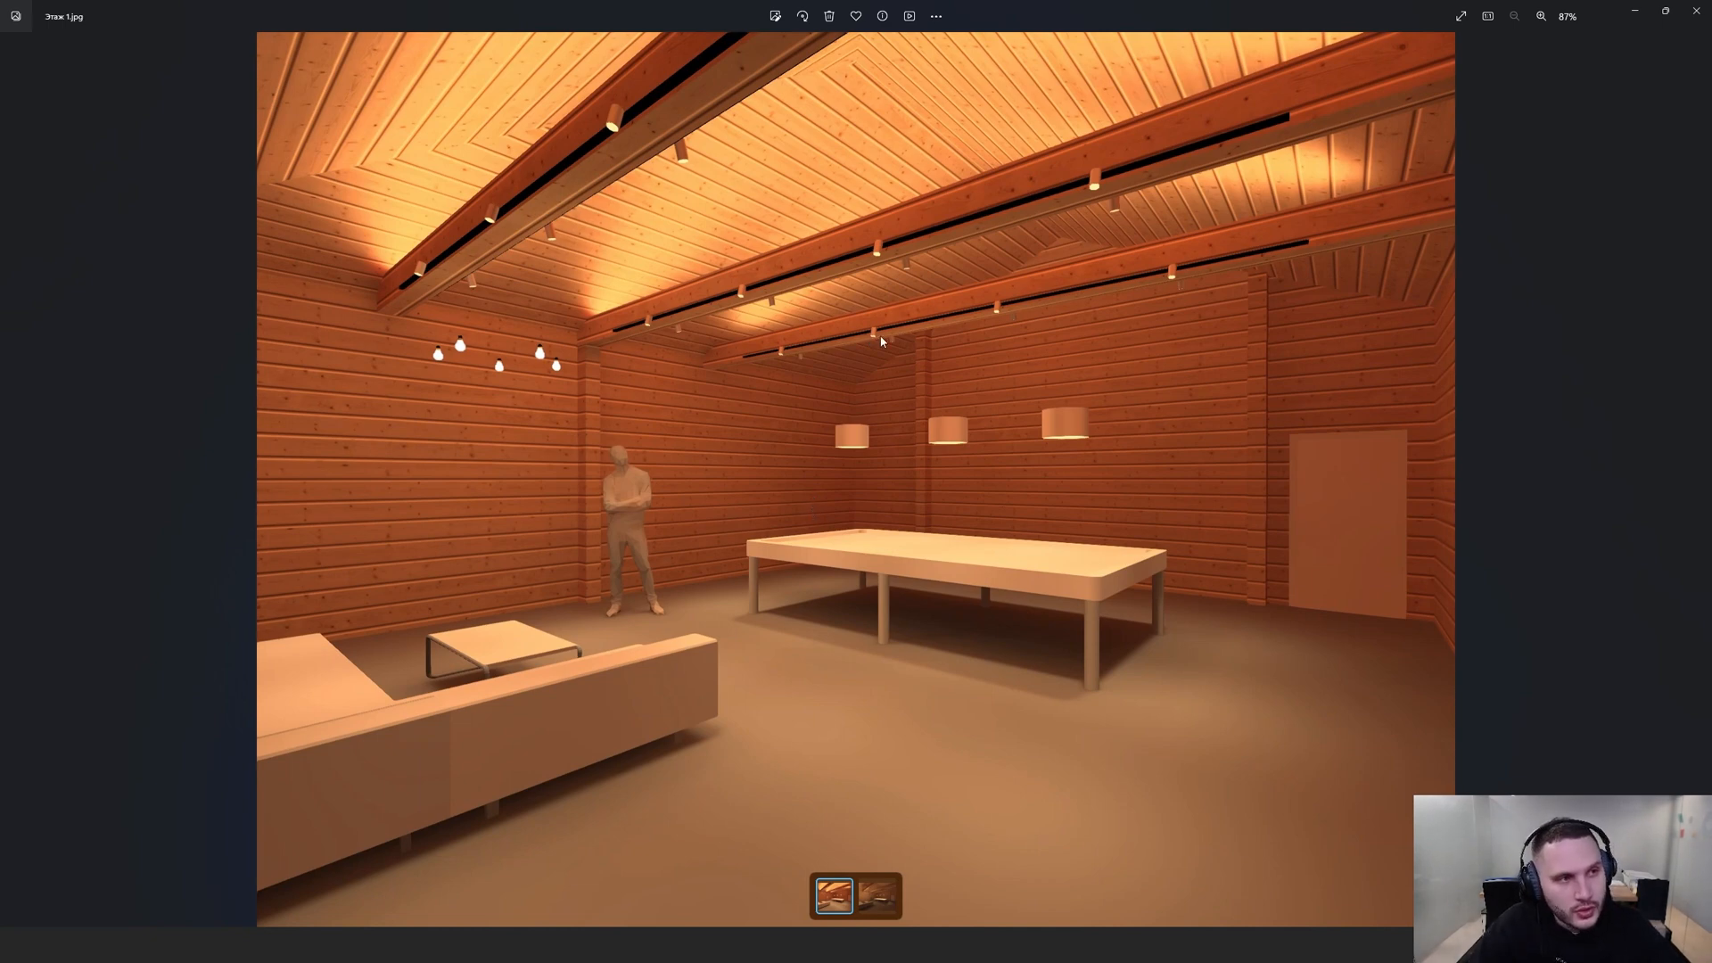
{"action": "mouse_move", "coordinate": [1106, 263]}
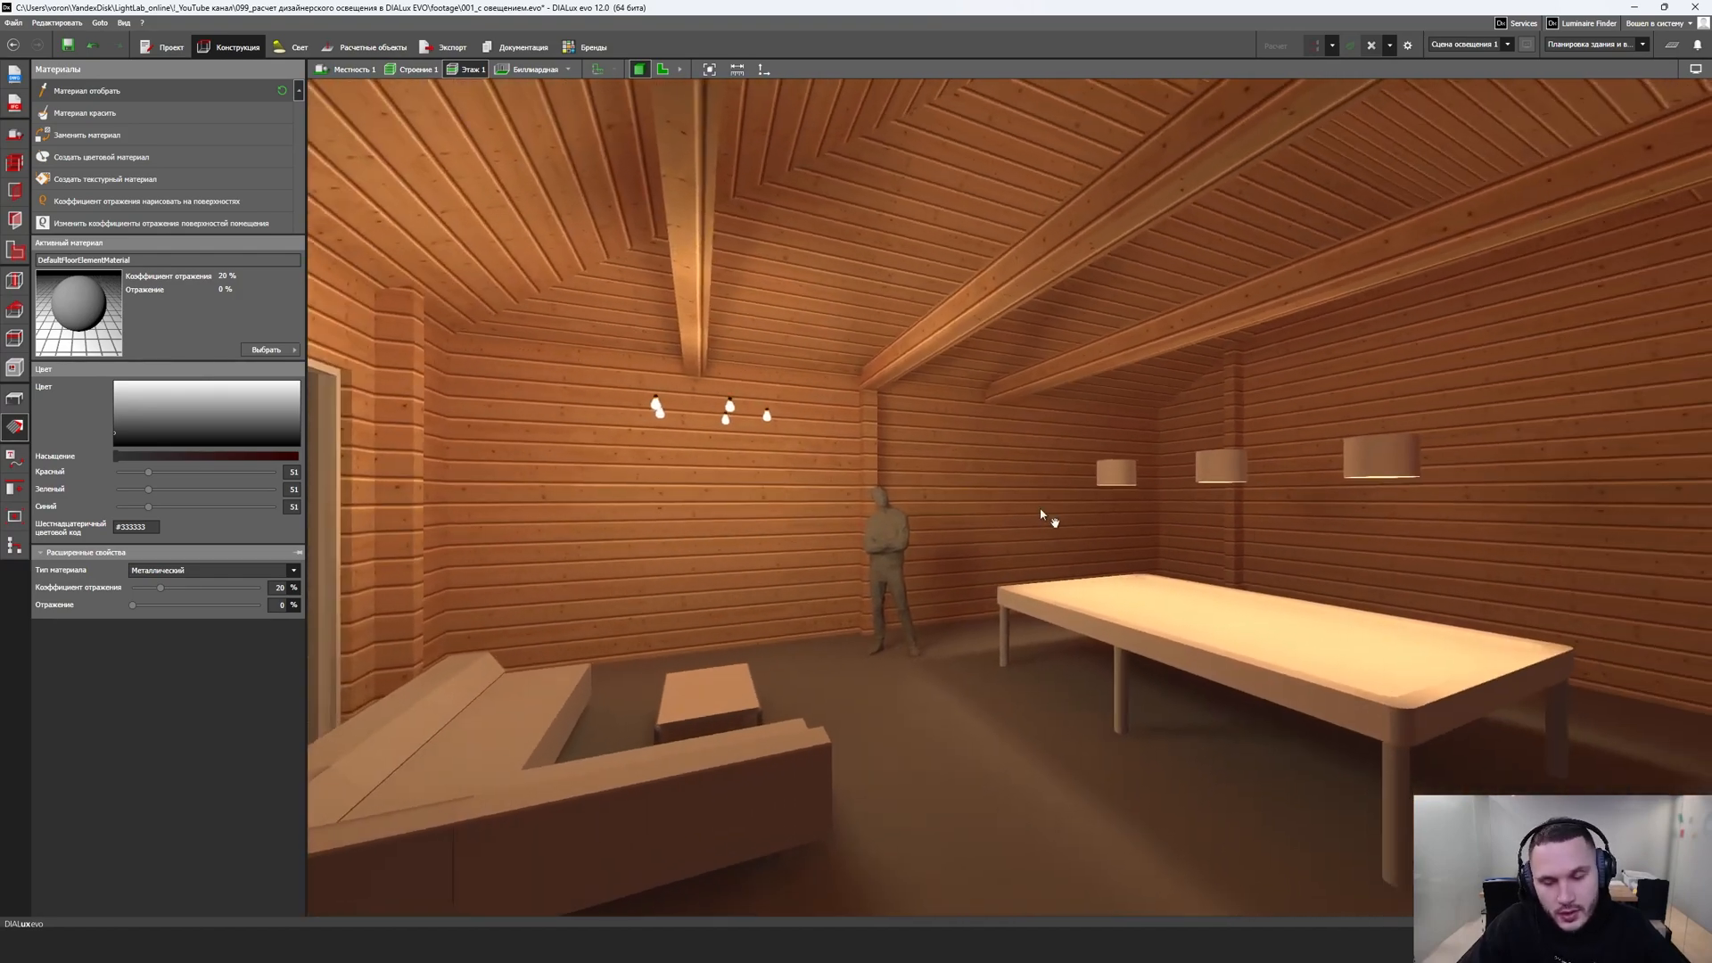
{"action": "mouse_move", "coordinate": [987, 535]}
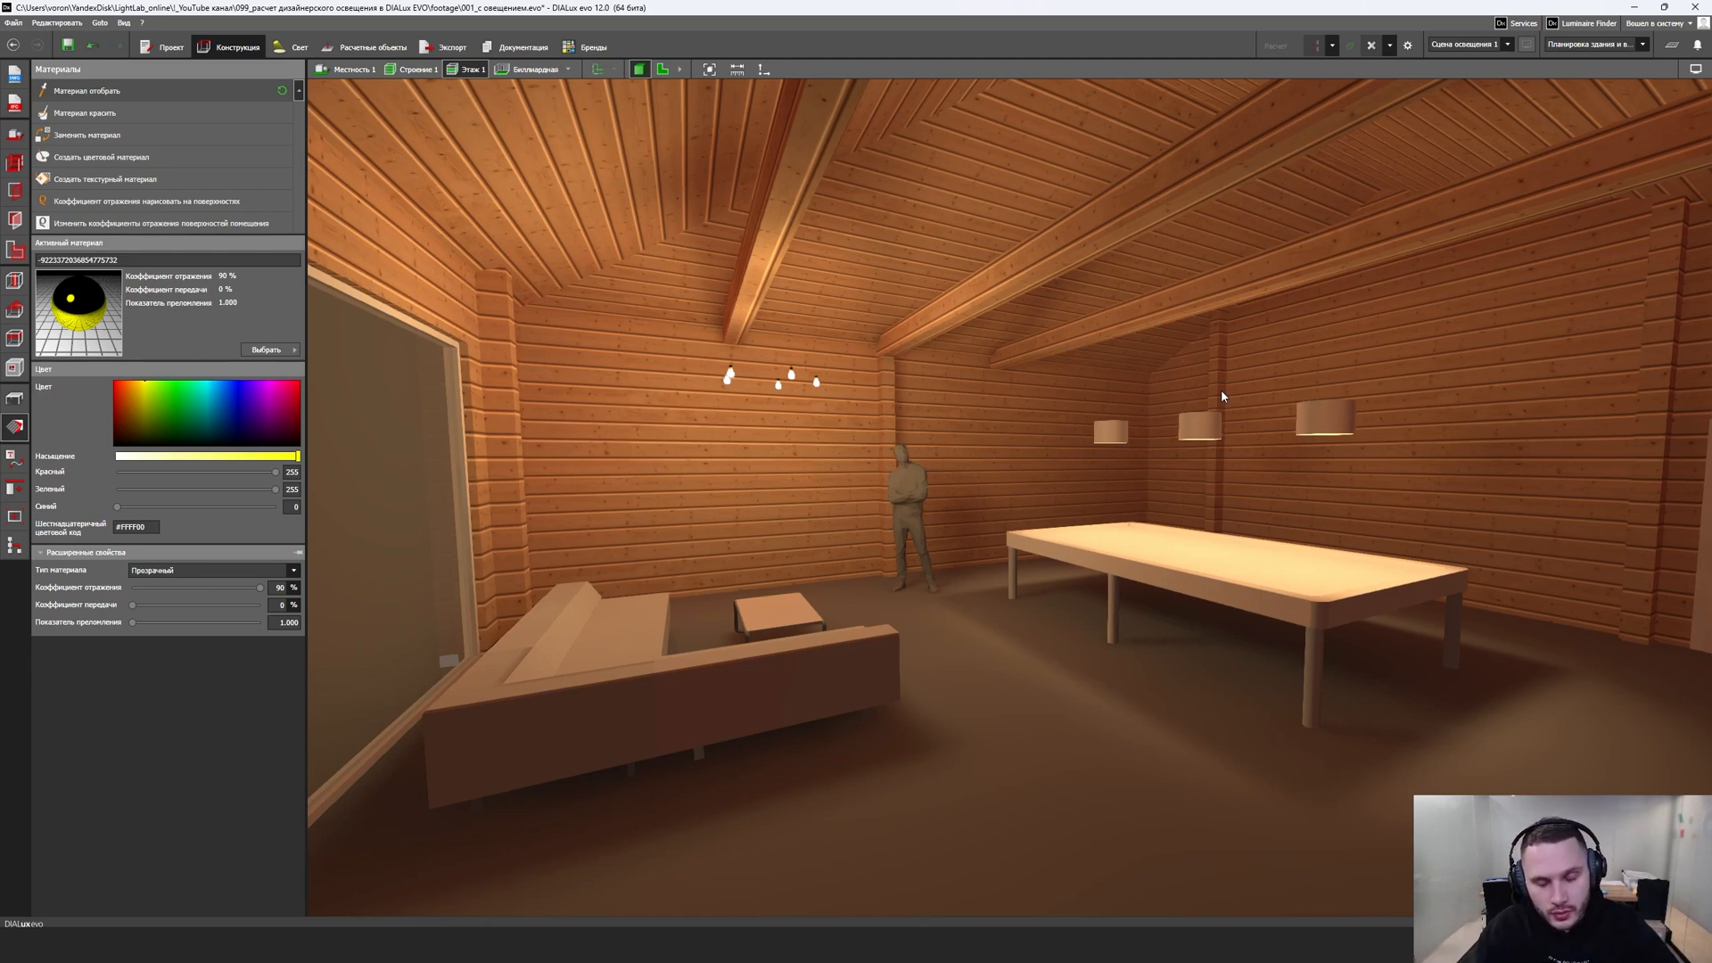
{"action": "mouse_move", "coordinate": [1159, 418]}
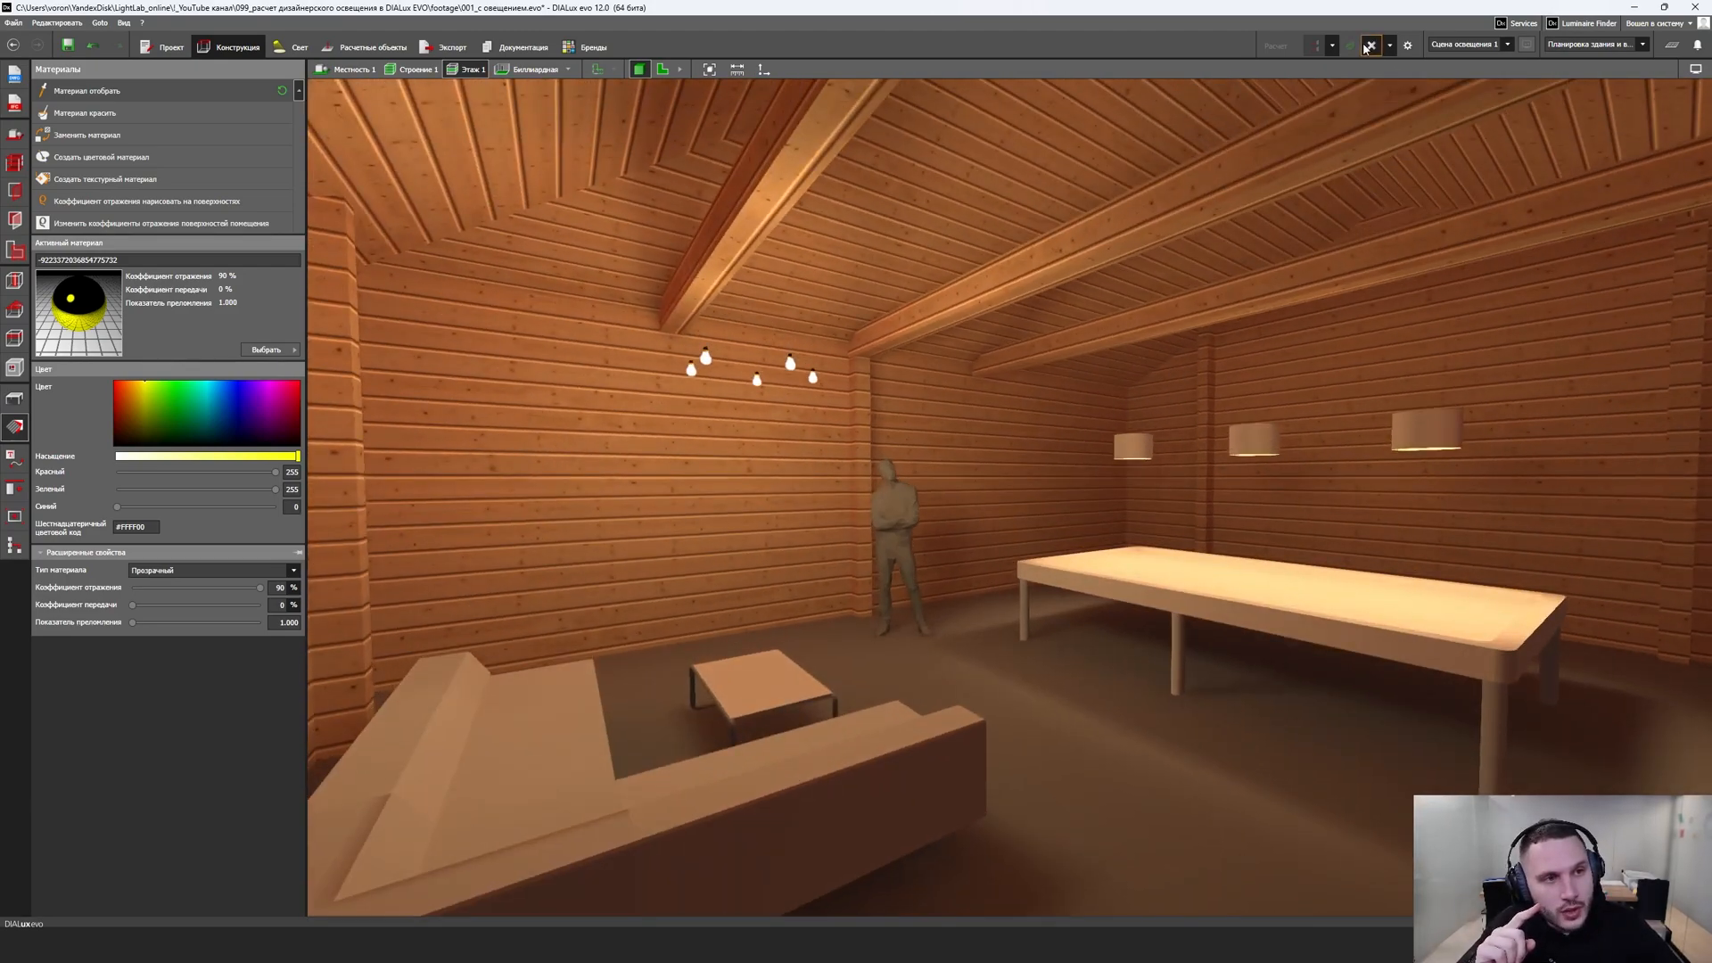
Step: Open the wooden room project version without designer lighting, with plain grey furniture
{"action": "left_click", "coordinate": [1368, 45]}
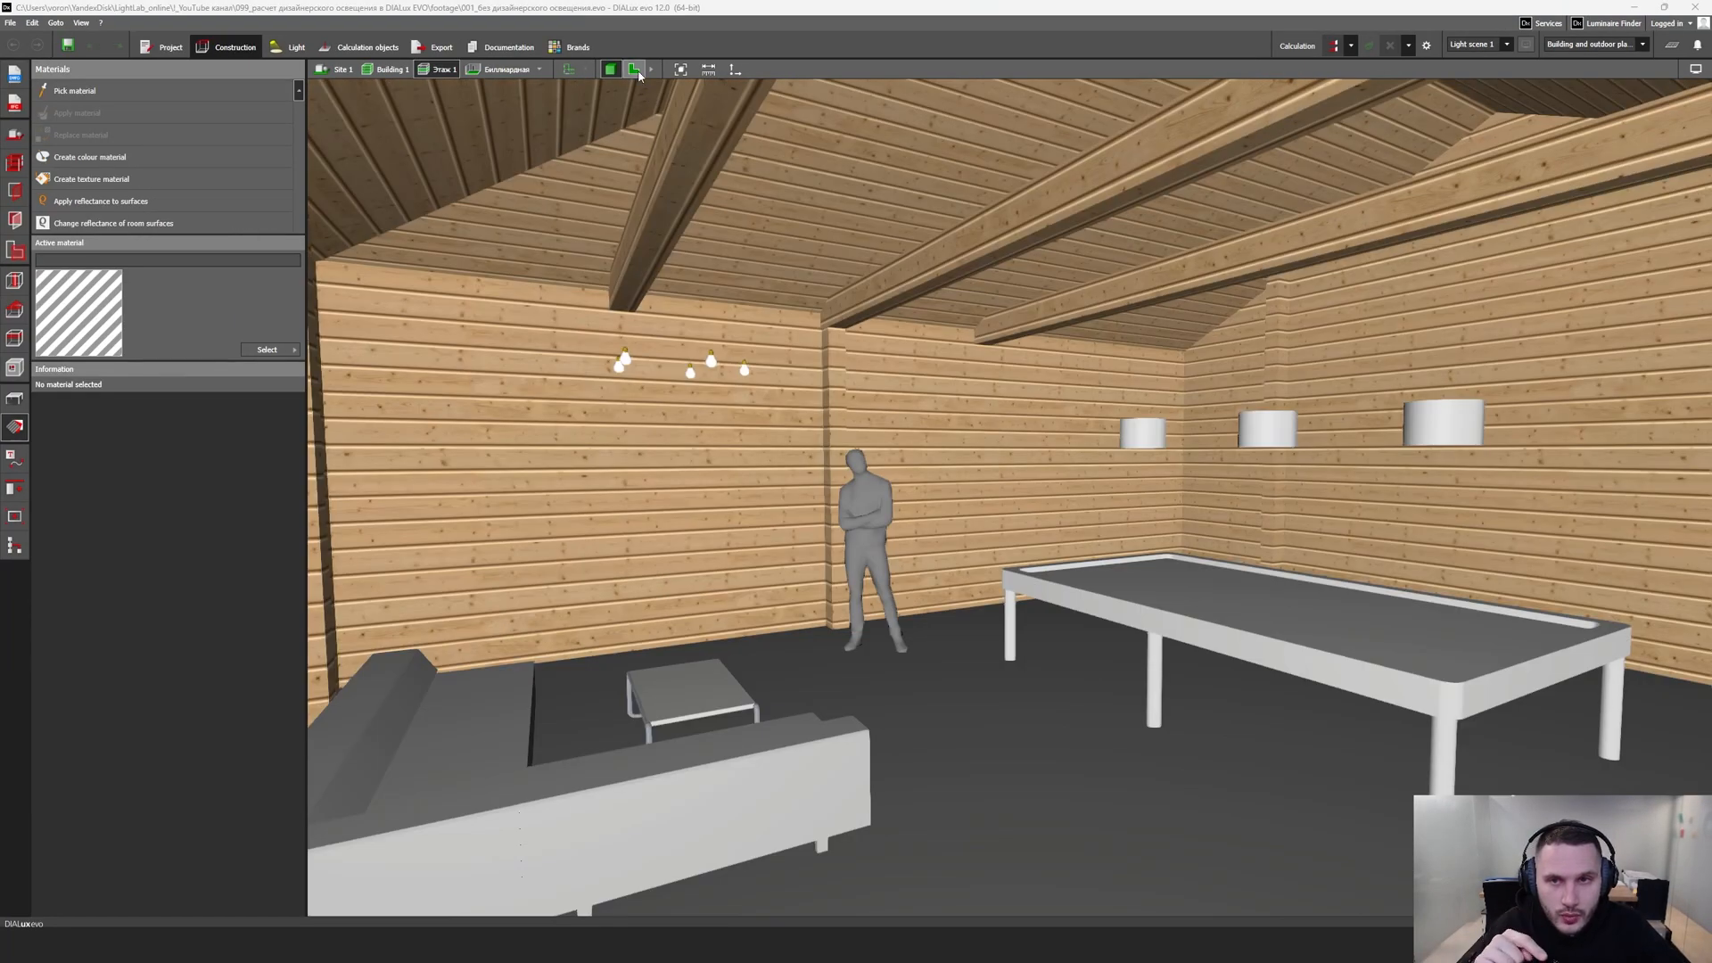
Step: Draw a 0.014 m thin cube in plan view and copy it along a beam line
{"action": "left_click", "coordinate": [609, 68]}
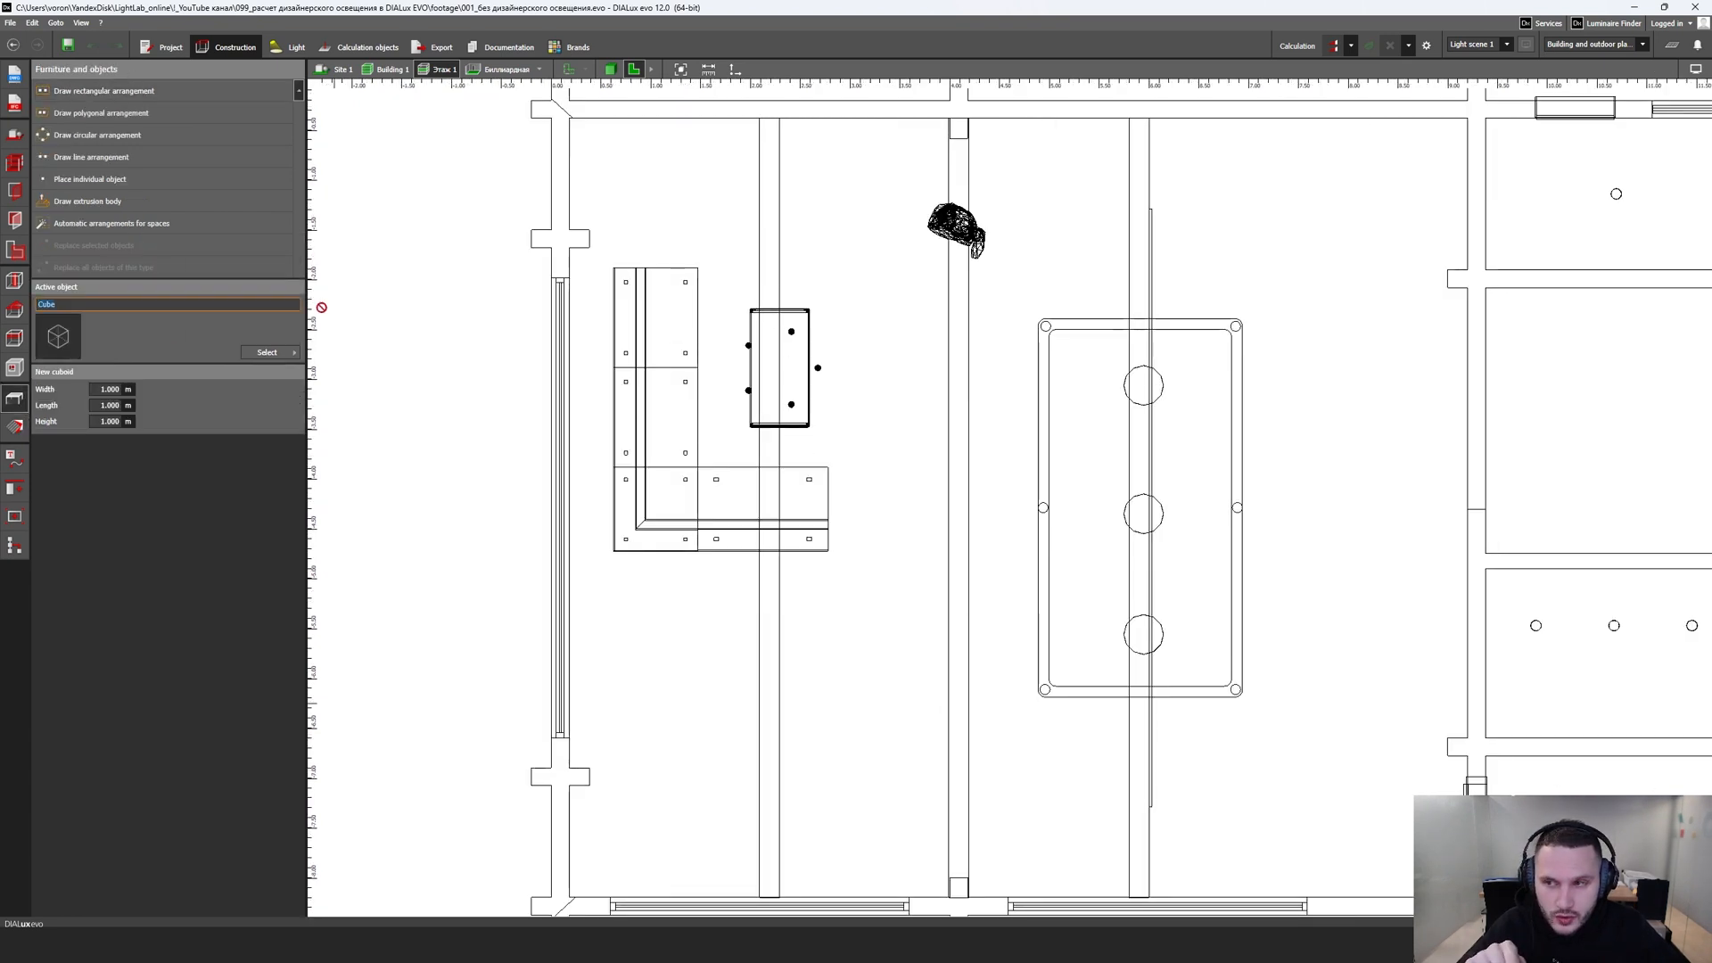
{"action": "left_click", "coordinate": [838, 313]}
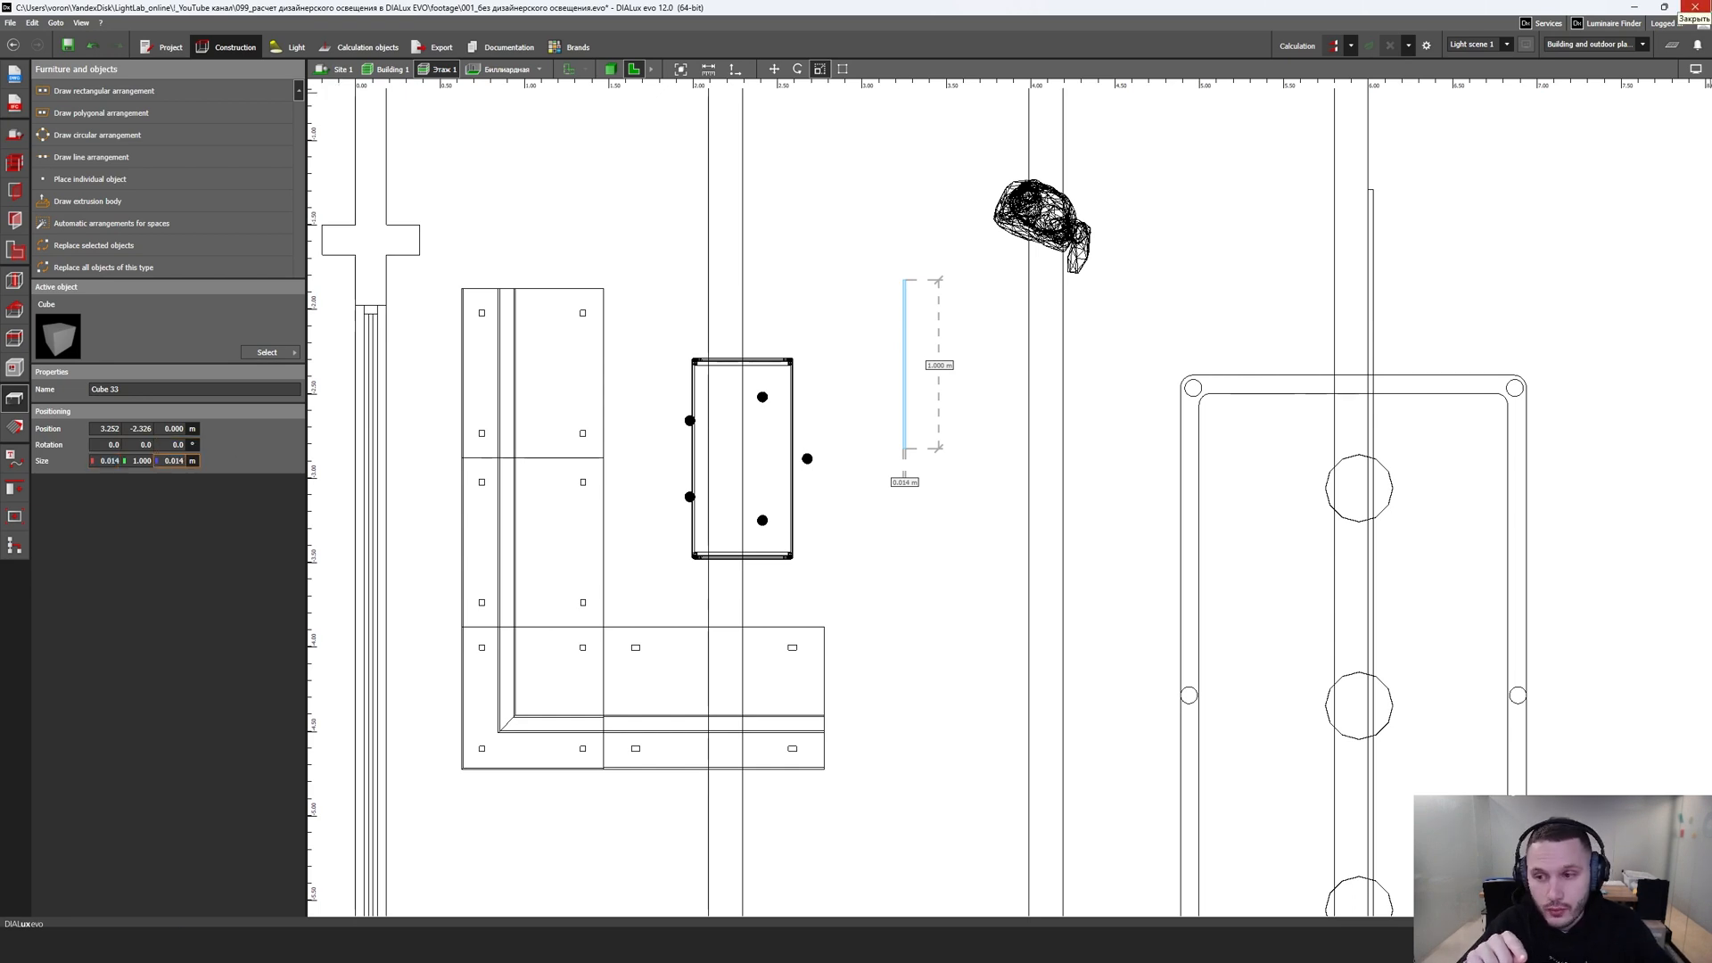
{"action": "scroll", "scroll_direction": "down", "scroll_amount": 3}
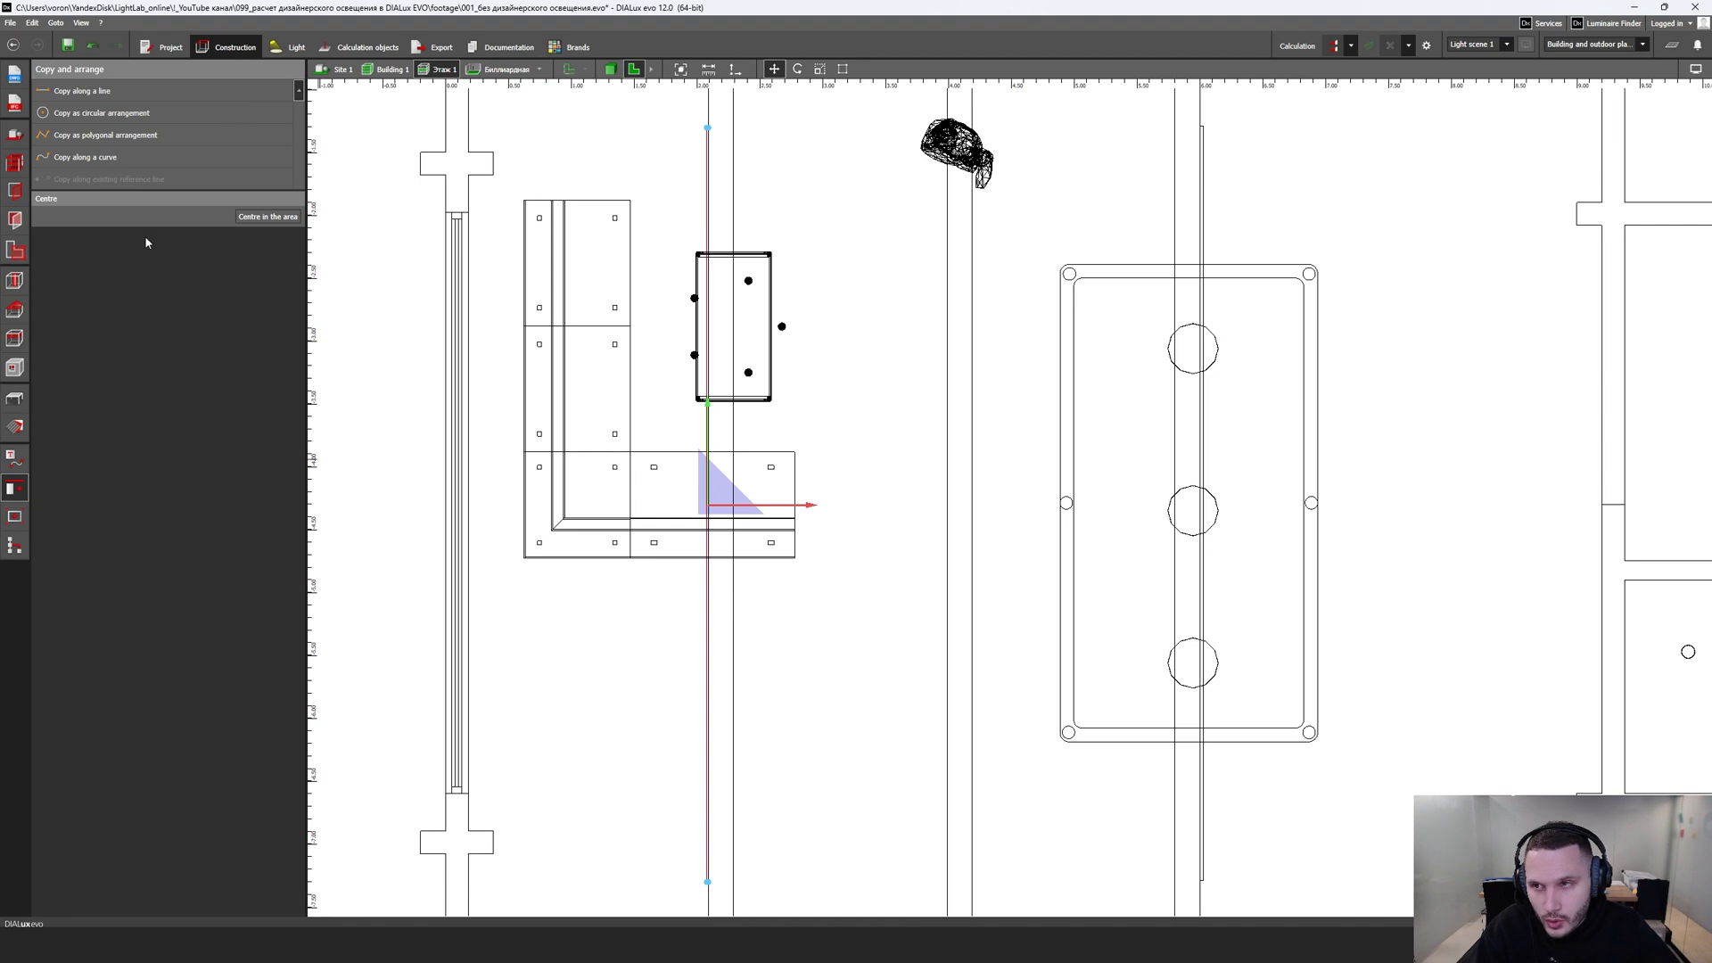
{"action": "mouse_move", "coordinate": [267, 216]}
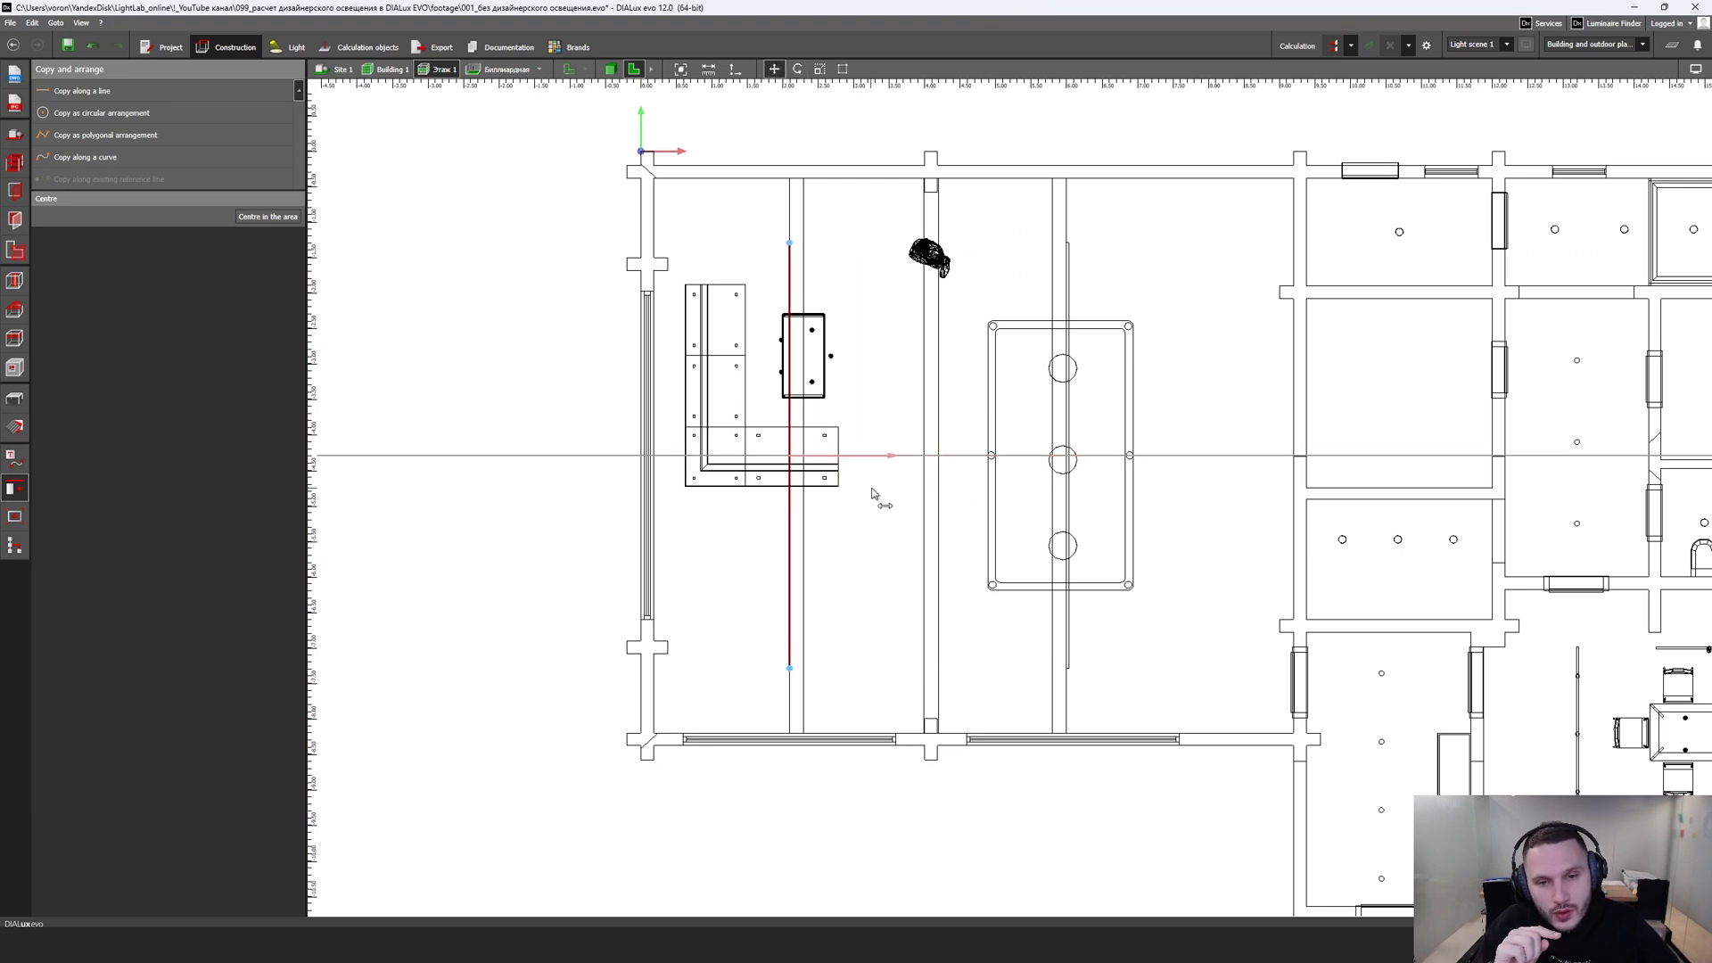
{"action": "scroll", "scroll_direction": "up", "scroll_amount": 3}
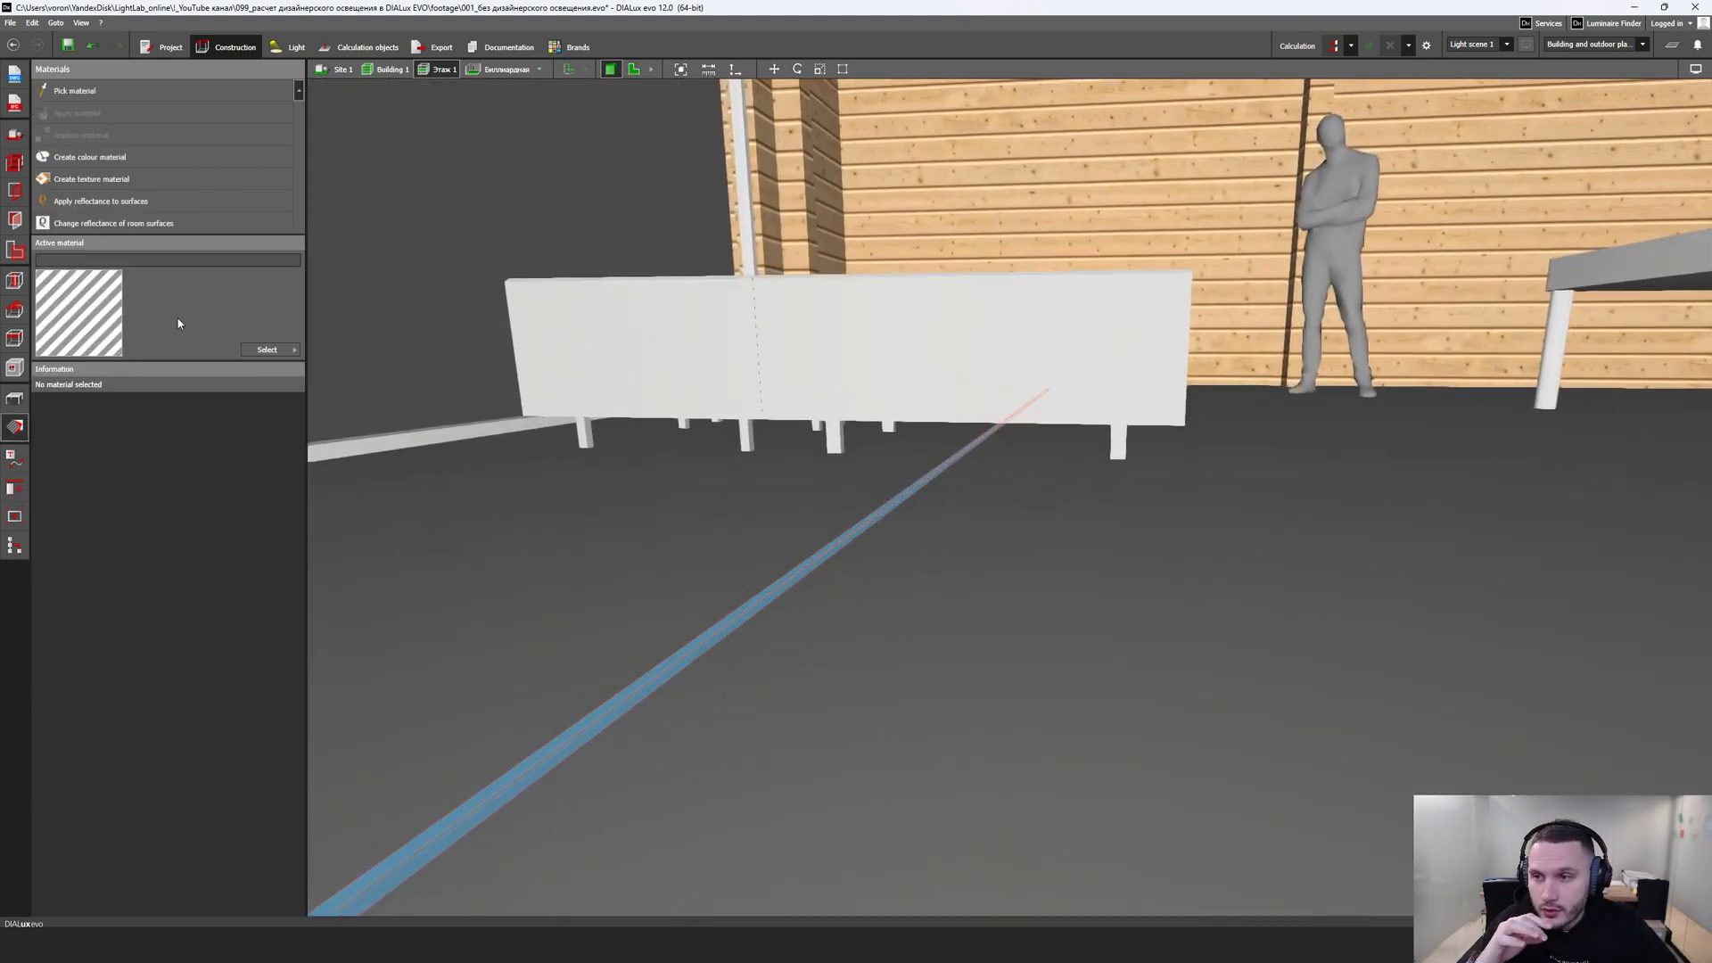
Step: Make the strip black, show side elevation, and open the TL-PUNTO 50 dimension drawing
{"action": "left_click", "coordinate": [74, 89]}
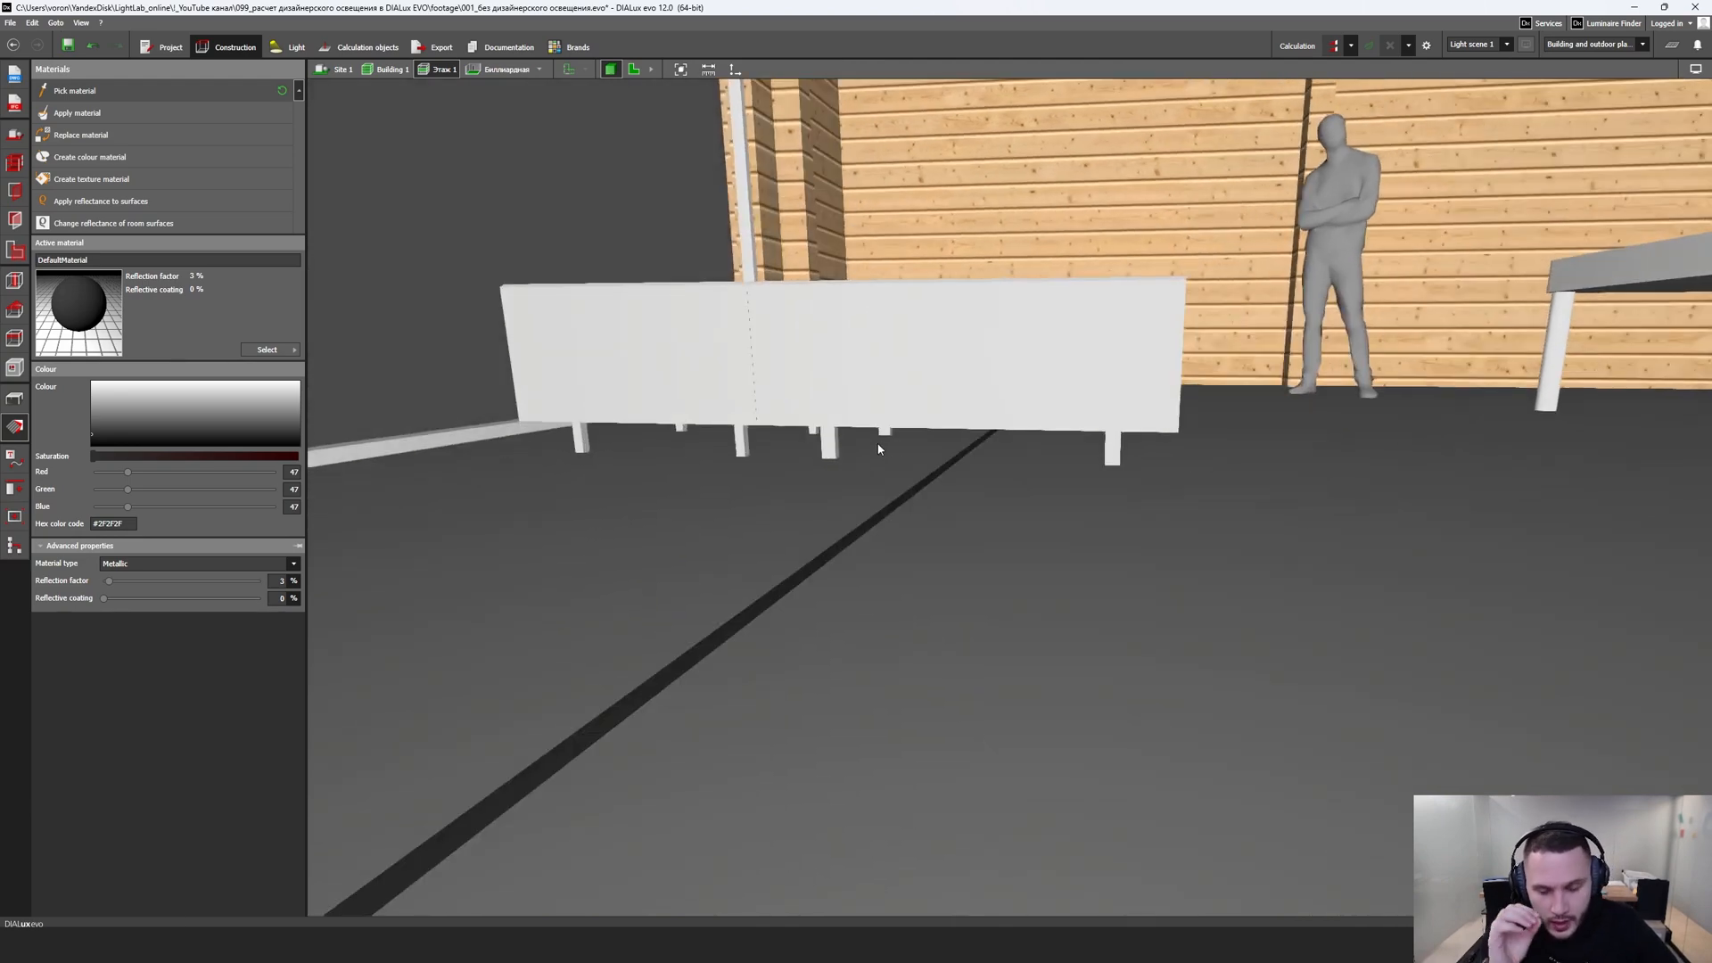
{"action": "mouse_move", "coordinate": [322, 269]}
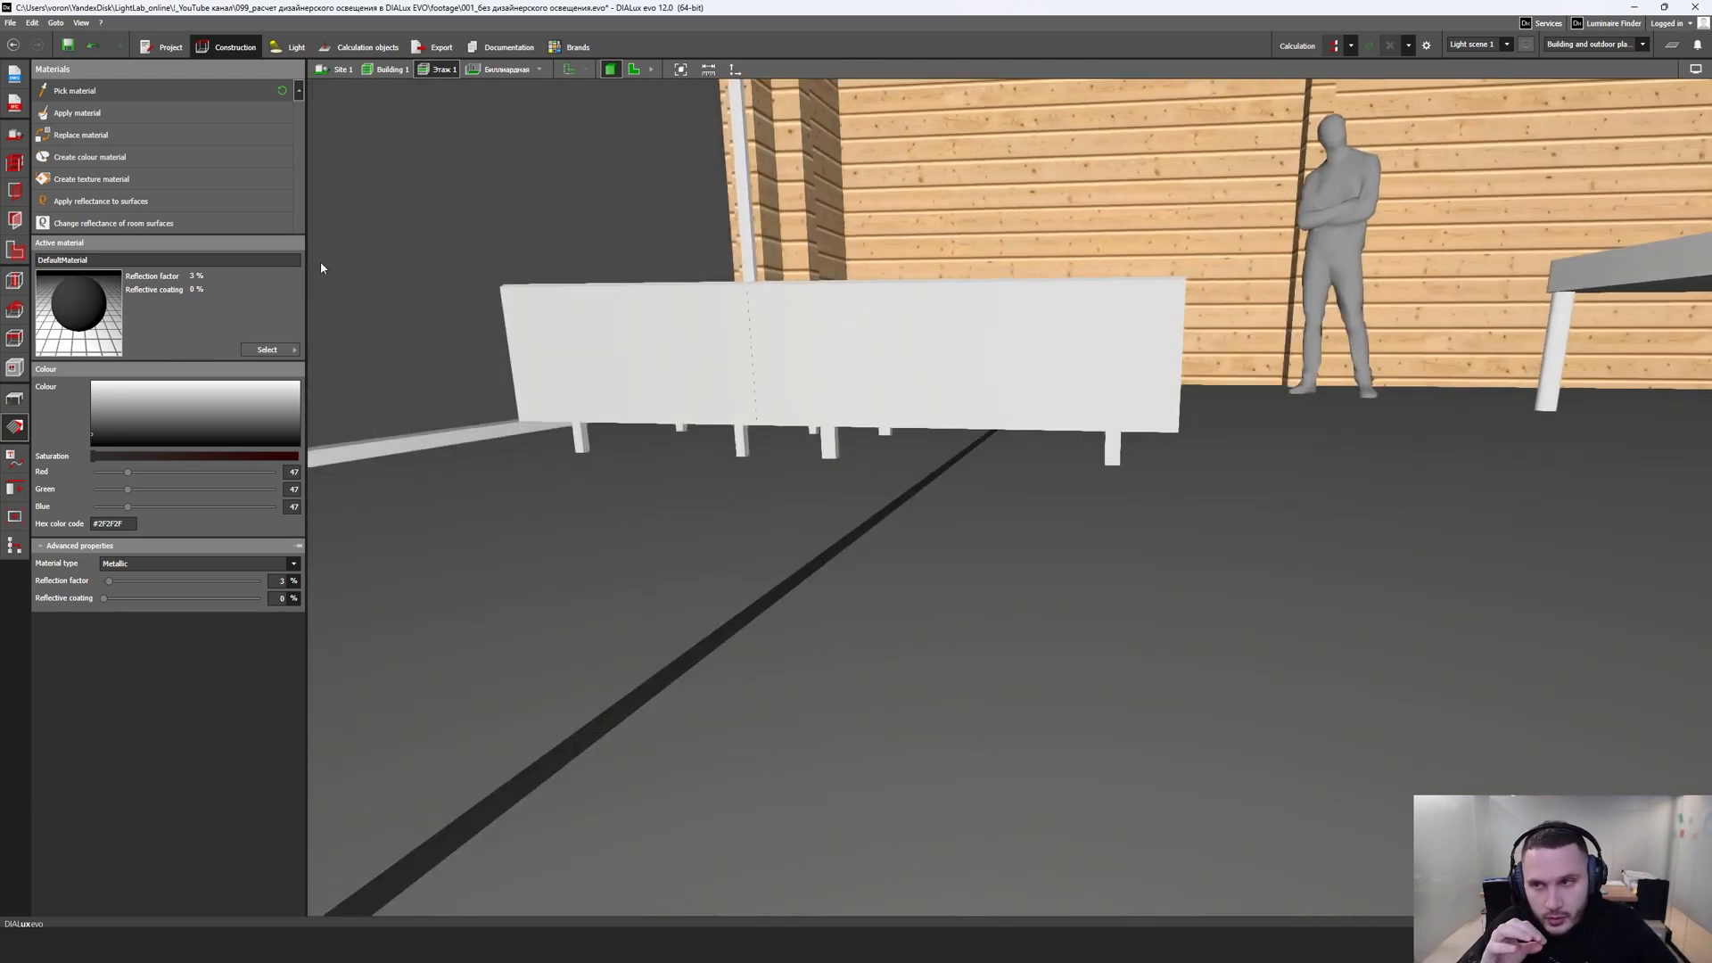
{"action": "left_click", "coordinate": [15, 398]}
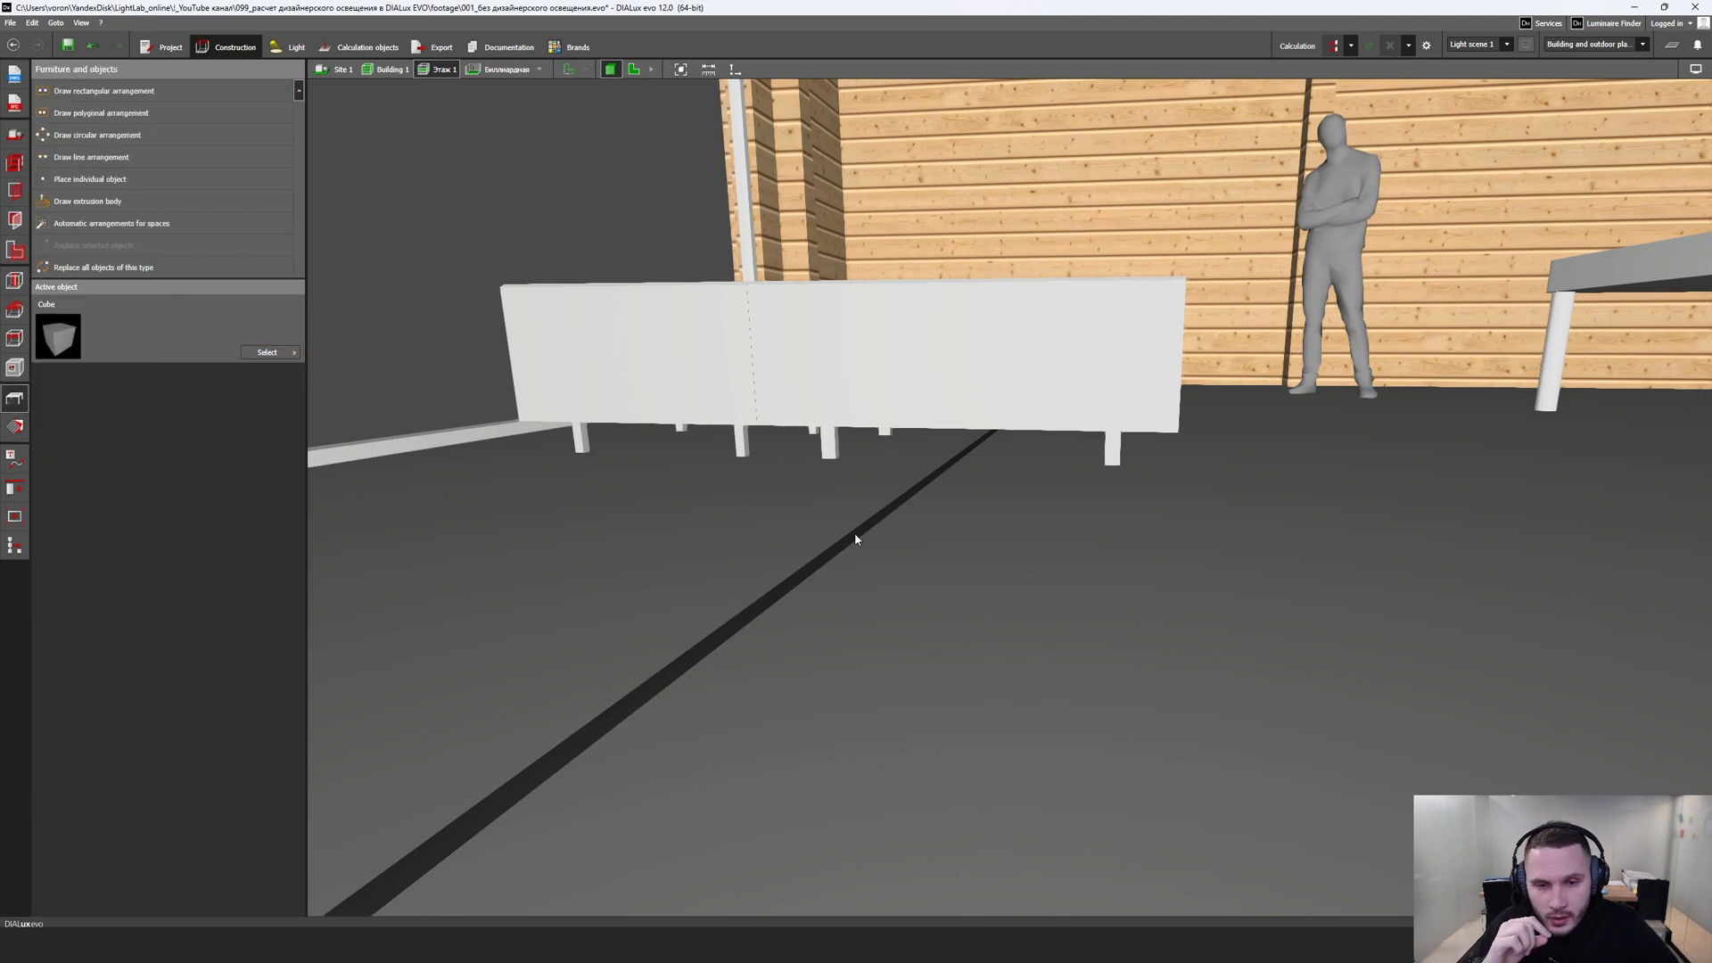
{"action": "left_click", "coordinate": [634, 69]}
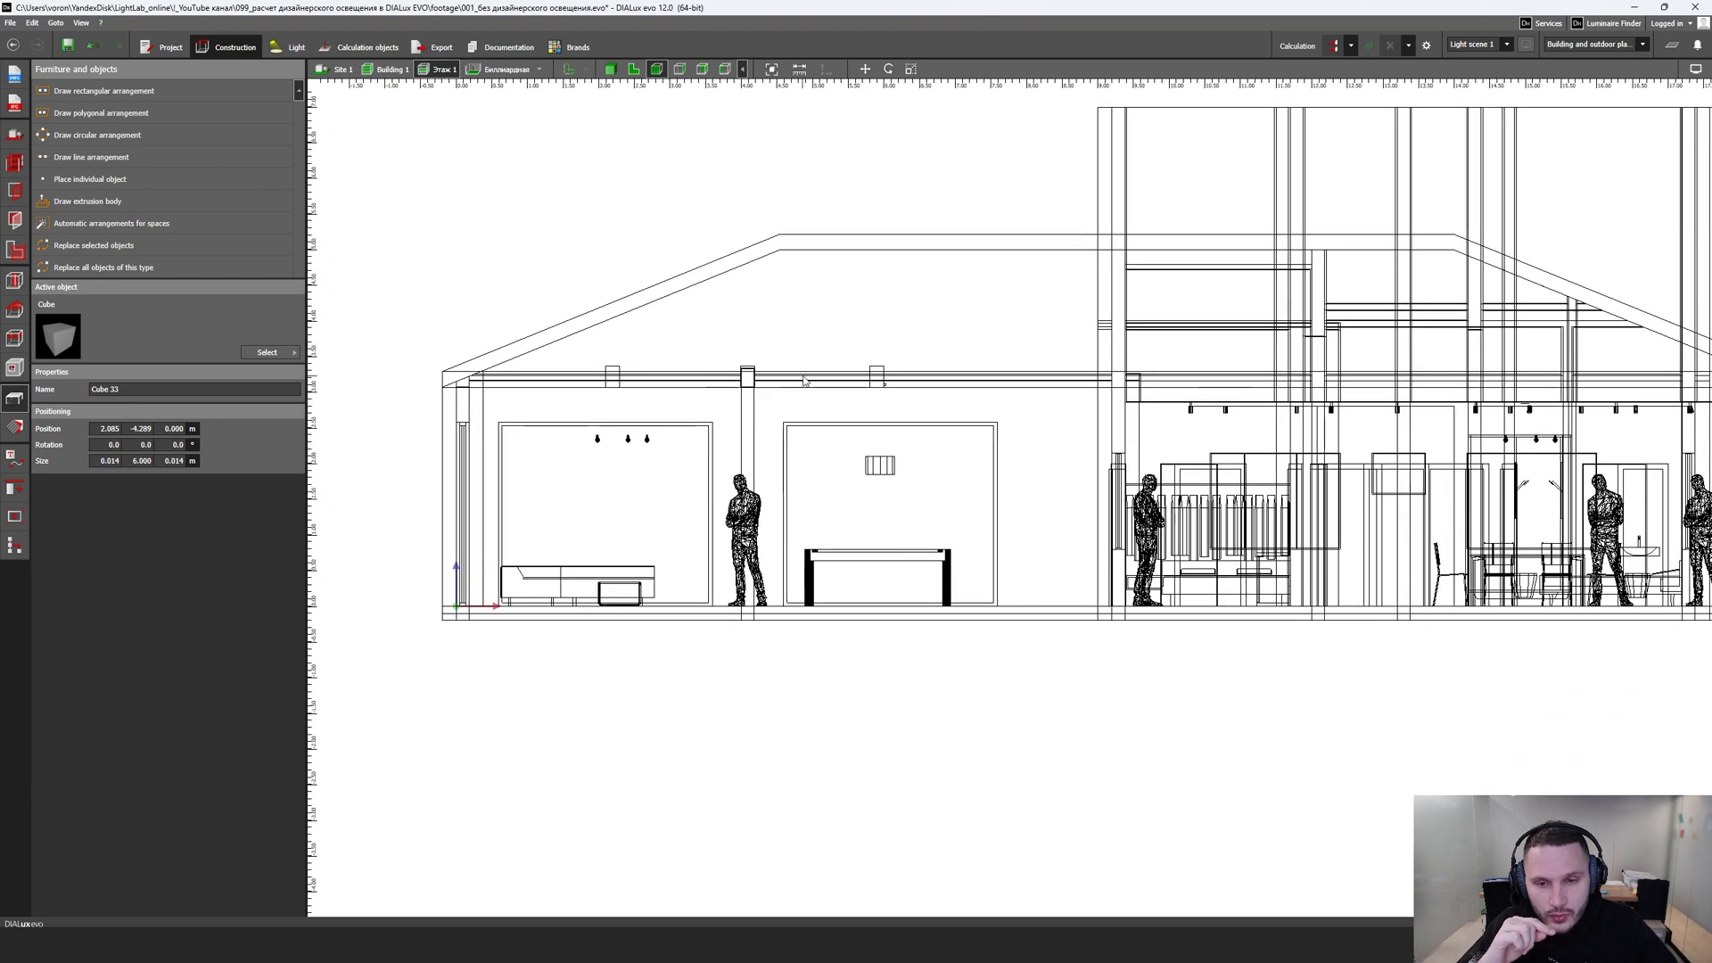
{"action": "left_click", "coordinate": [604, 590]}
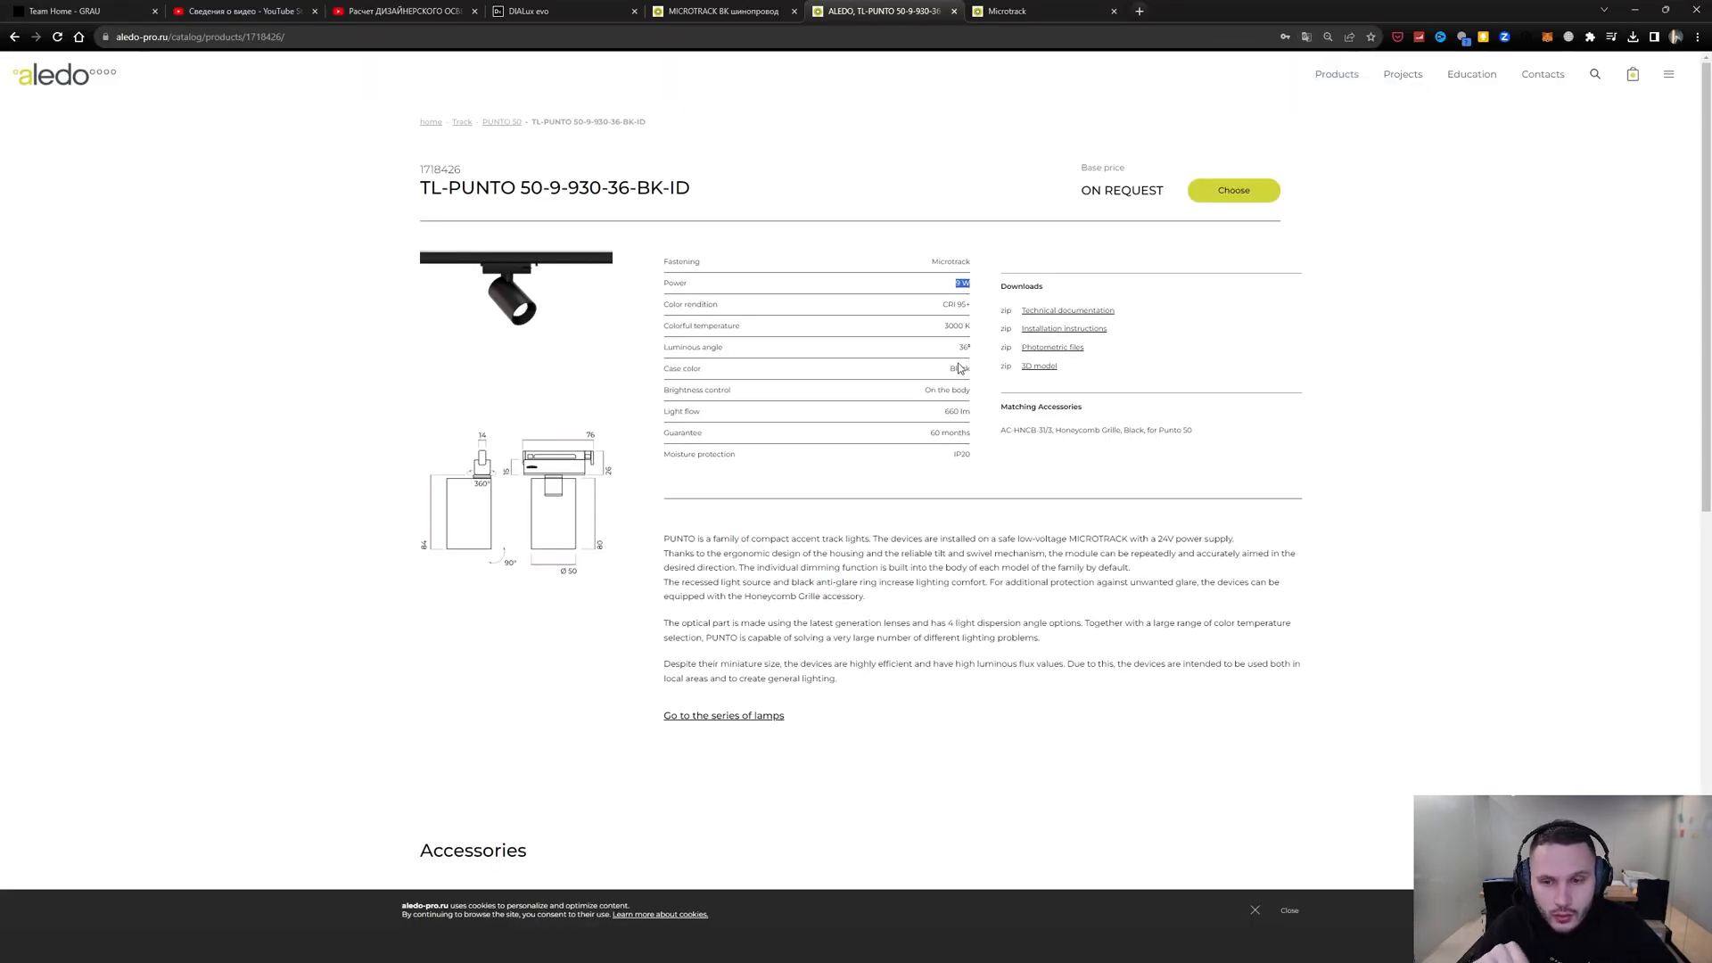
{"action": "left_click", "coordinate": [513, 491]}
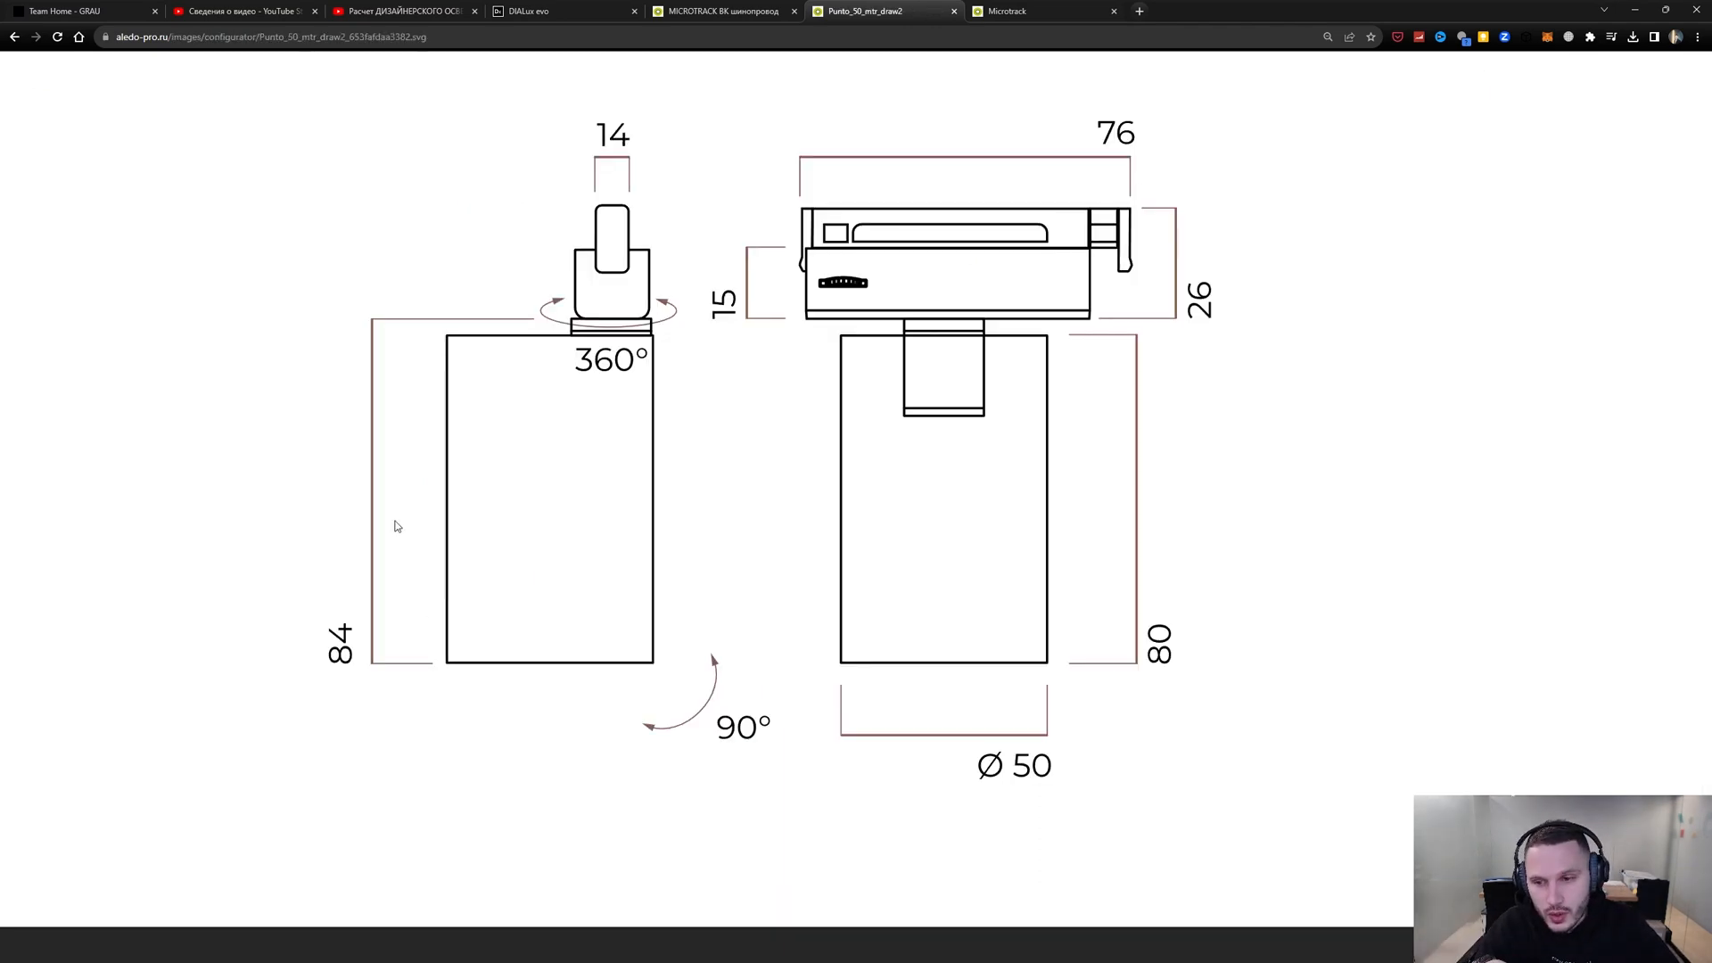
{"action": "mouse_move", "coordinate": [431, 624]}
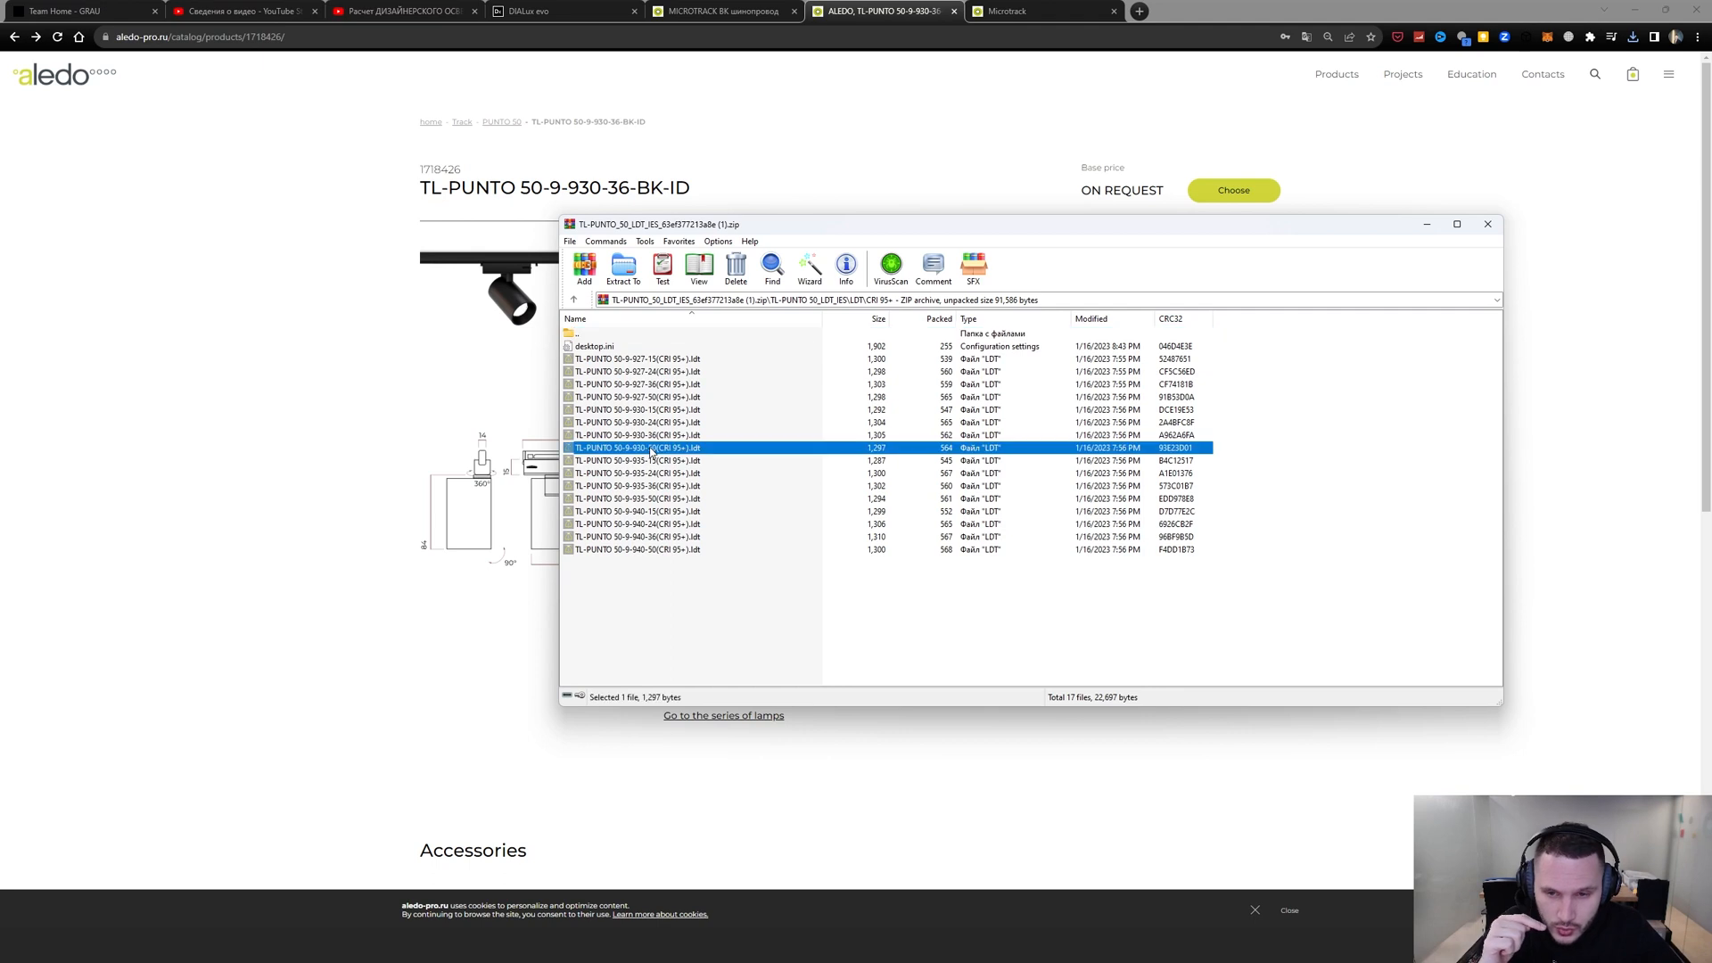
{"action": "left_click", "coordinate": [639, 434]}
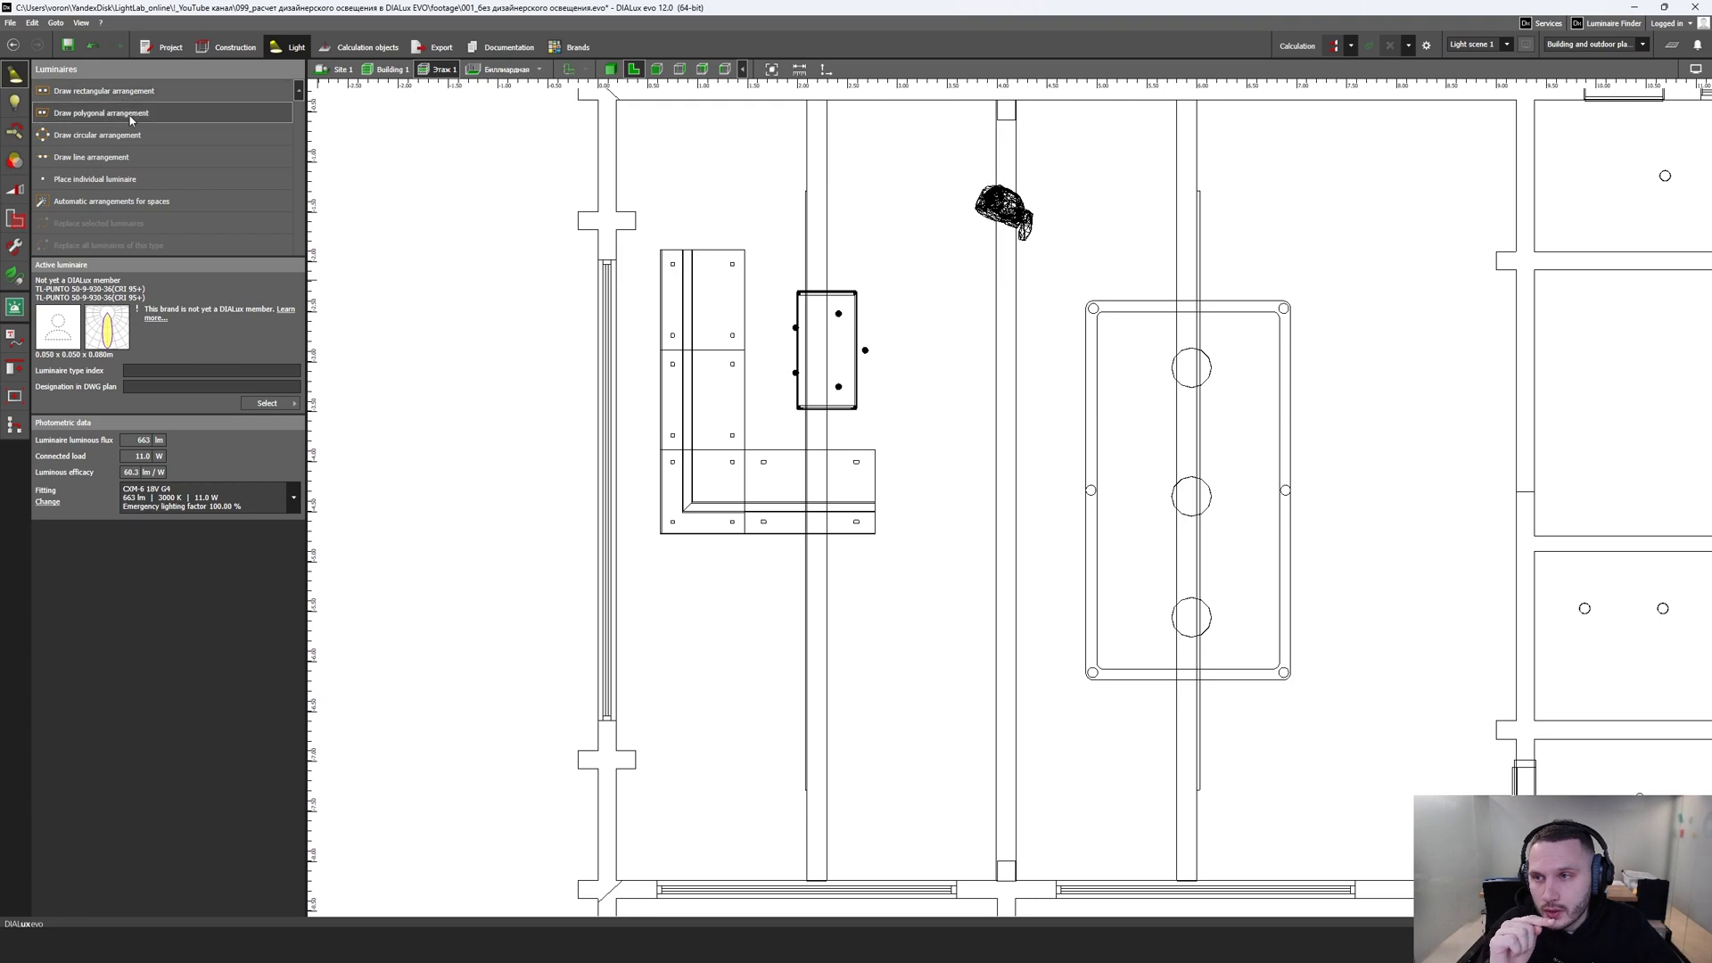
Step: Select the roughly 6.2 × 7.8 × 0.3 m beam cube in side elevation to read its position
{"action": "left_click", "coordinate": [91, 156]}
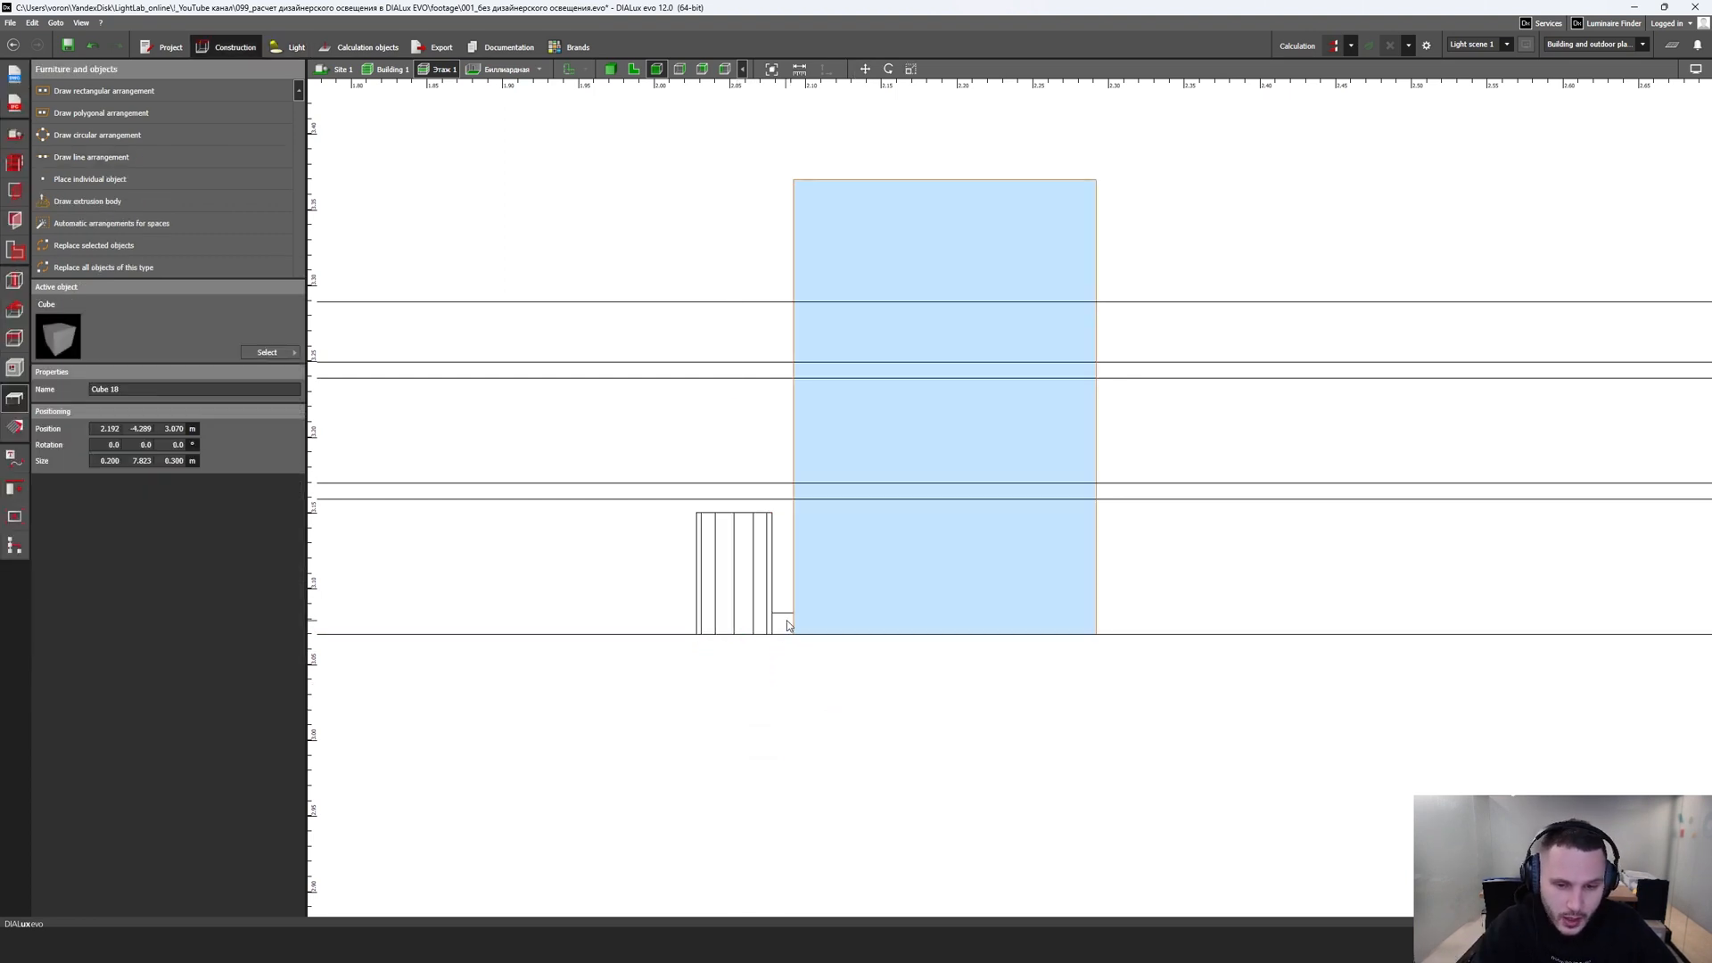
Step: Place a line of five TL-PUNTO 50 spotlights along the beam, rotated -90°
{"action": "left_click", "coordinate": [787, 612]}
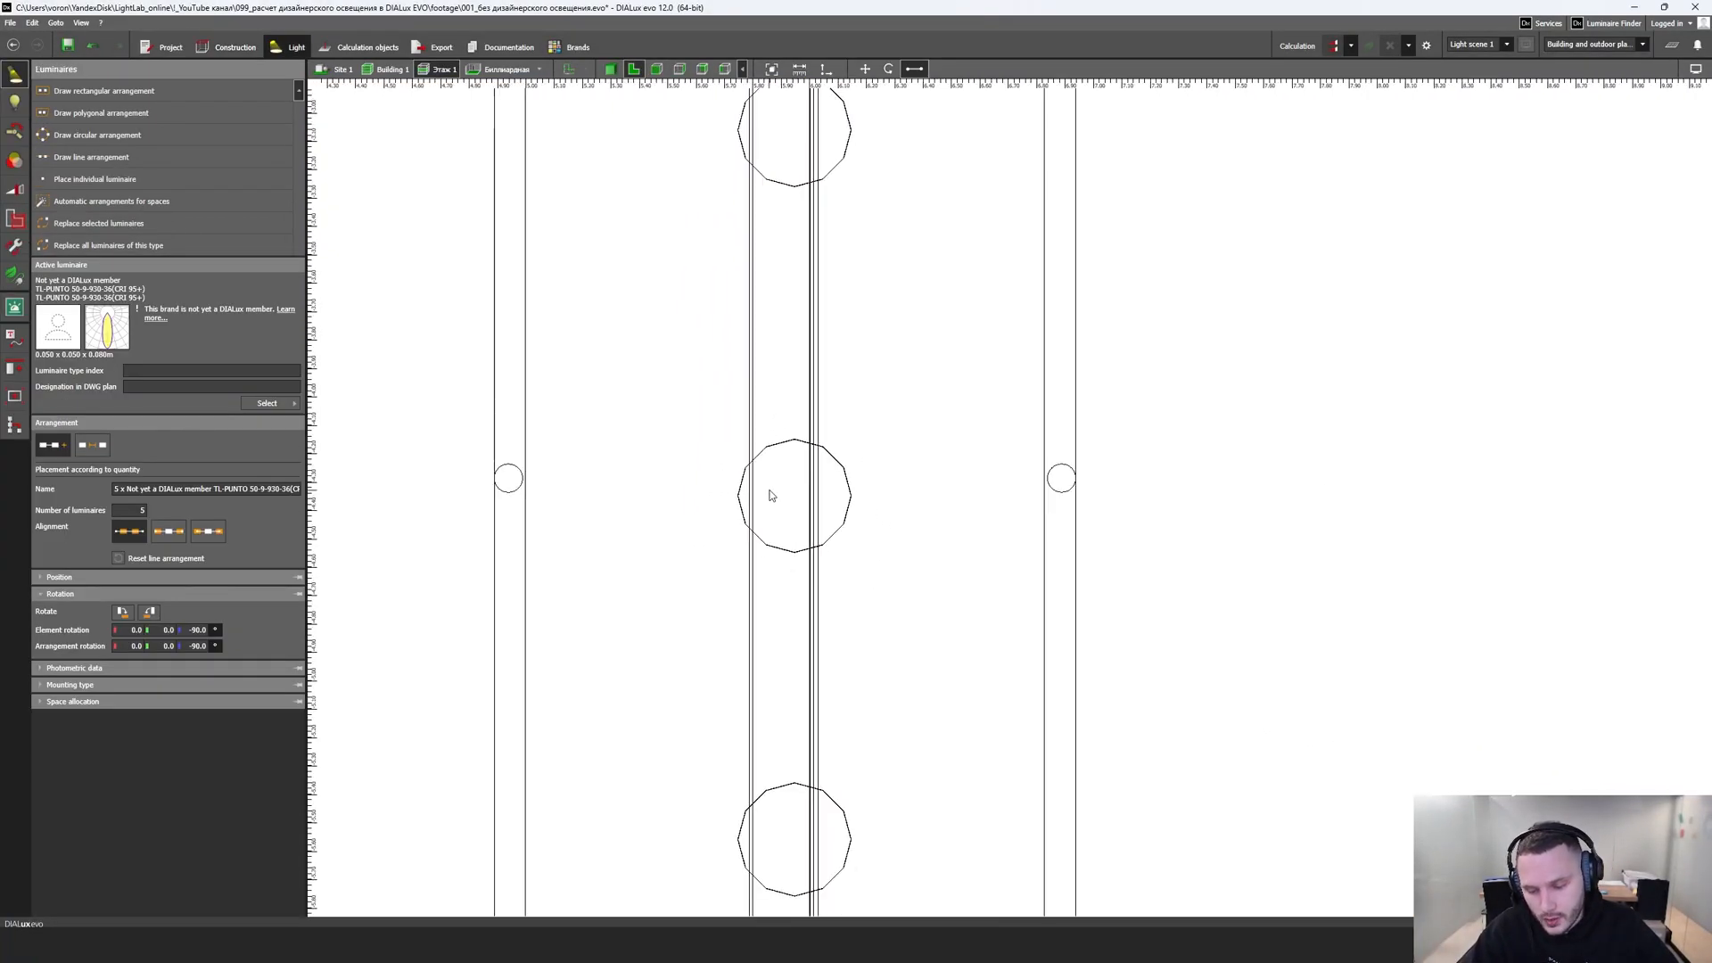
Step: Tilt the row of five spotlights by -20° in side elevation
{"action": "scroll", "scroll_direction": "down", "scroll_amount": 3}
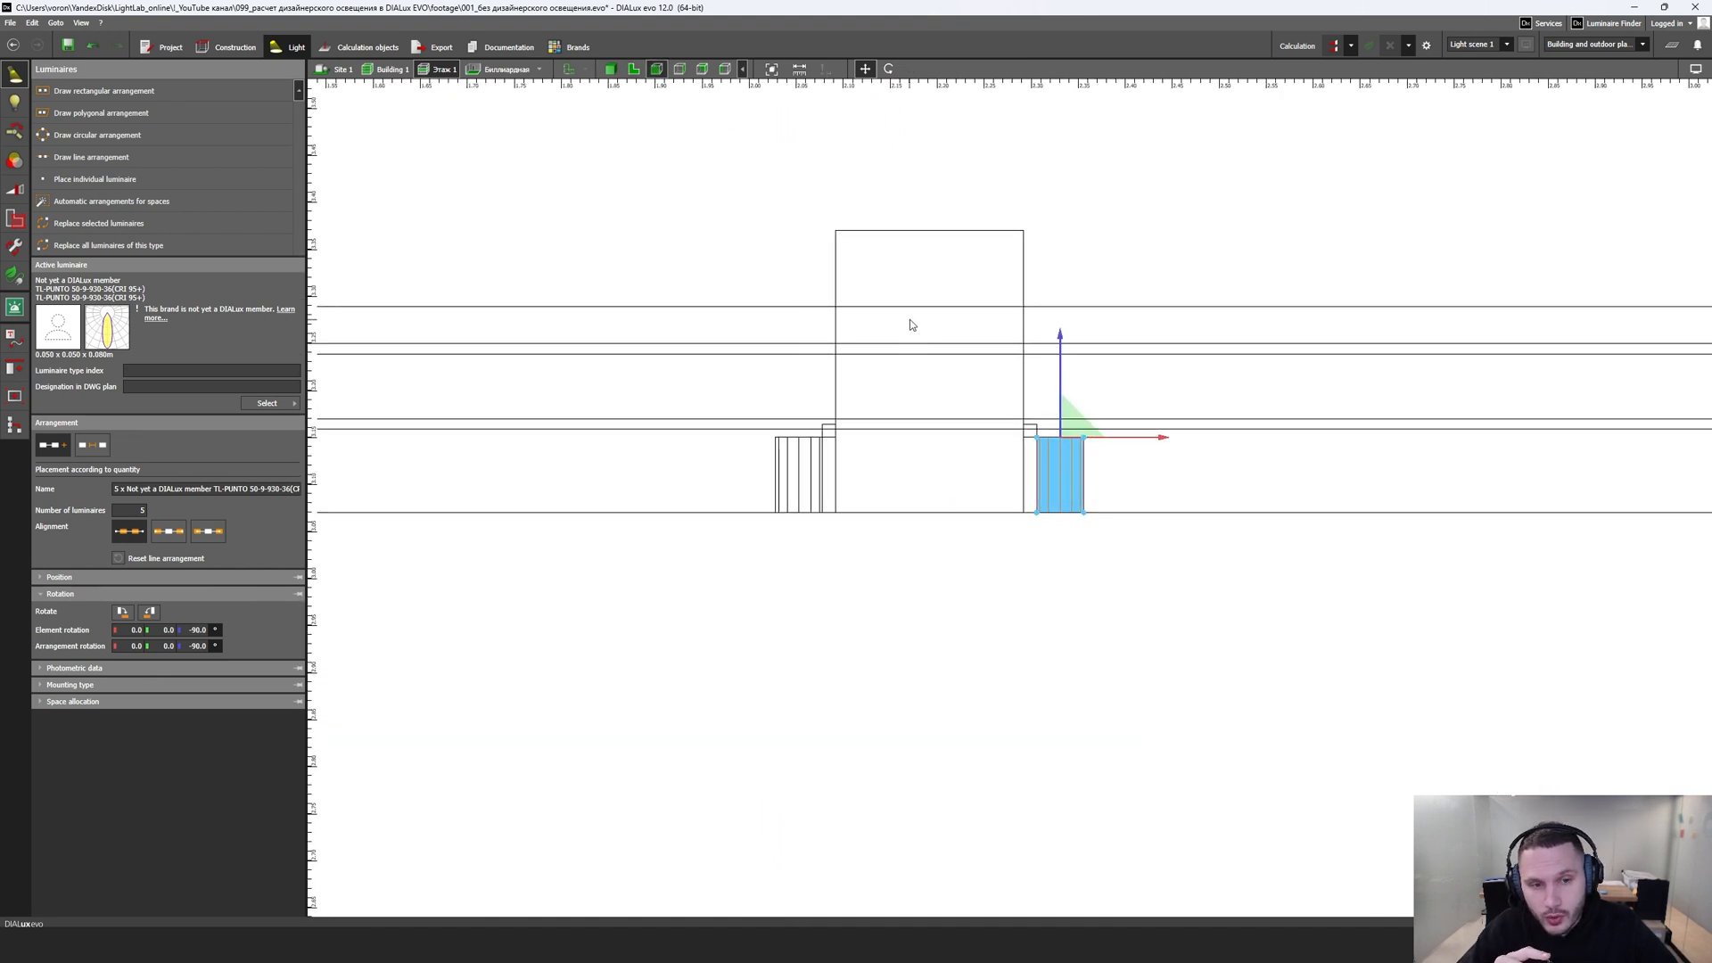
{"action": "left_click", "coordinate": [889, 69]}
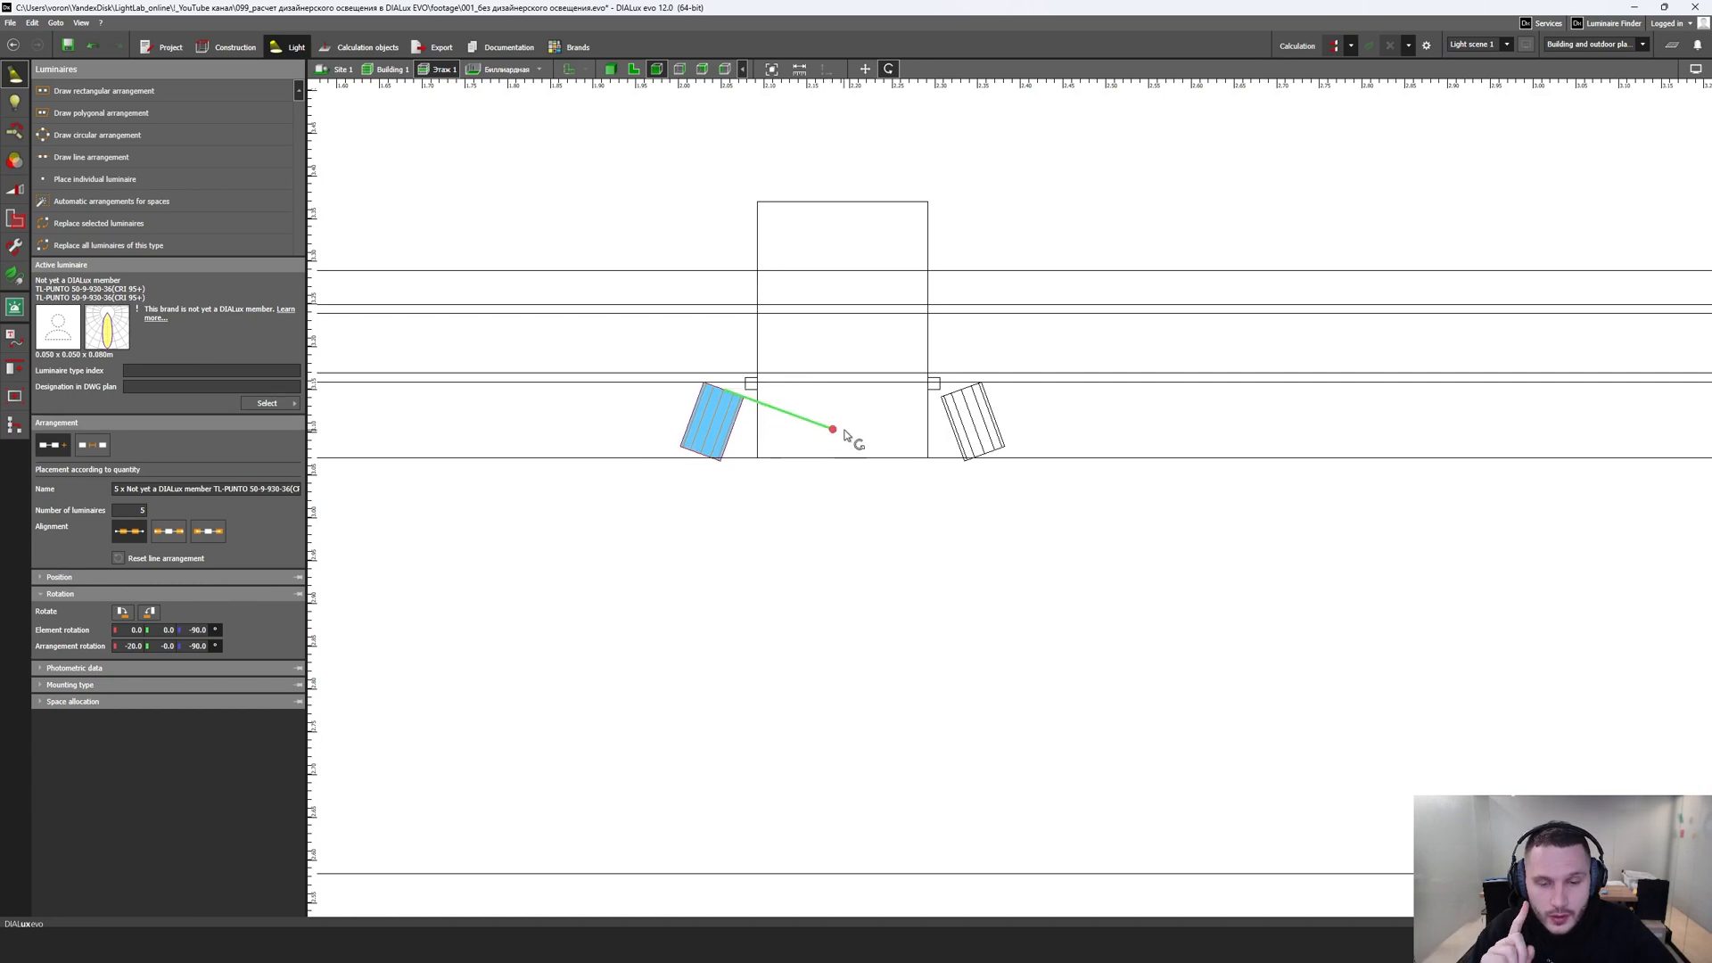
{"action": "mouse_move", "coordinate": [969, 436]}
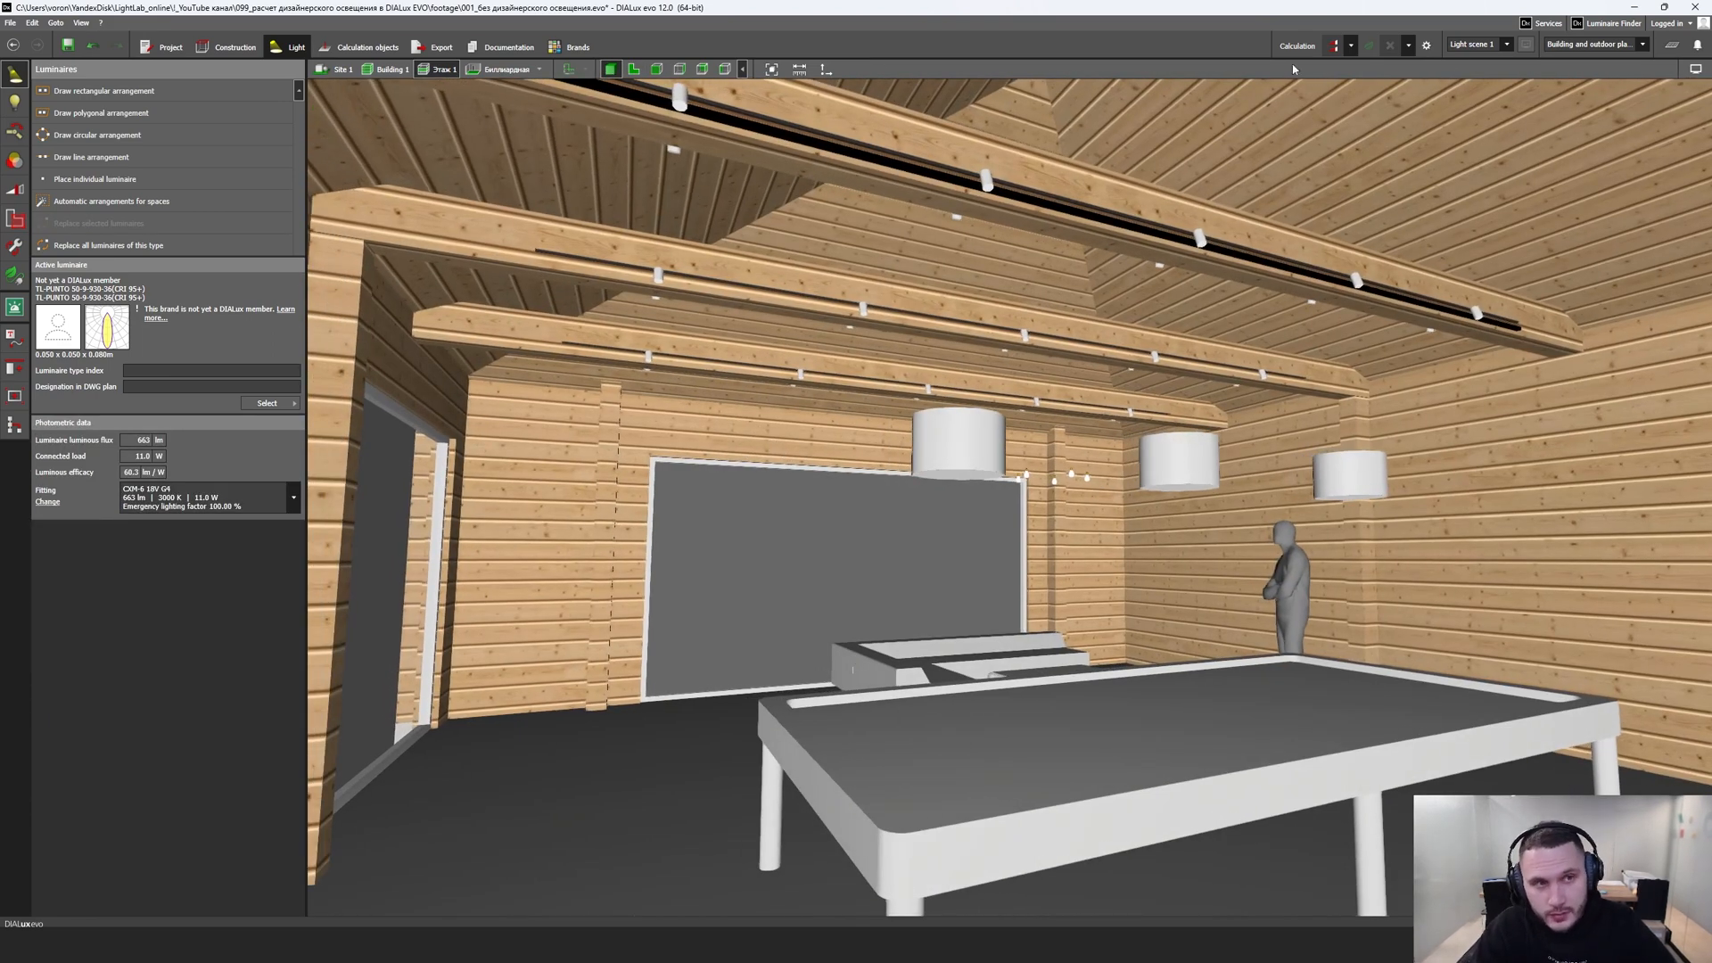
Step: Run the lighting calculation for light scene 1 of the wooden room
{"action": "left_click", "coordinate": [1296, 45]}
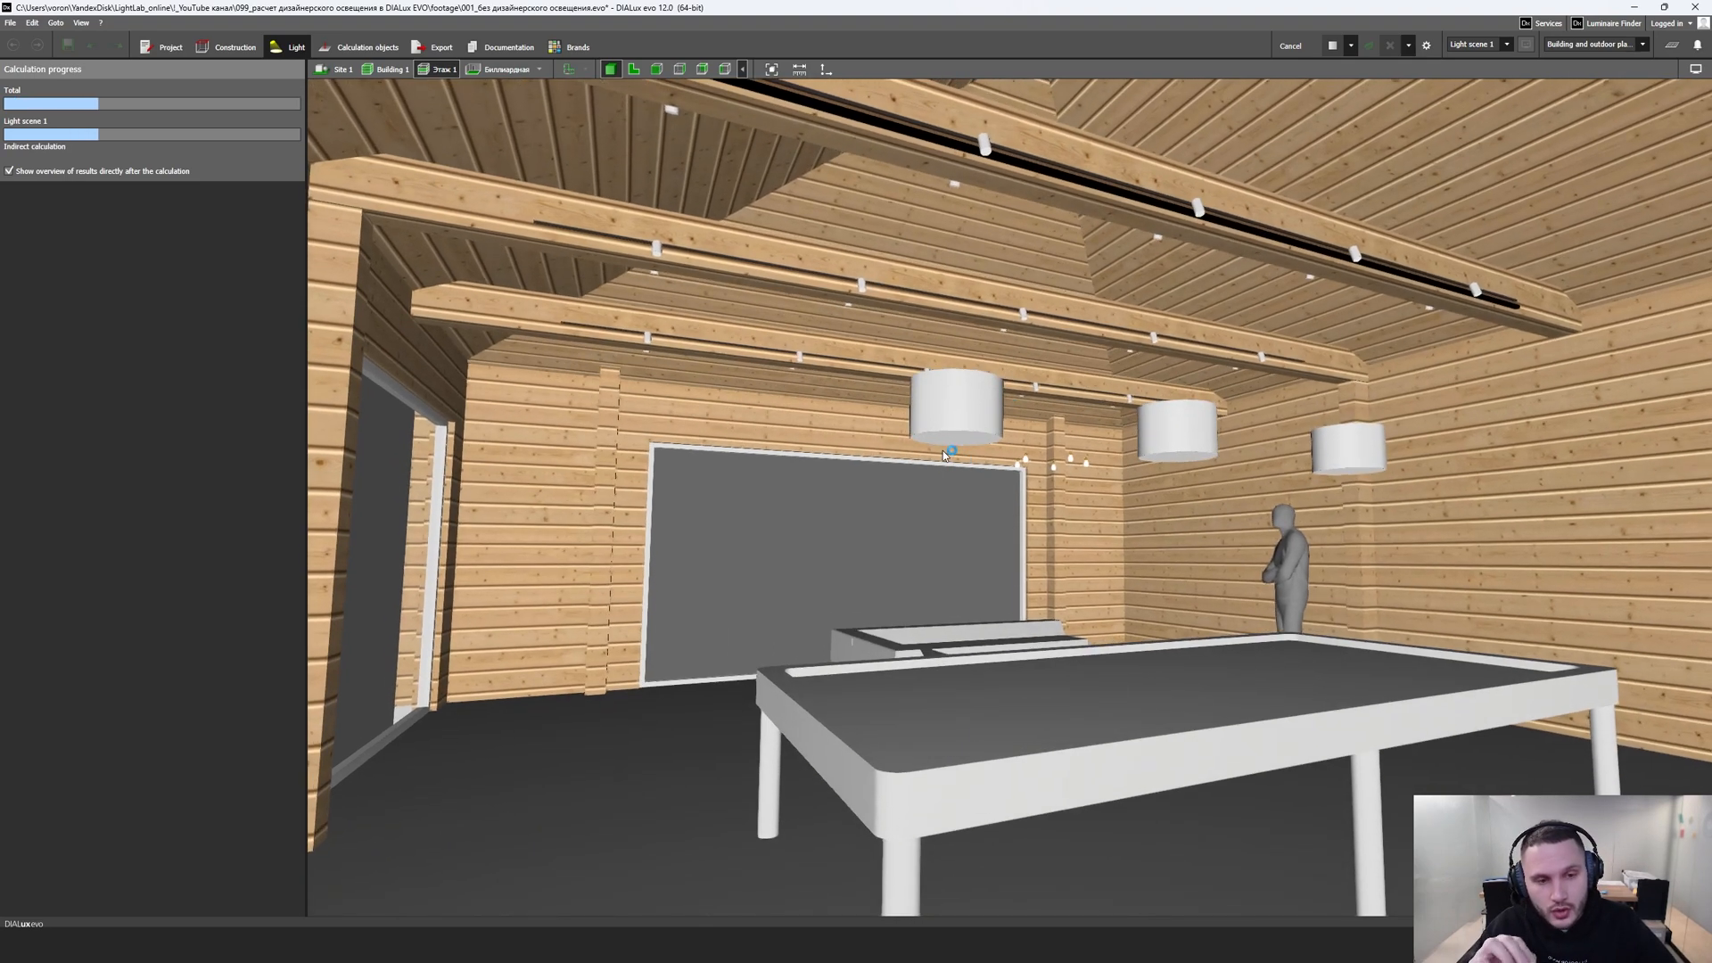
{"action": "mouse_move", "coordinate": [834, 492]}
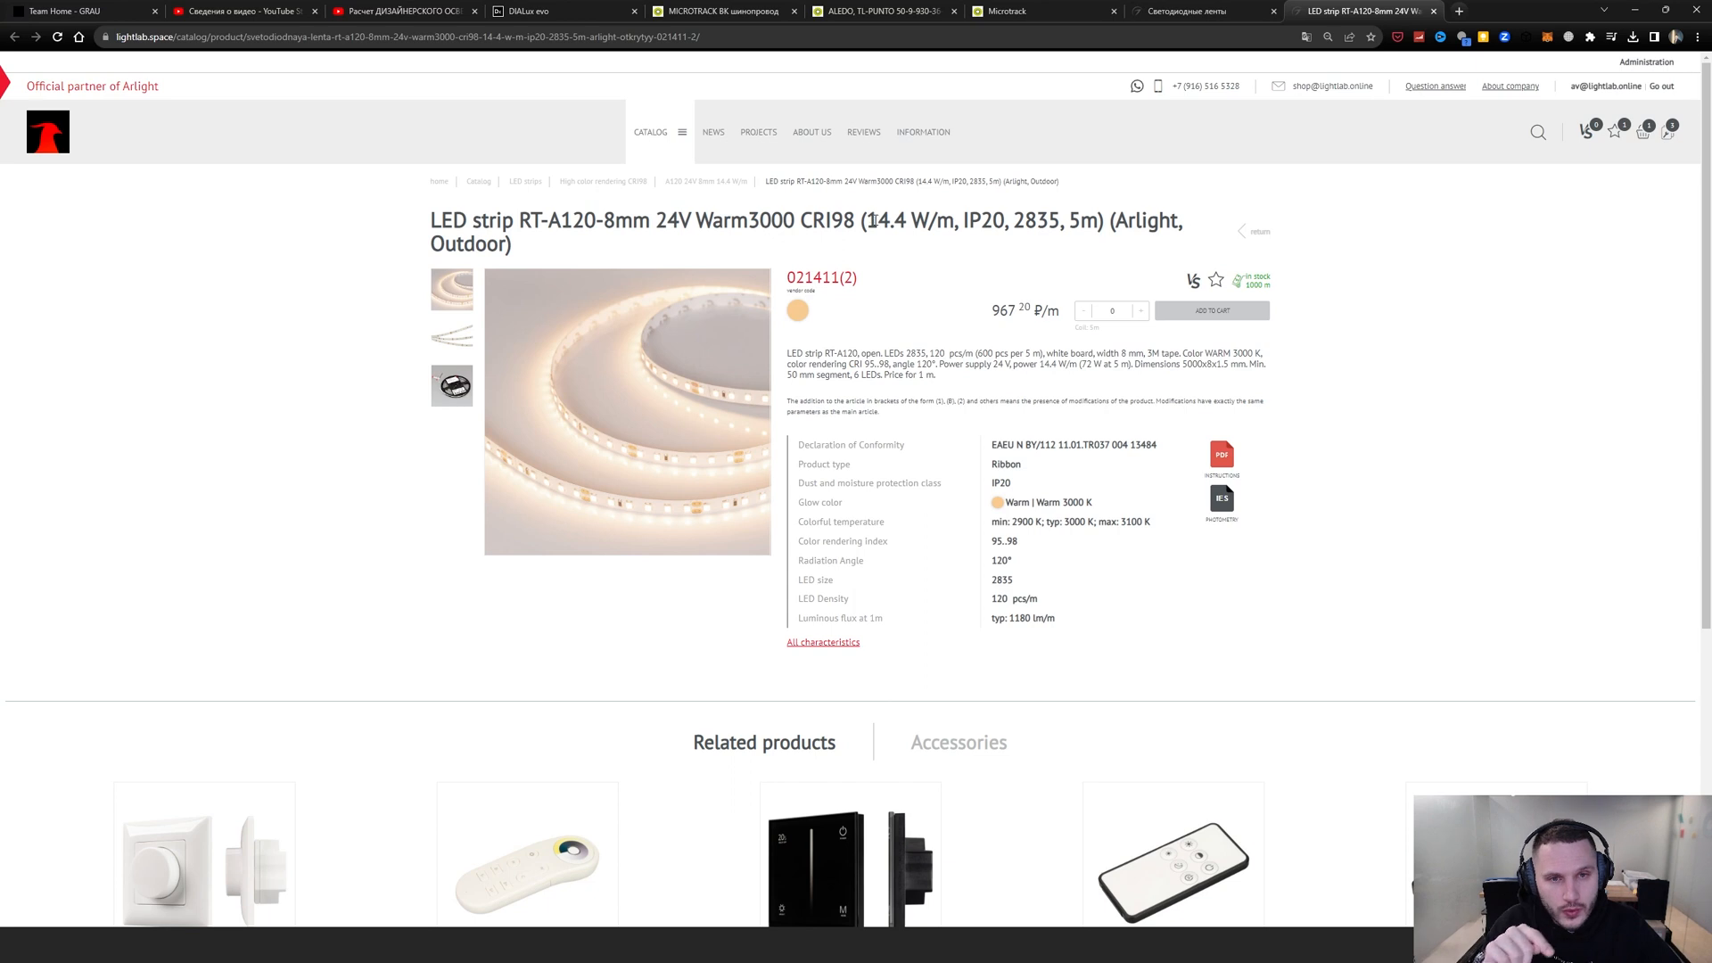
Step: Copy the article code of the Arlight RT-A120-8mm Warm3000 LED strip from Lightlab
{"action": "double_click", "coordinate": [885, 219]}
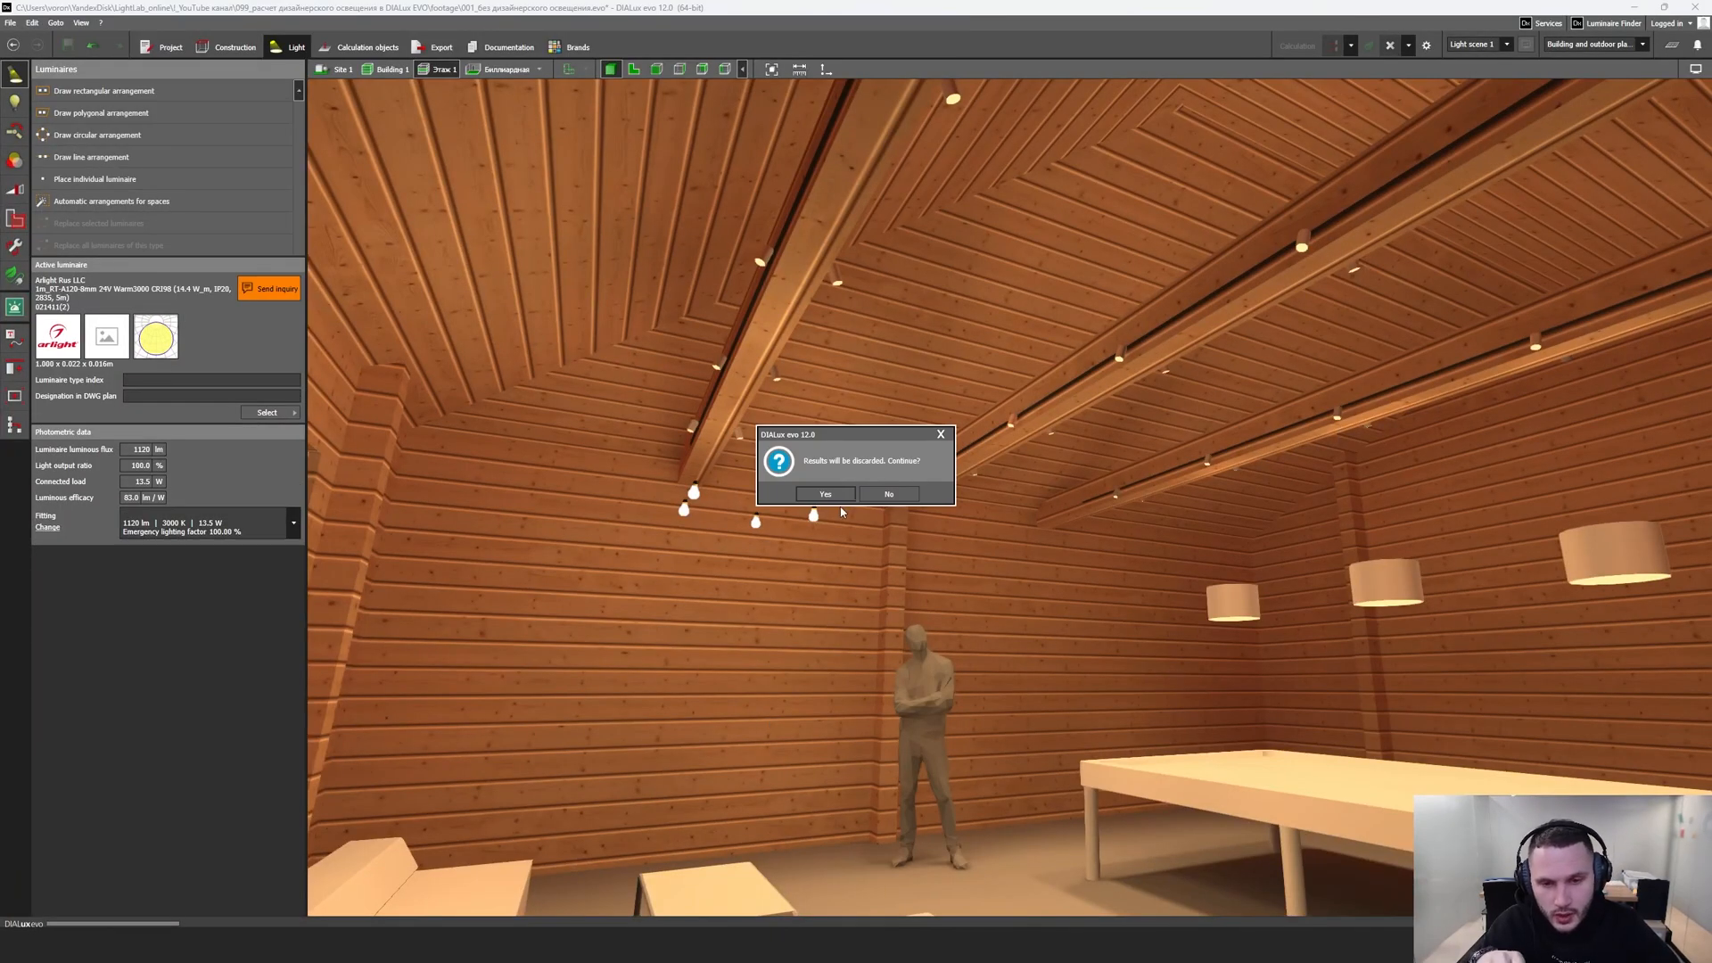
Step: Discard old results and draw a line of Arlight LED strips along the beam, placed by distance
{"action": "left_click", "coordinate": [824, 494]}
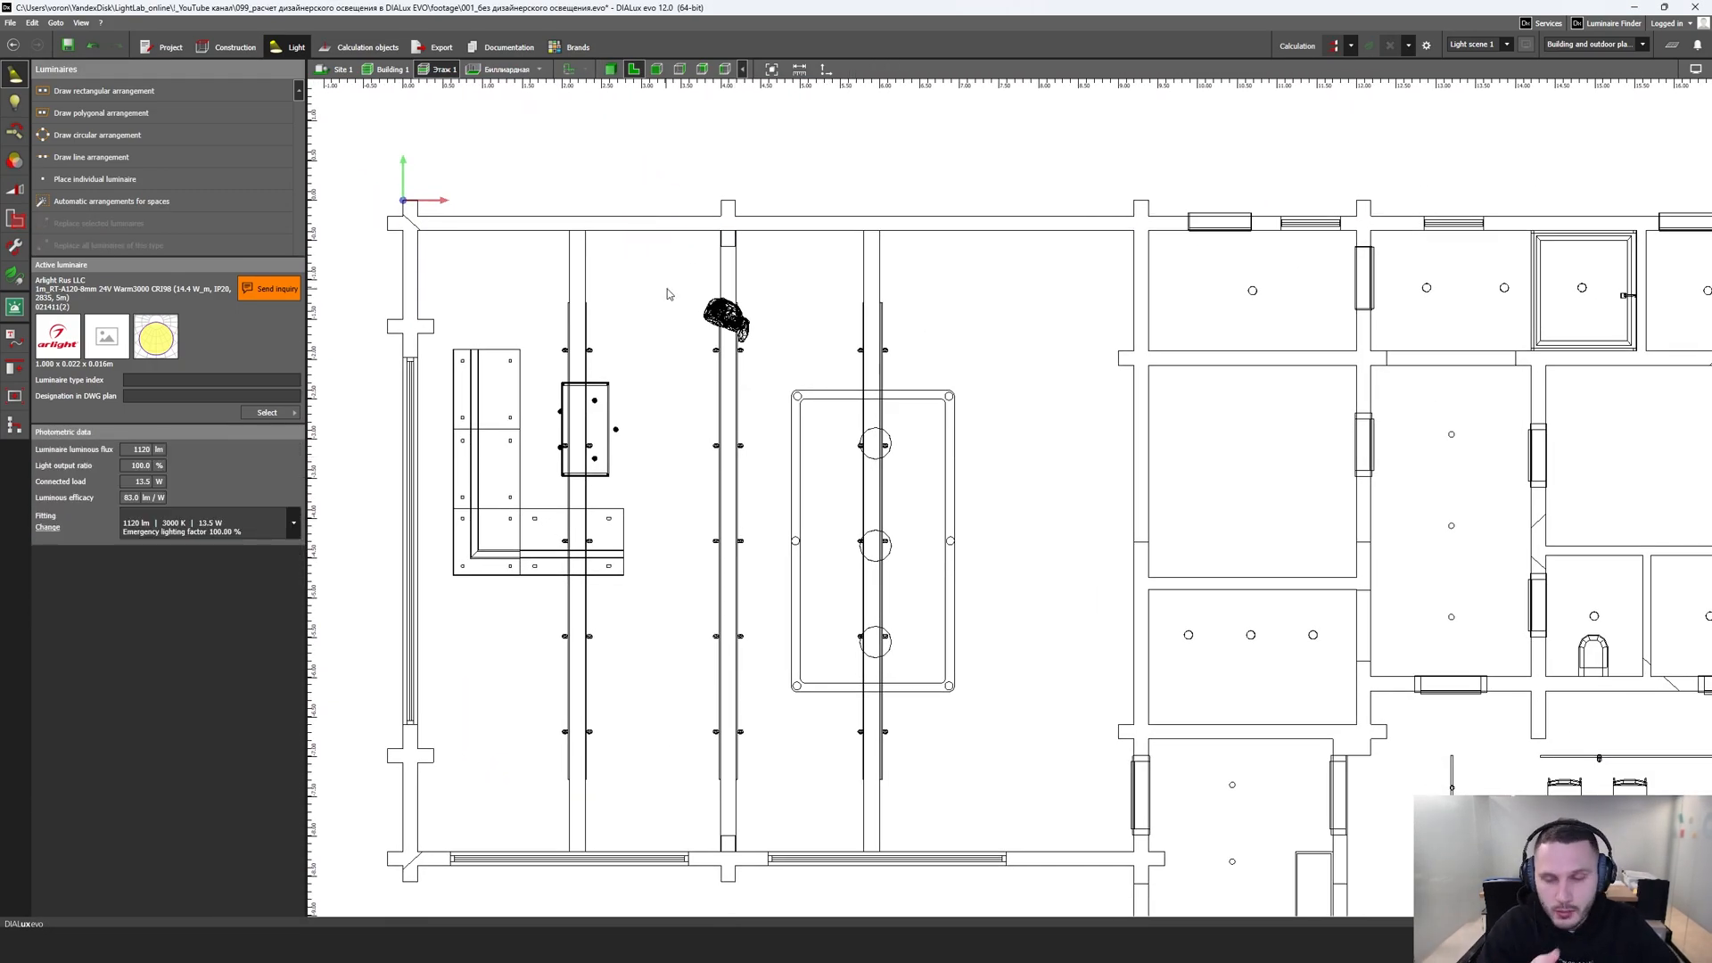
{"action": "left_click", "coordinate": [91, 156]}
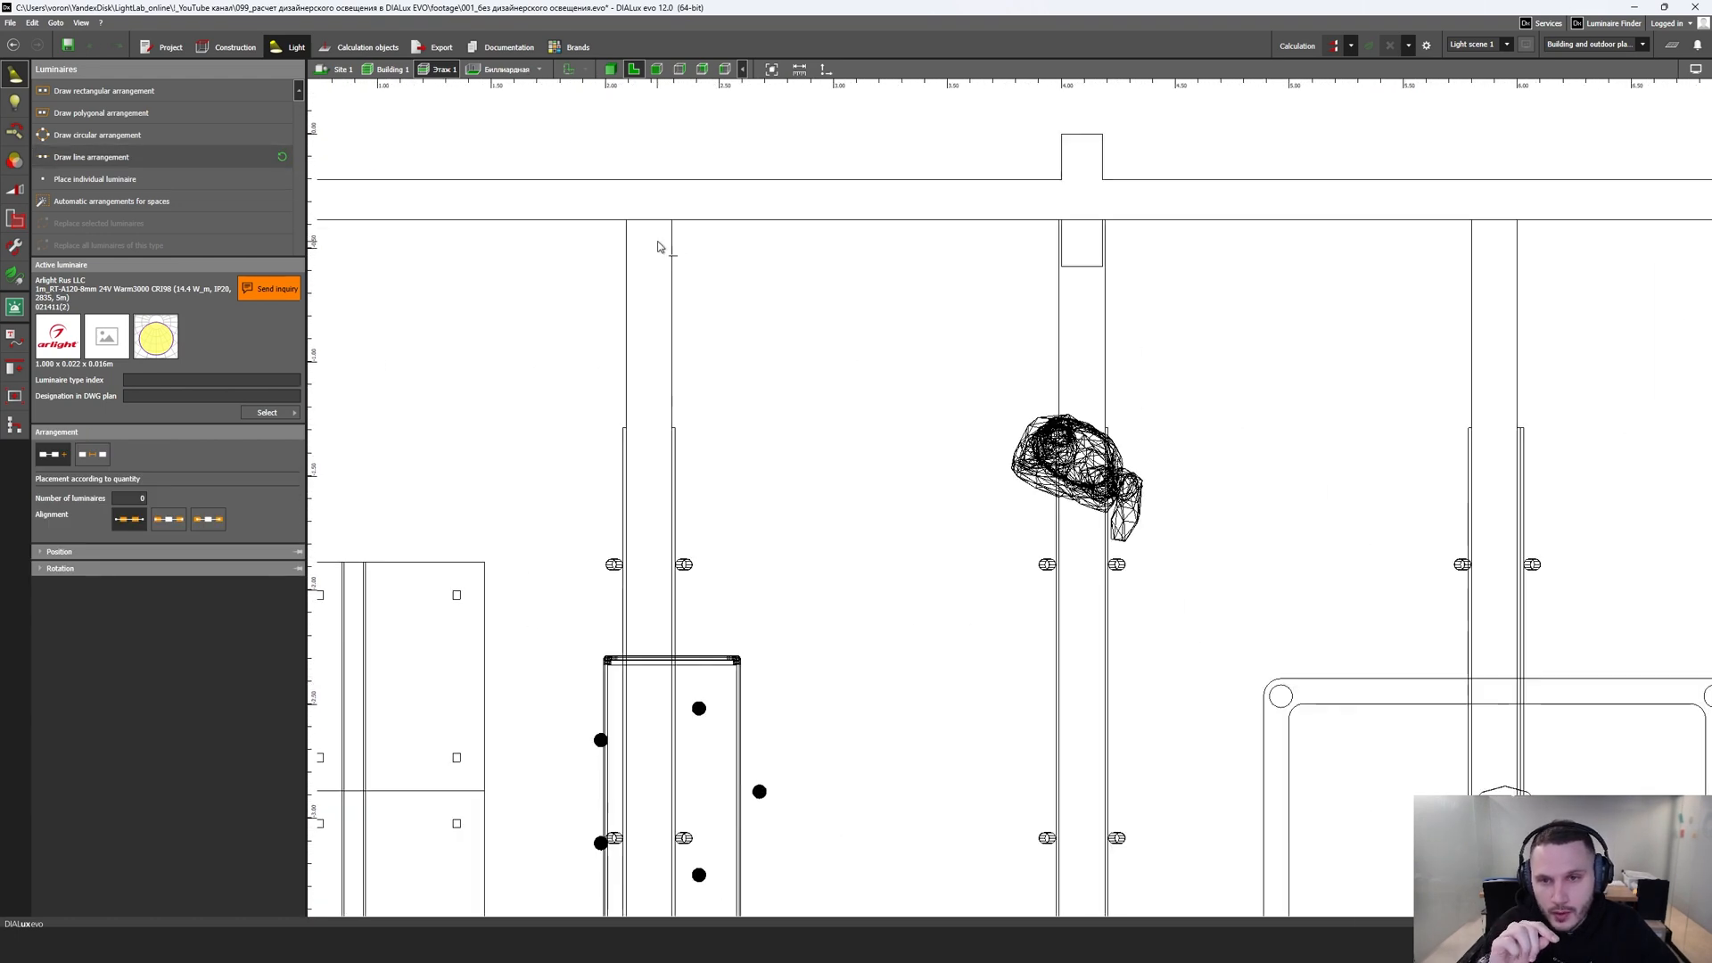
{"action": "left_click", "coordinate": [649, 222]}
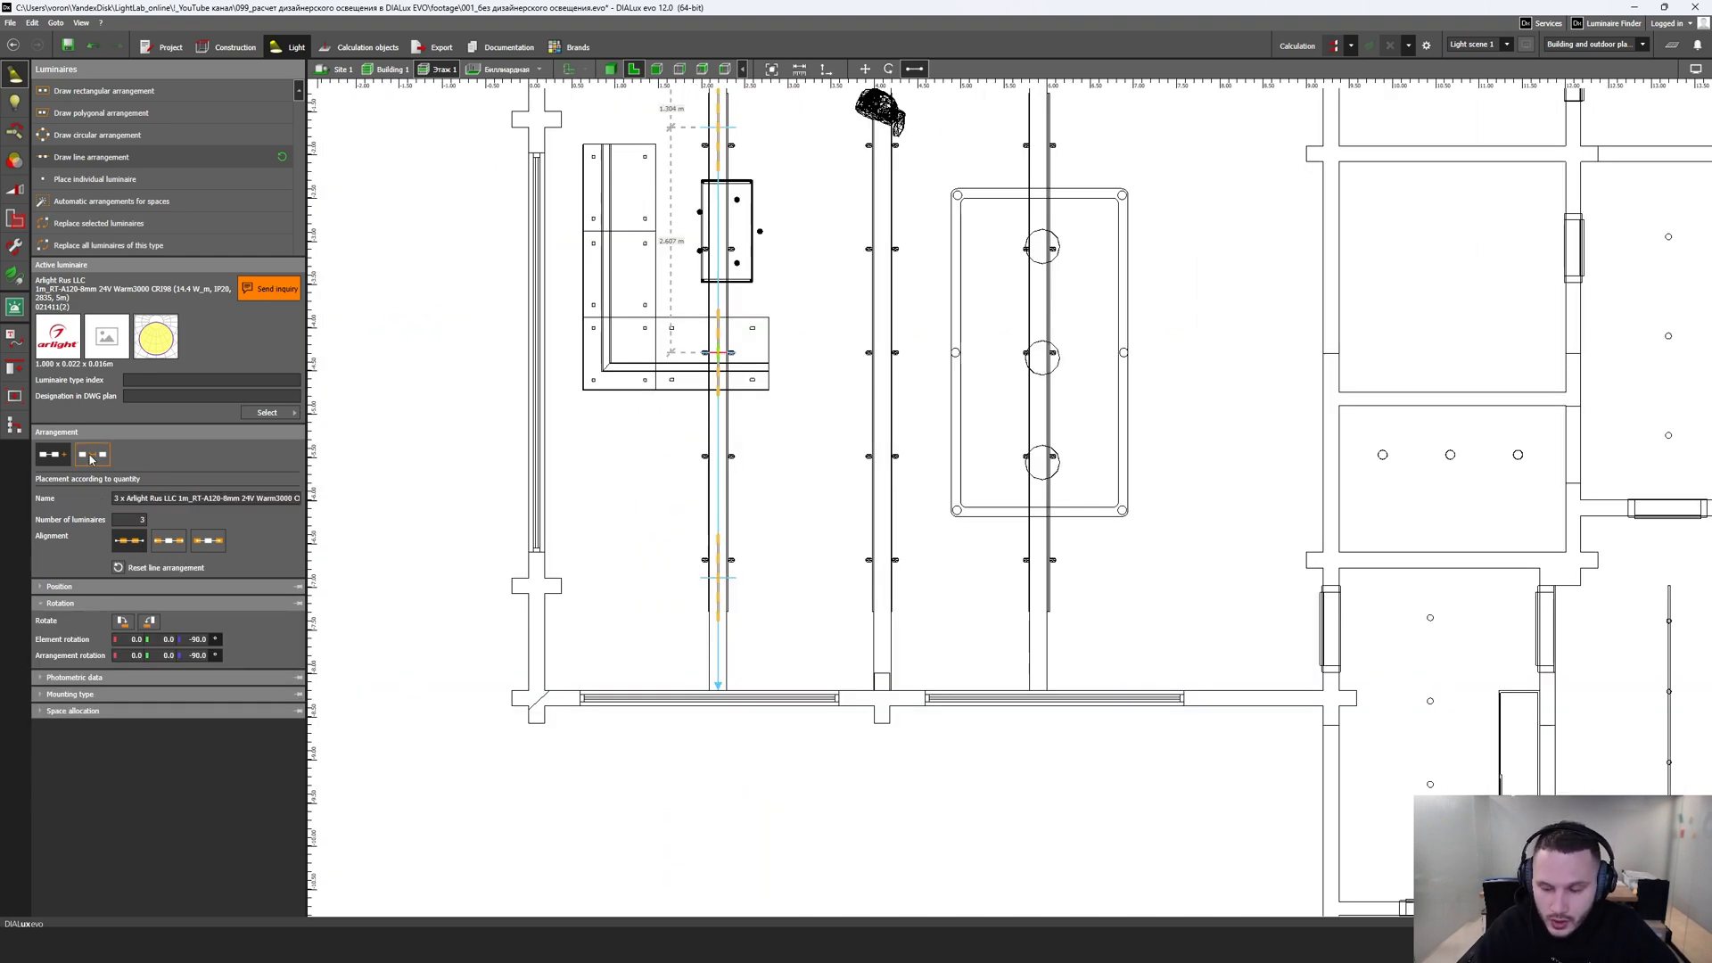
{"action": "left_click", "coordinate": [92, 454]}
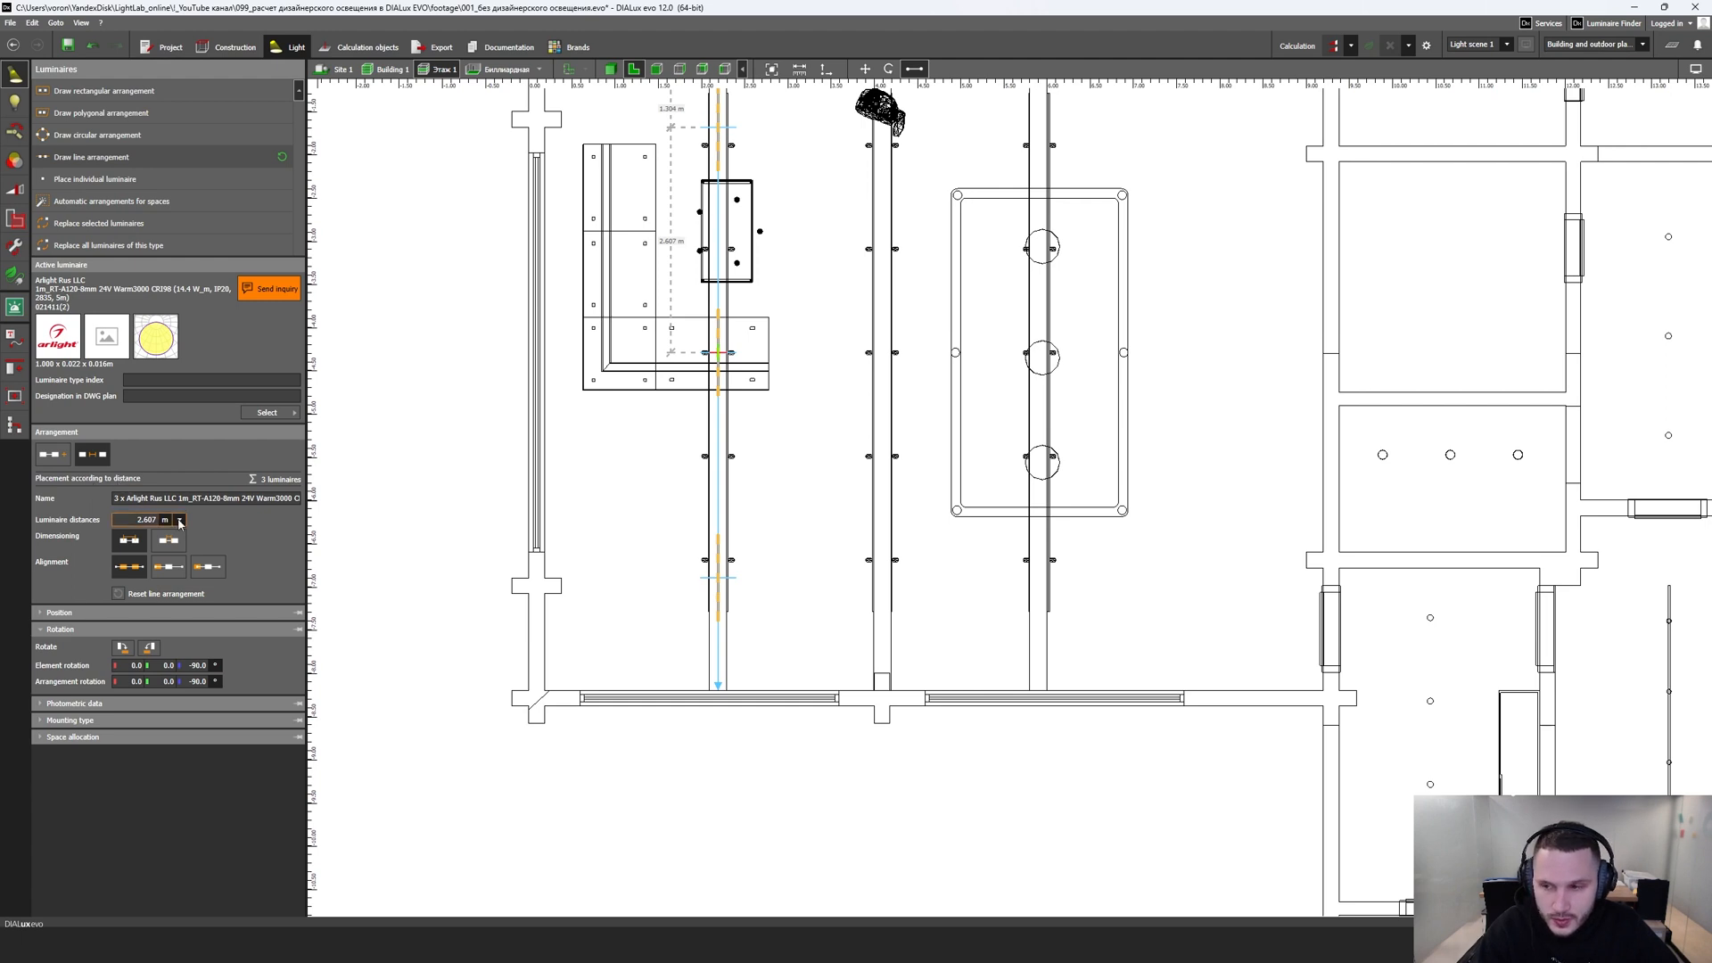
{"action": "left_click", "coordinate": [179, 519]}
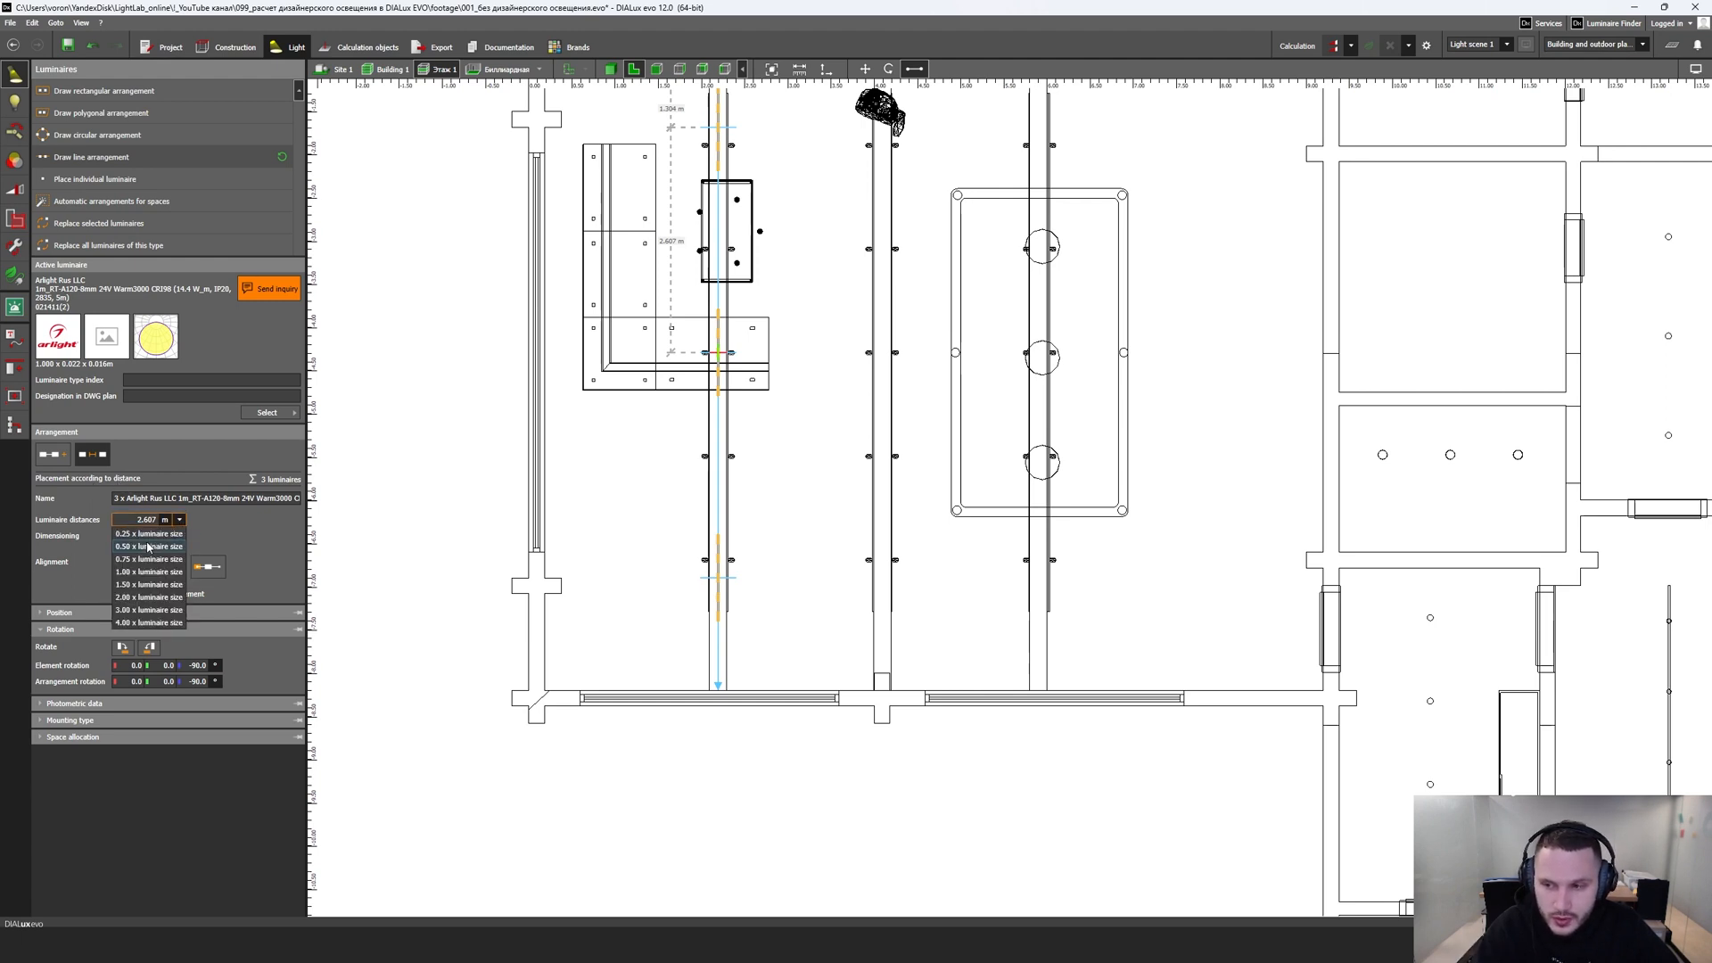
{"action": "left_click", "coordinate": [148, 571]}
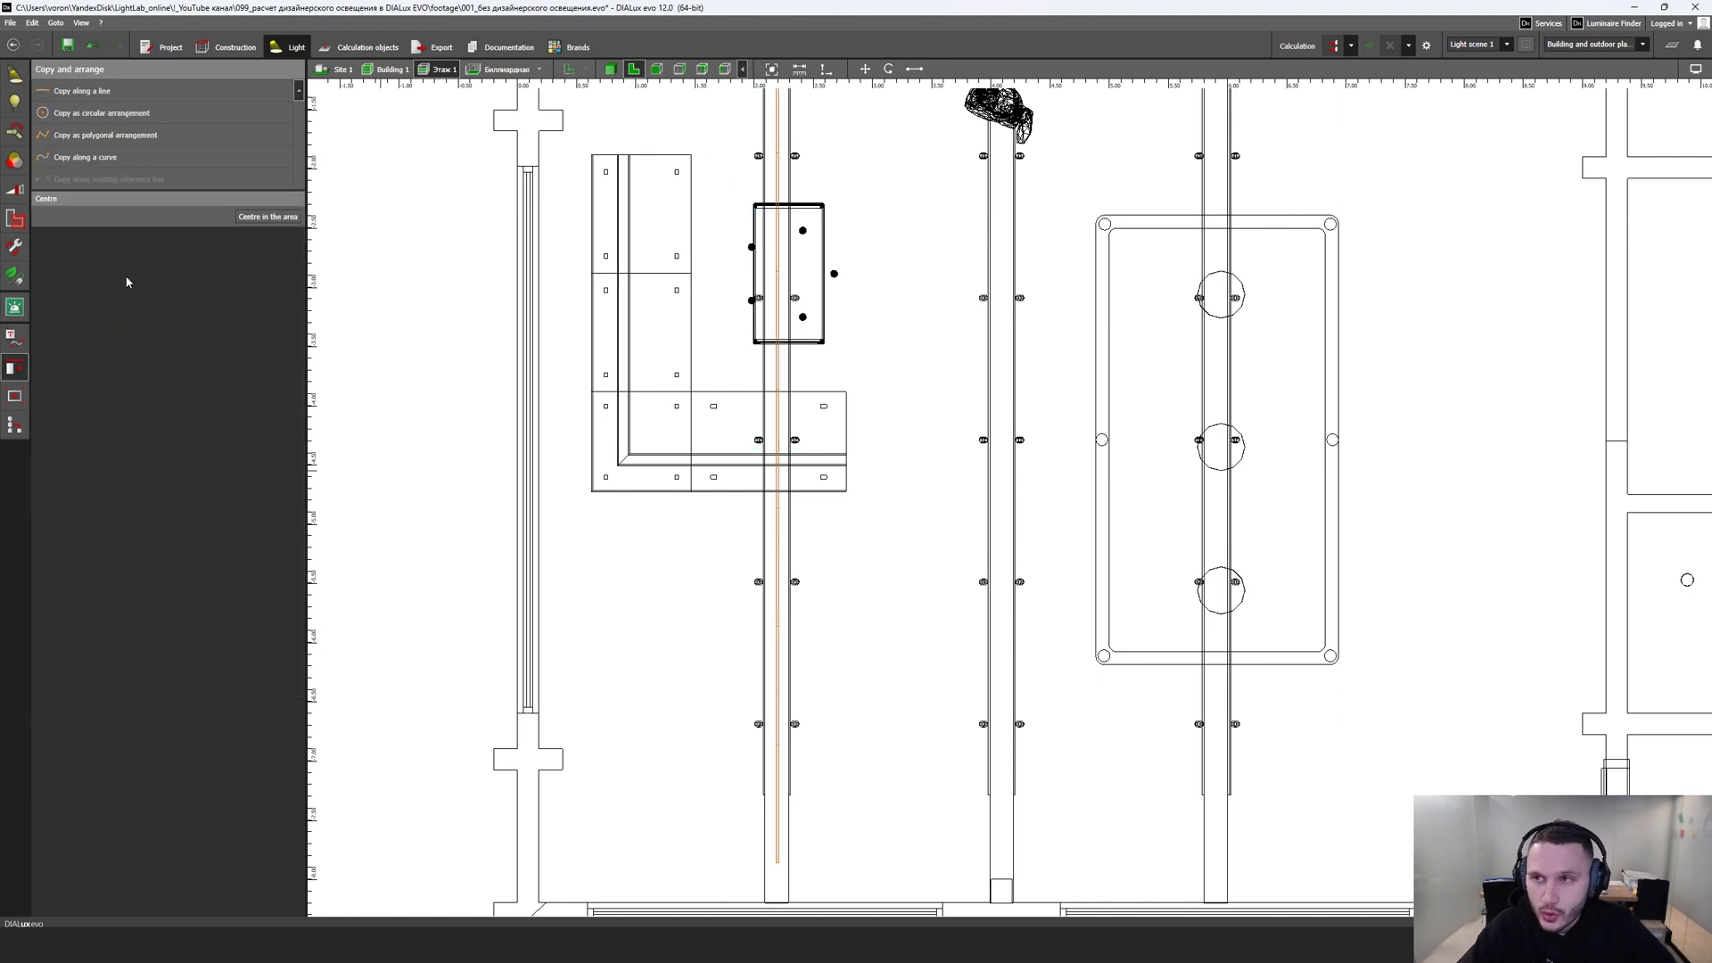
{"action": "mouse_move", "coordinate": [267, 216]}
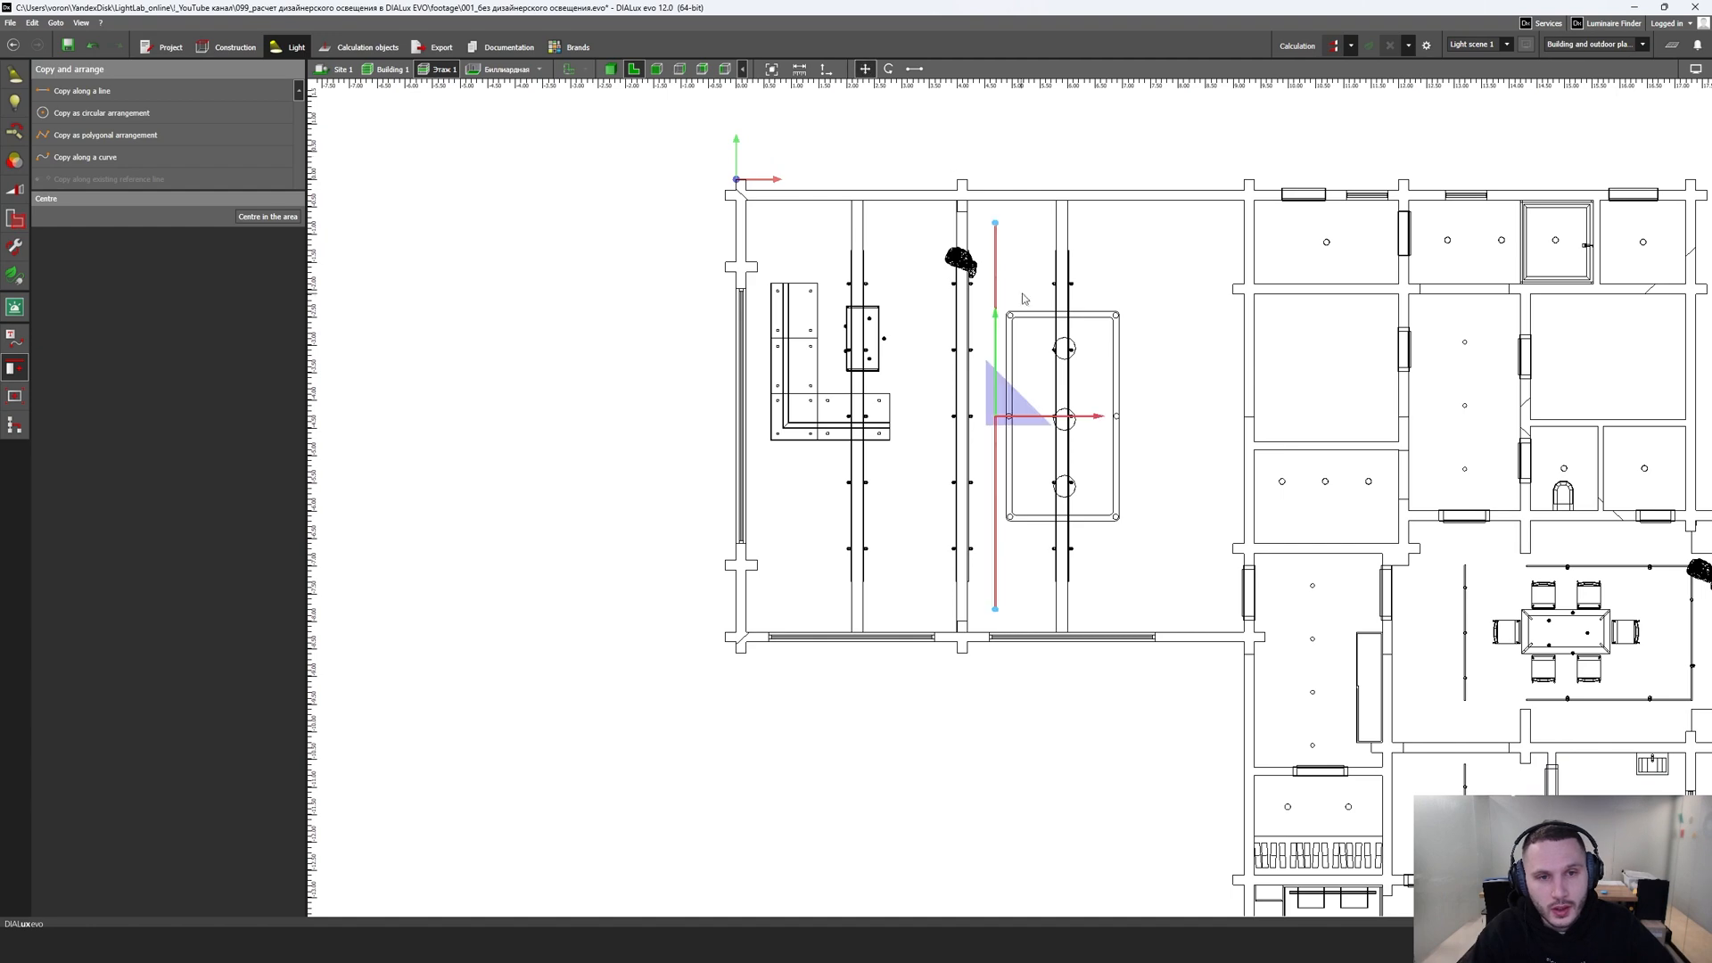
Step: Zoom into the side elevation and turn on light distribution curves to see the strip's upward light
{"action": "scroll", "scroll_direction": "up", "scroll_amount": 3}
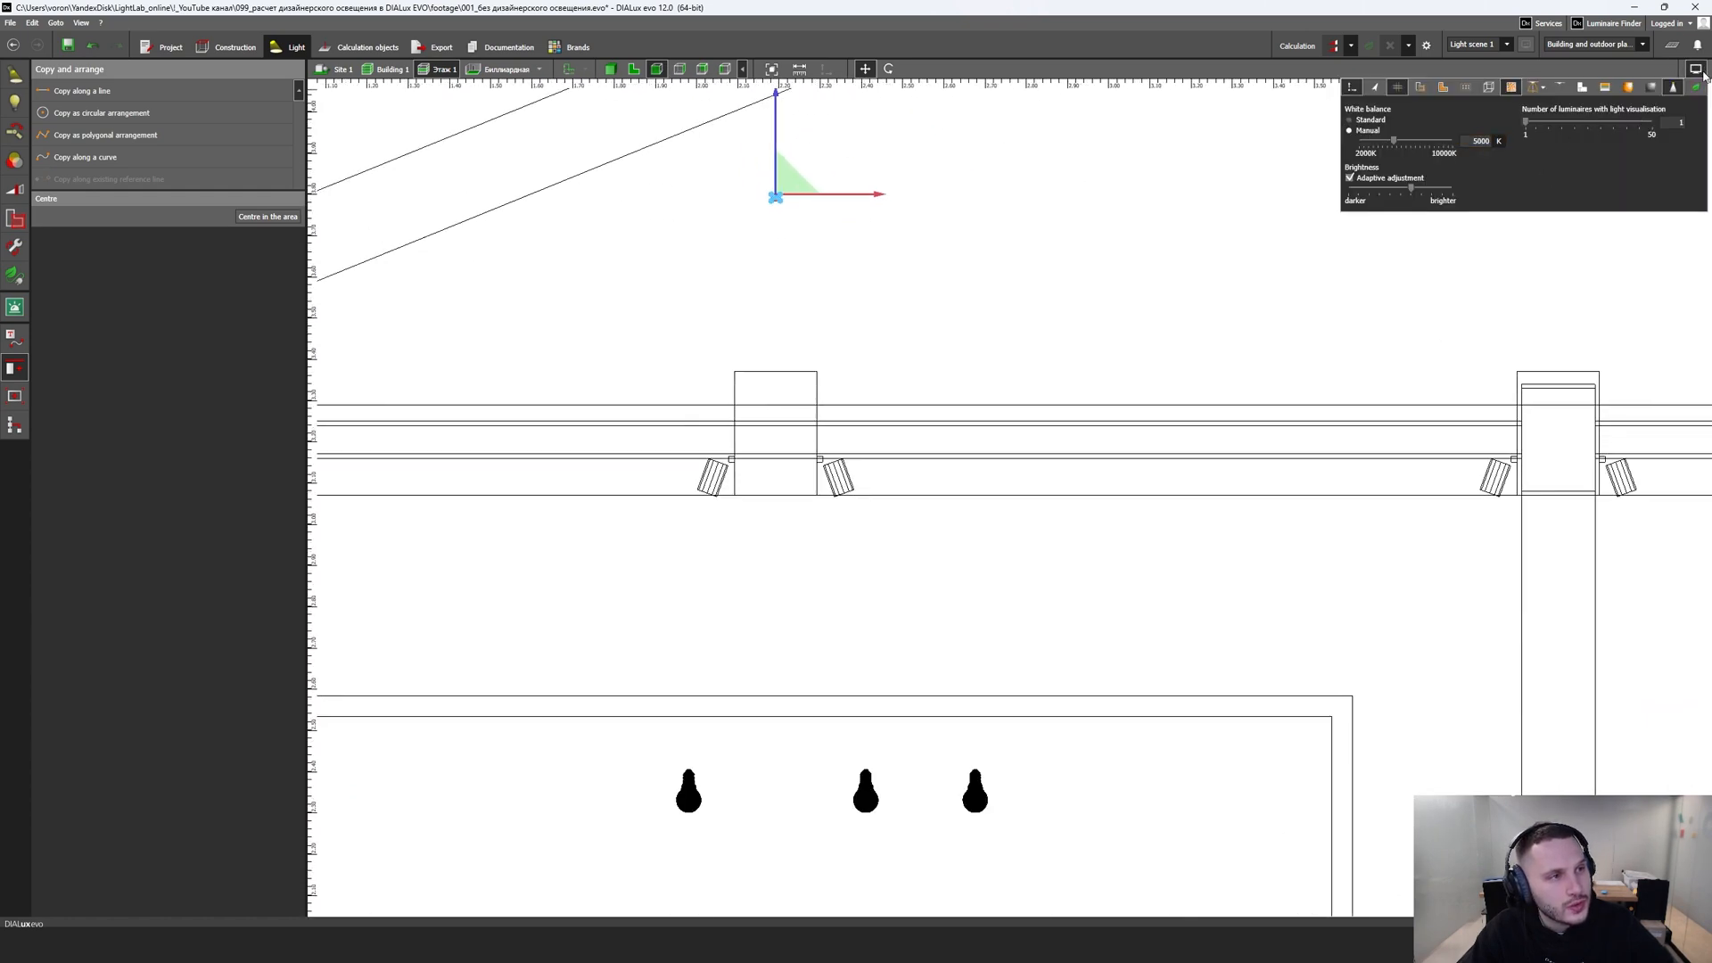
{"action": "mouse_move", "coordinate": [1534, 88]}
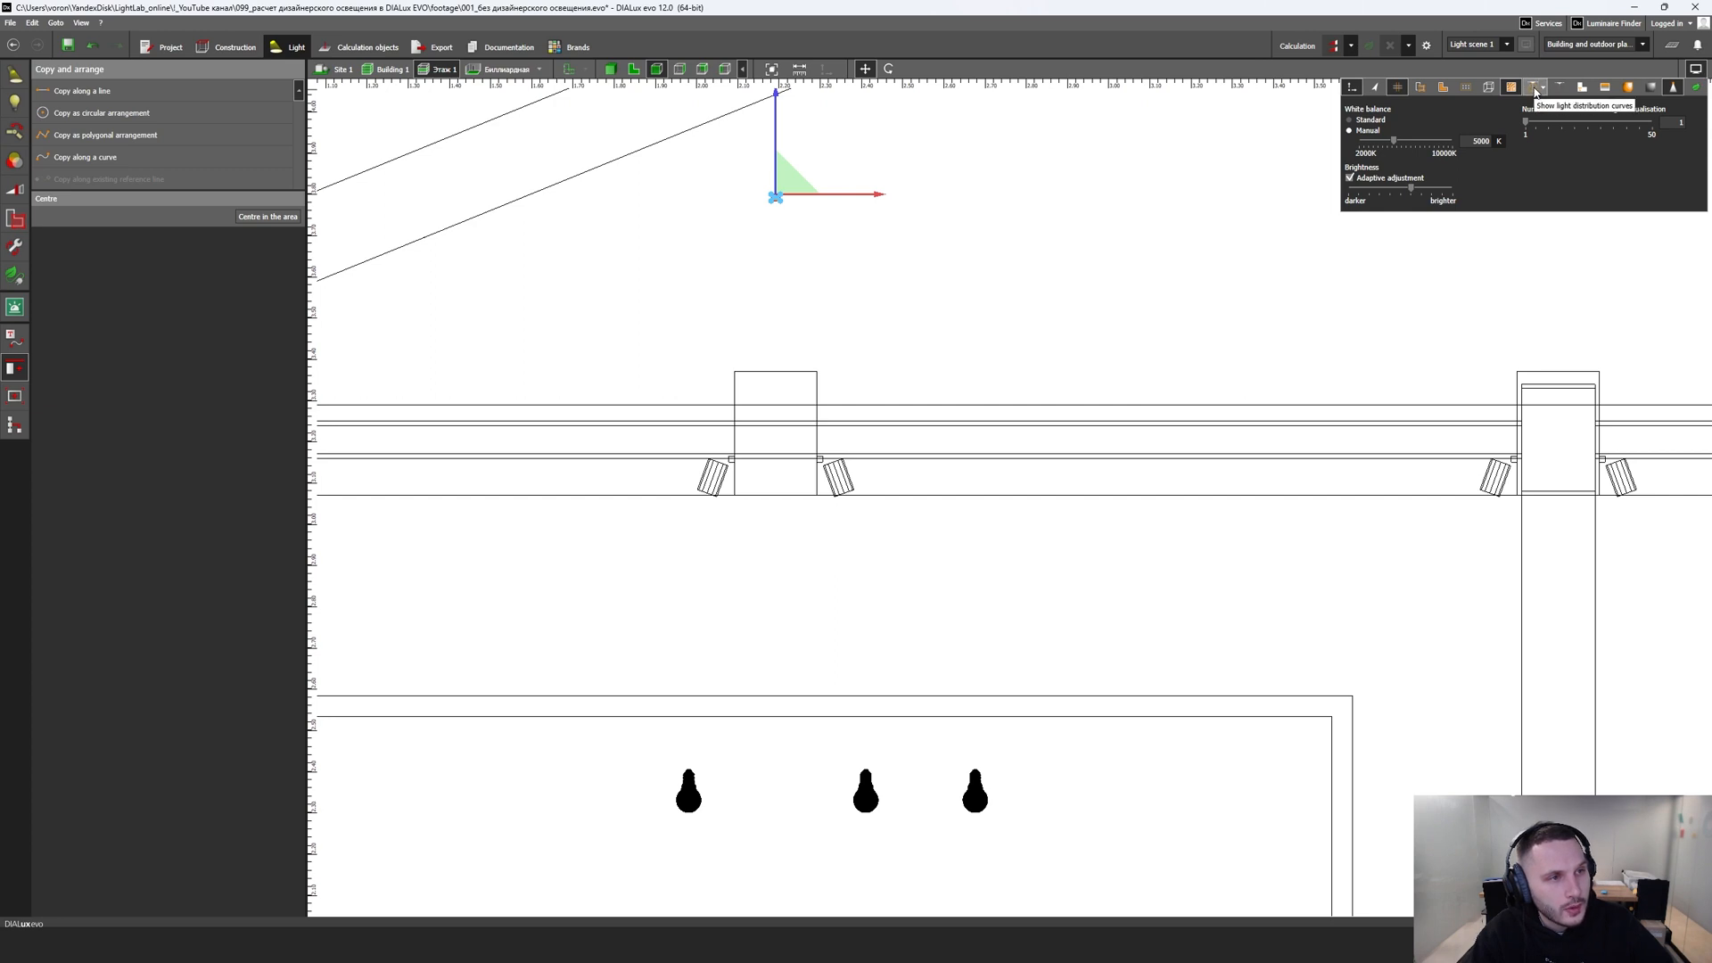
{"action": "left_click", "coordinate": [1534, 87]}
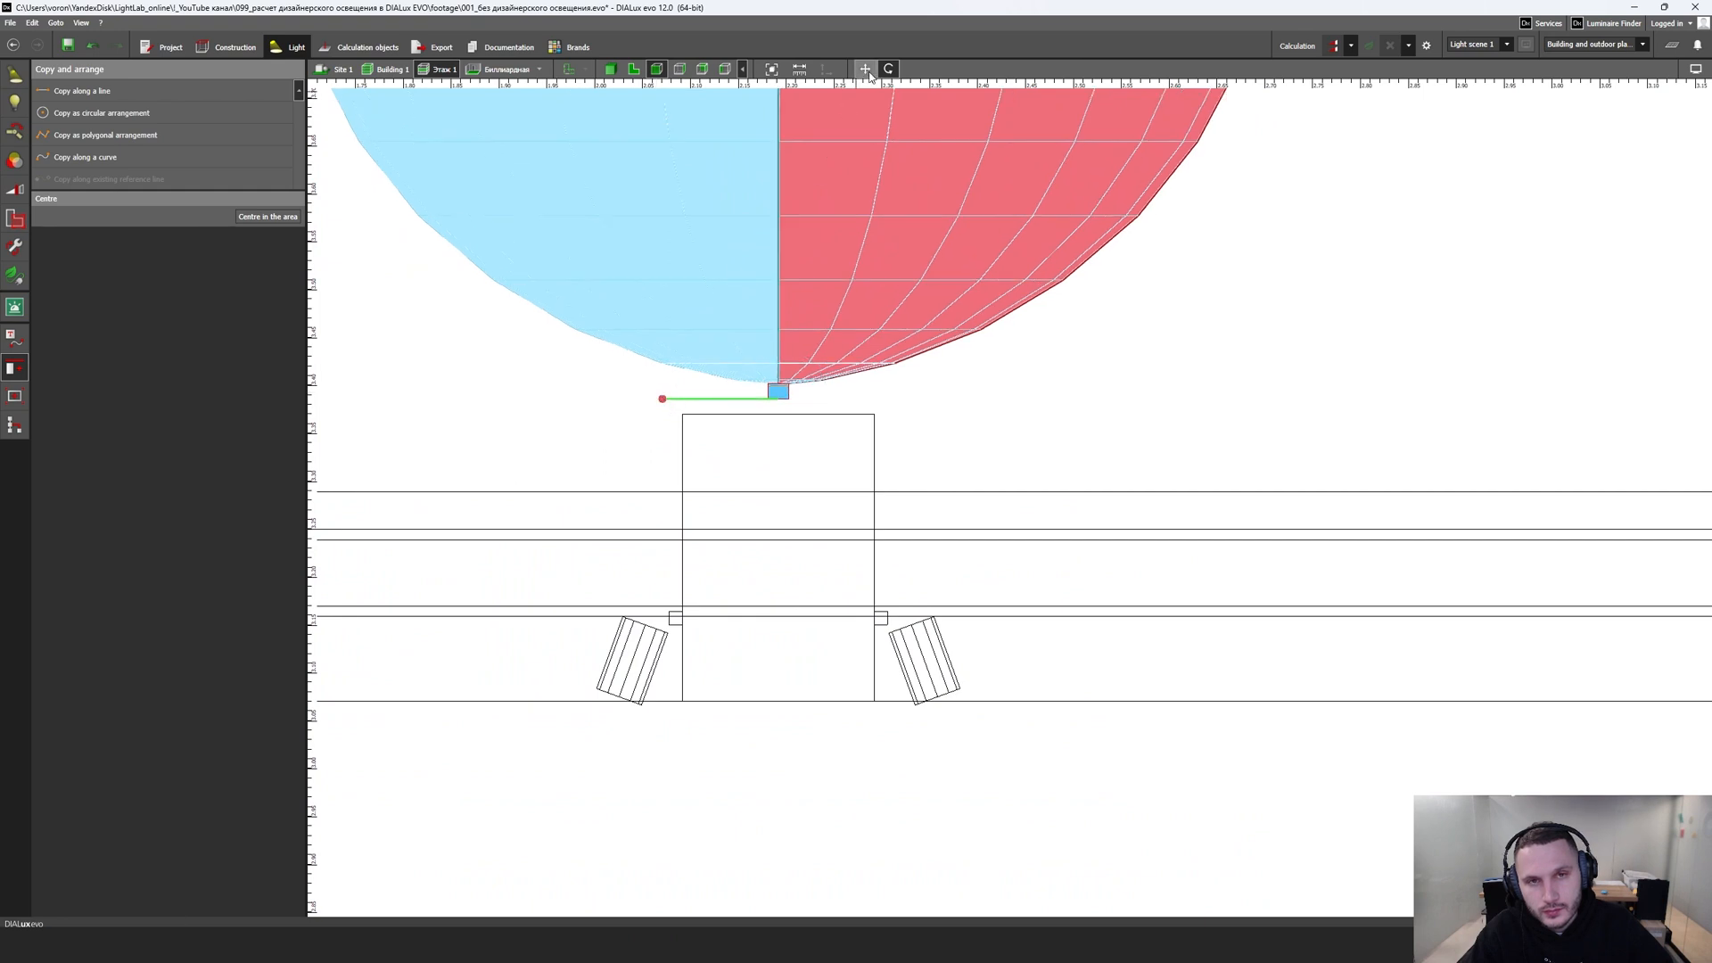
Step: Reduce the strip's lamp flux to 672 lm (1120 × 0.6) and set lamp type to LED
{"action": "left_click", "coordinate": [778, 392]}
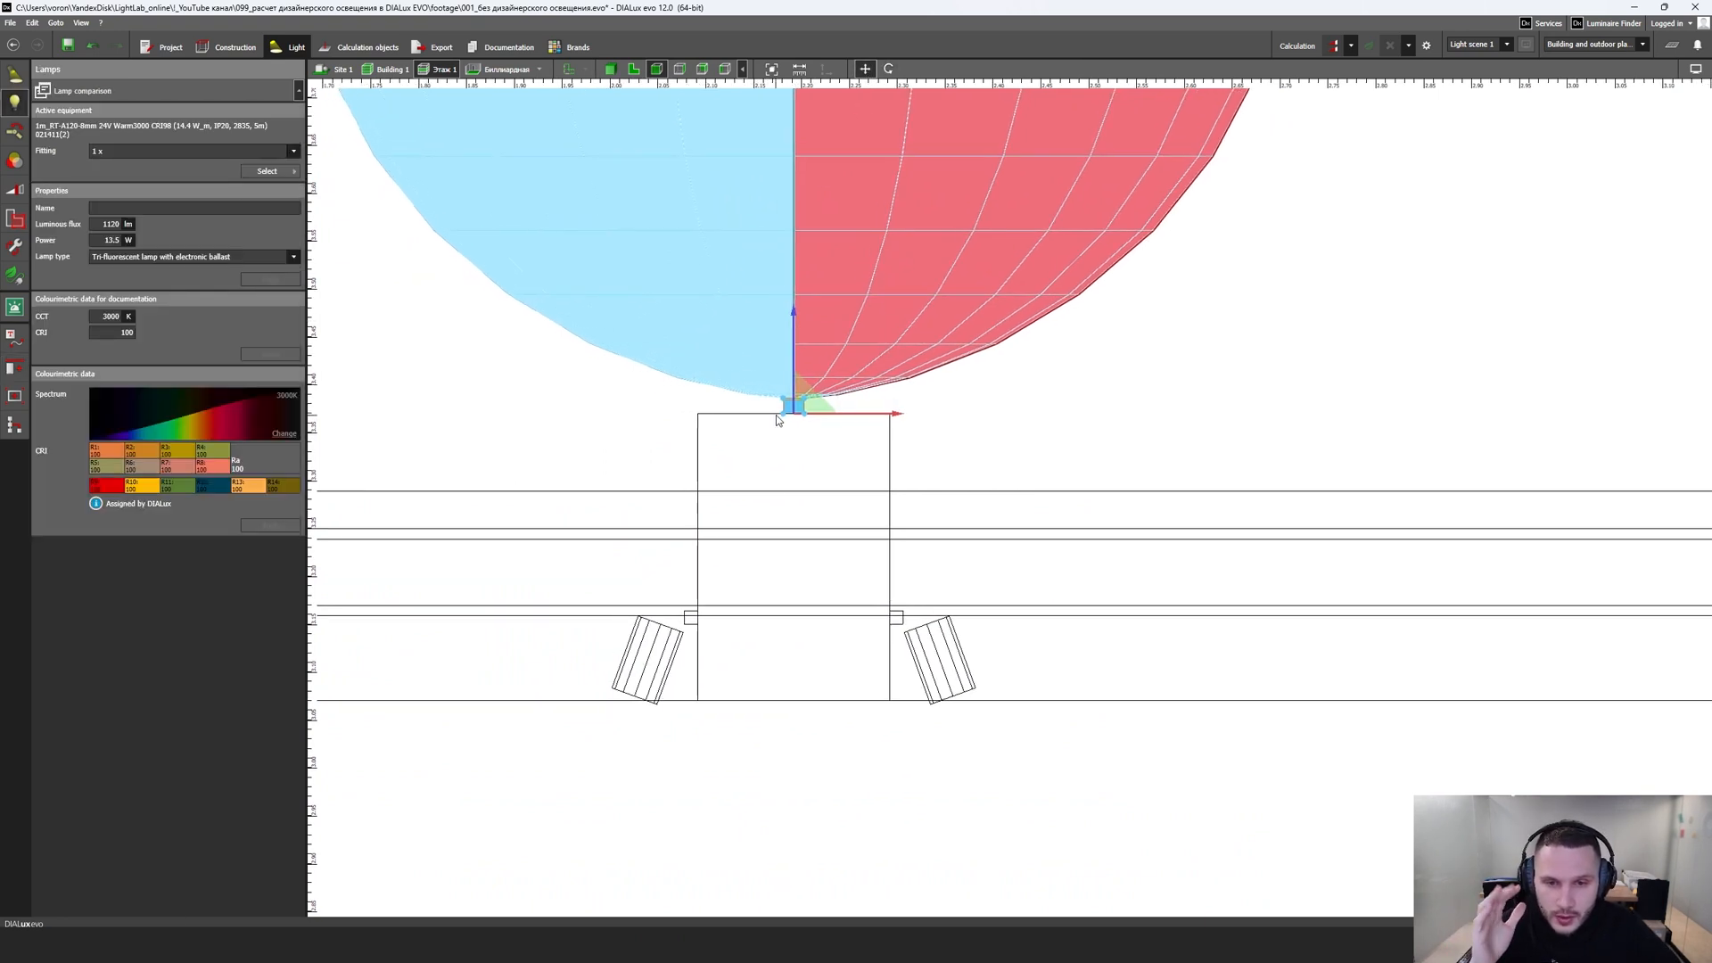
{"action": "mouse_move", "coordinate": [811, 503]}
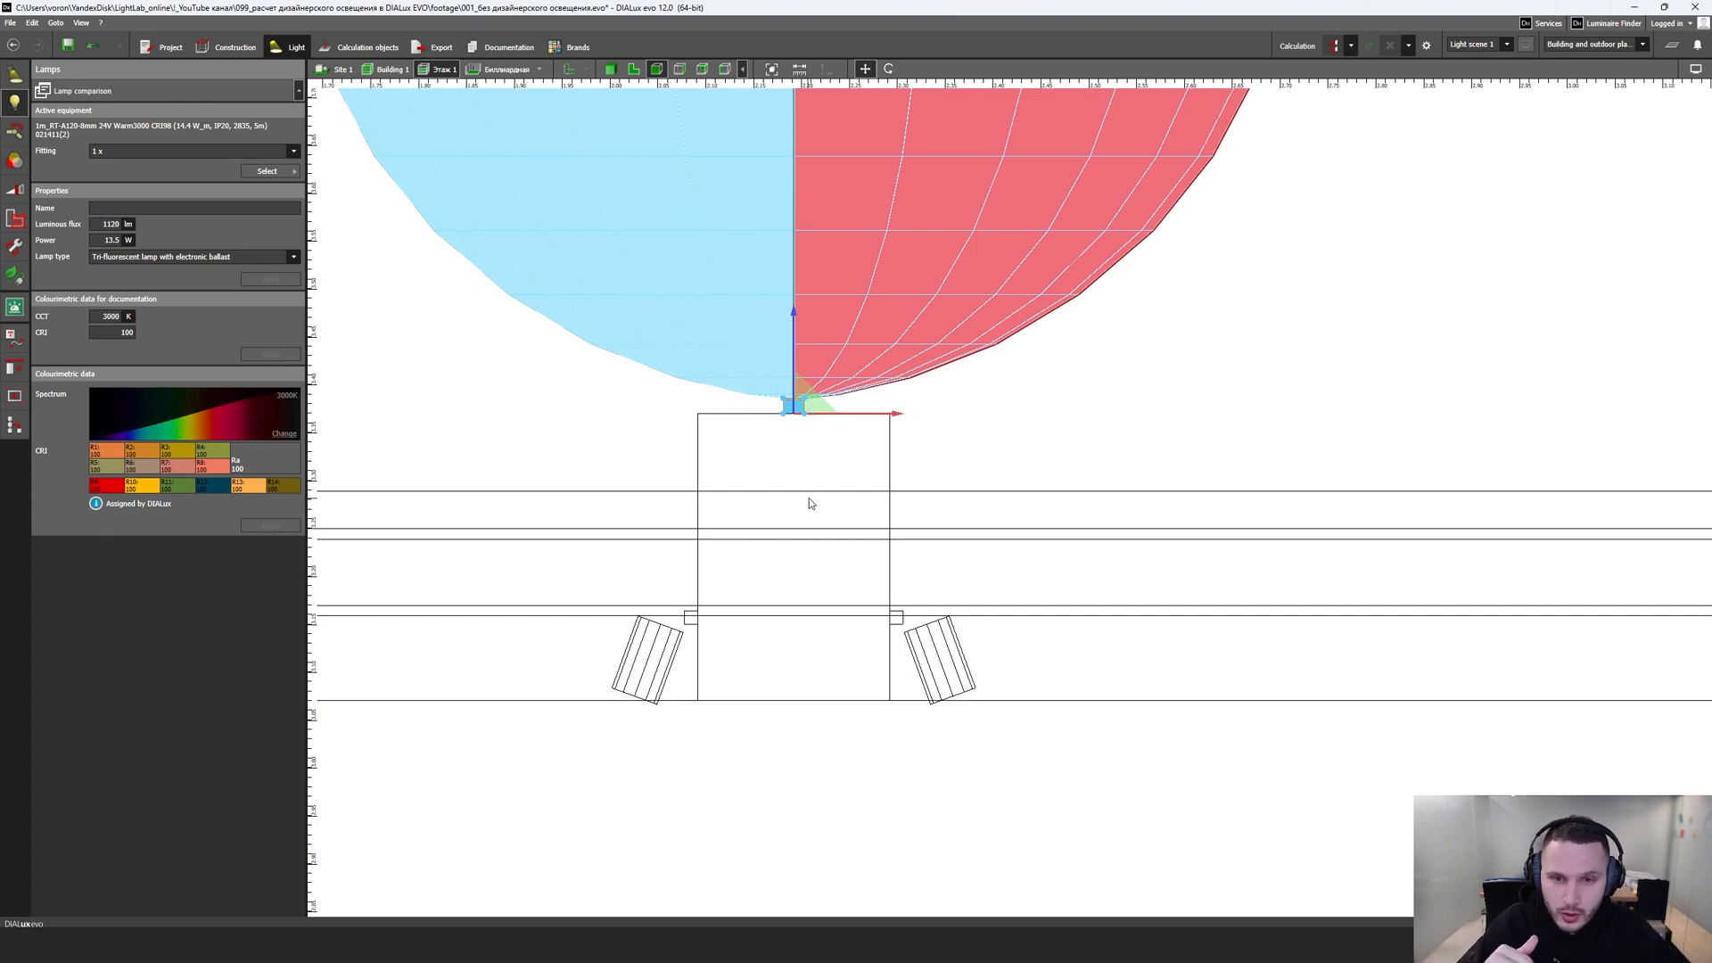
{"action": "mouse_move", "coordinate": [842, 490]}
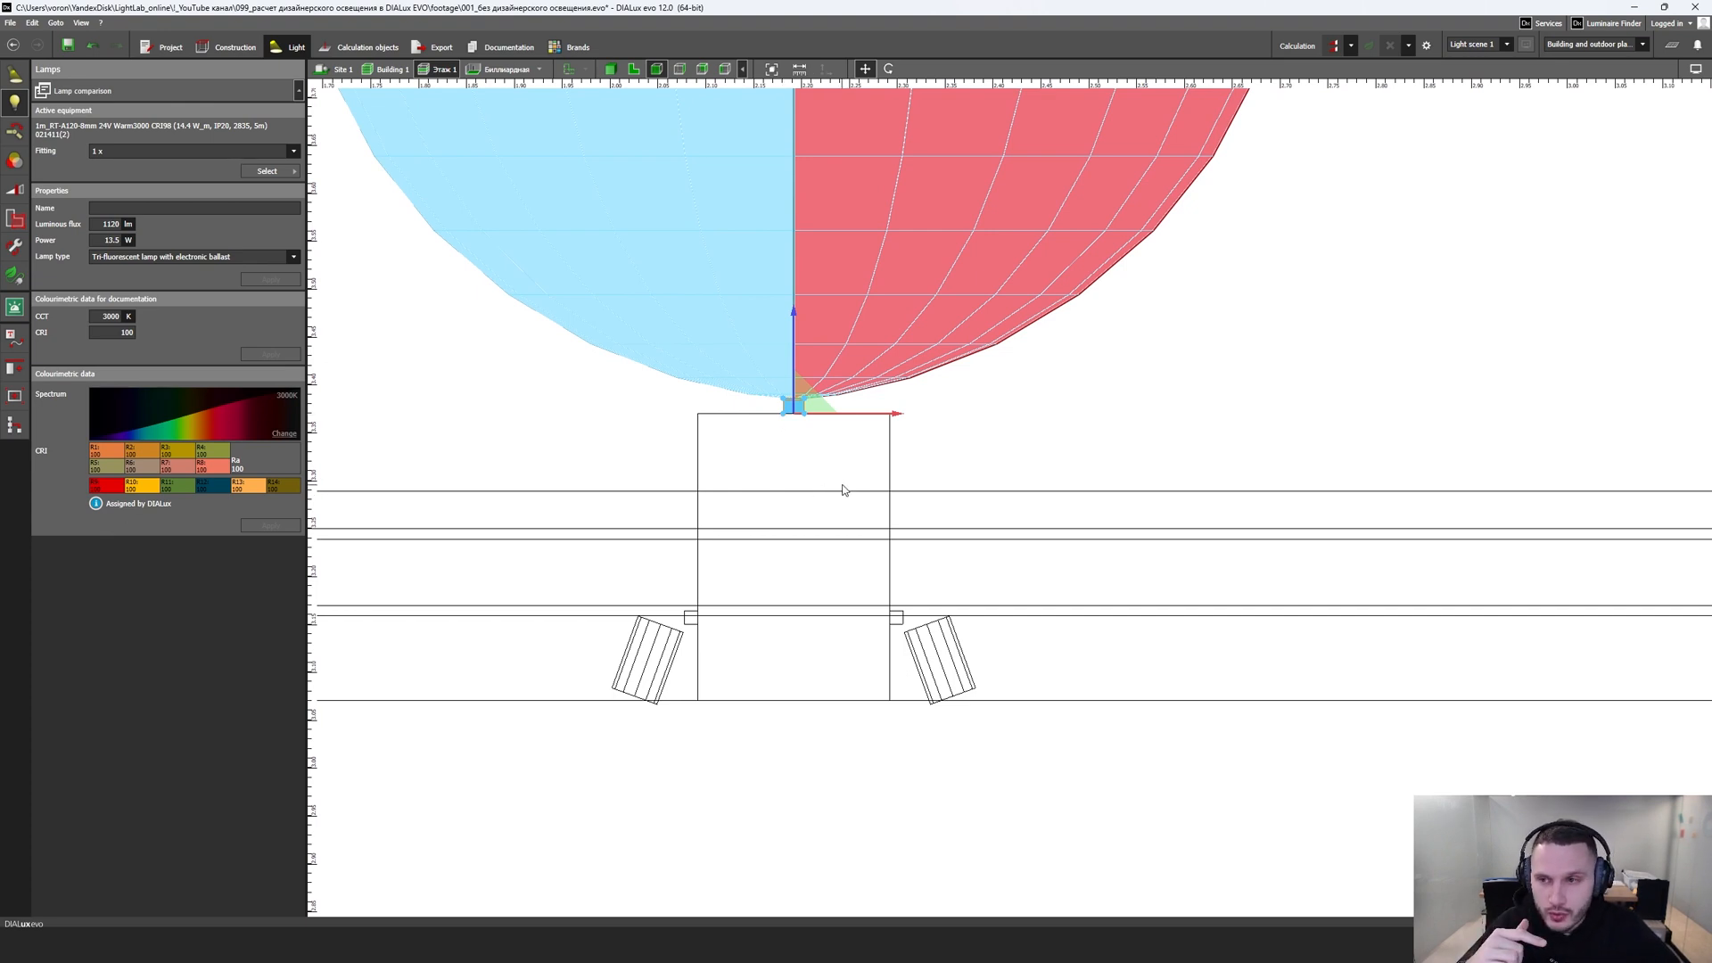
{"action": "mouse_move", "coordinate": [836, 492]}
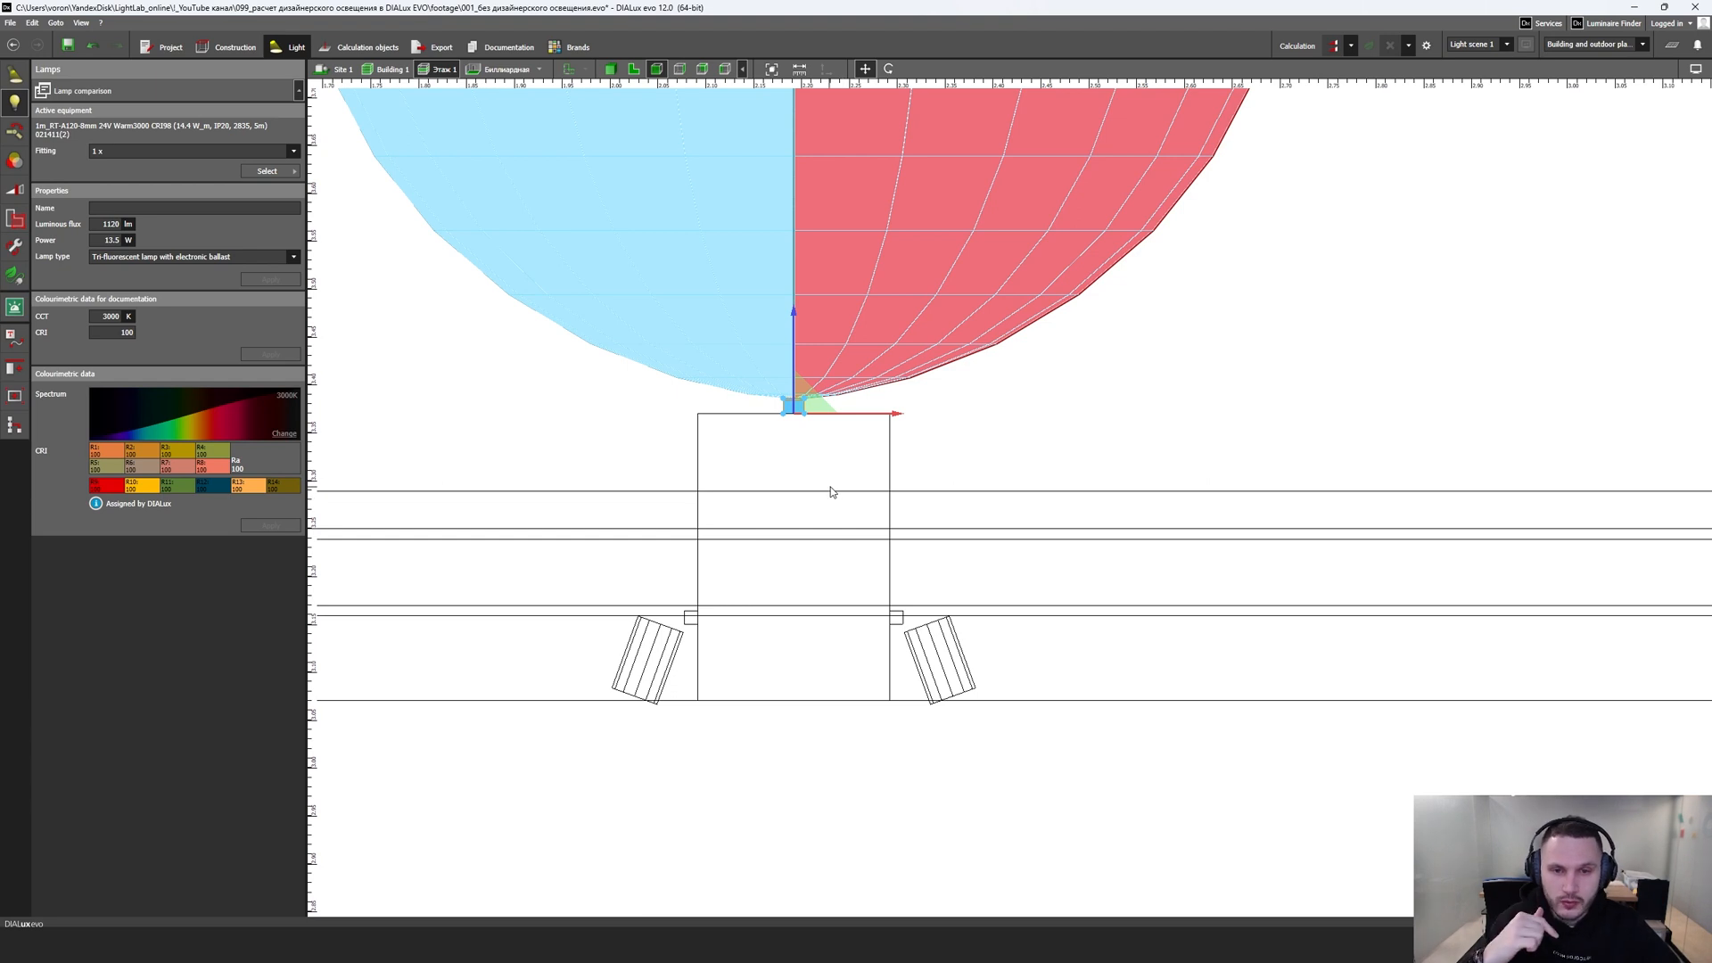
{"action": "mouse_move", "coordinate": [775, 589]}
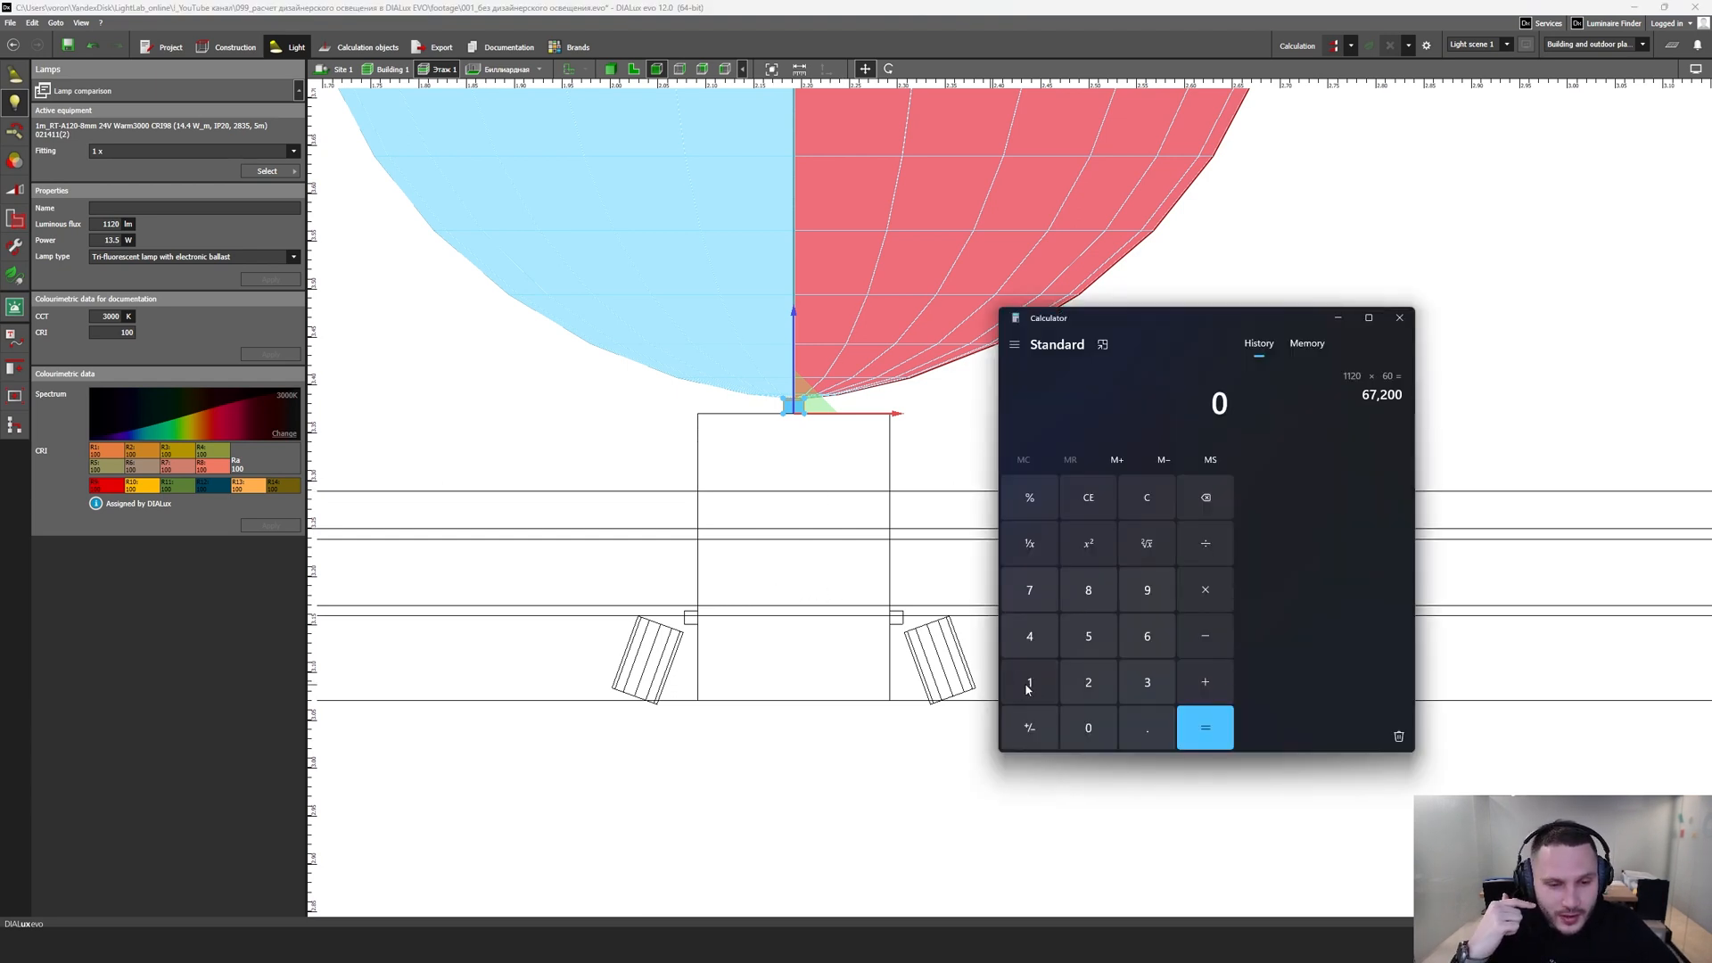
{"action": "left_click", "coordinate": [1088, 681]}
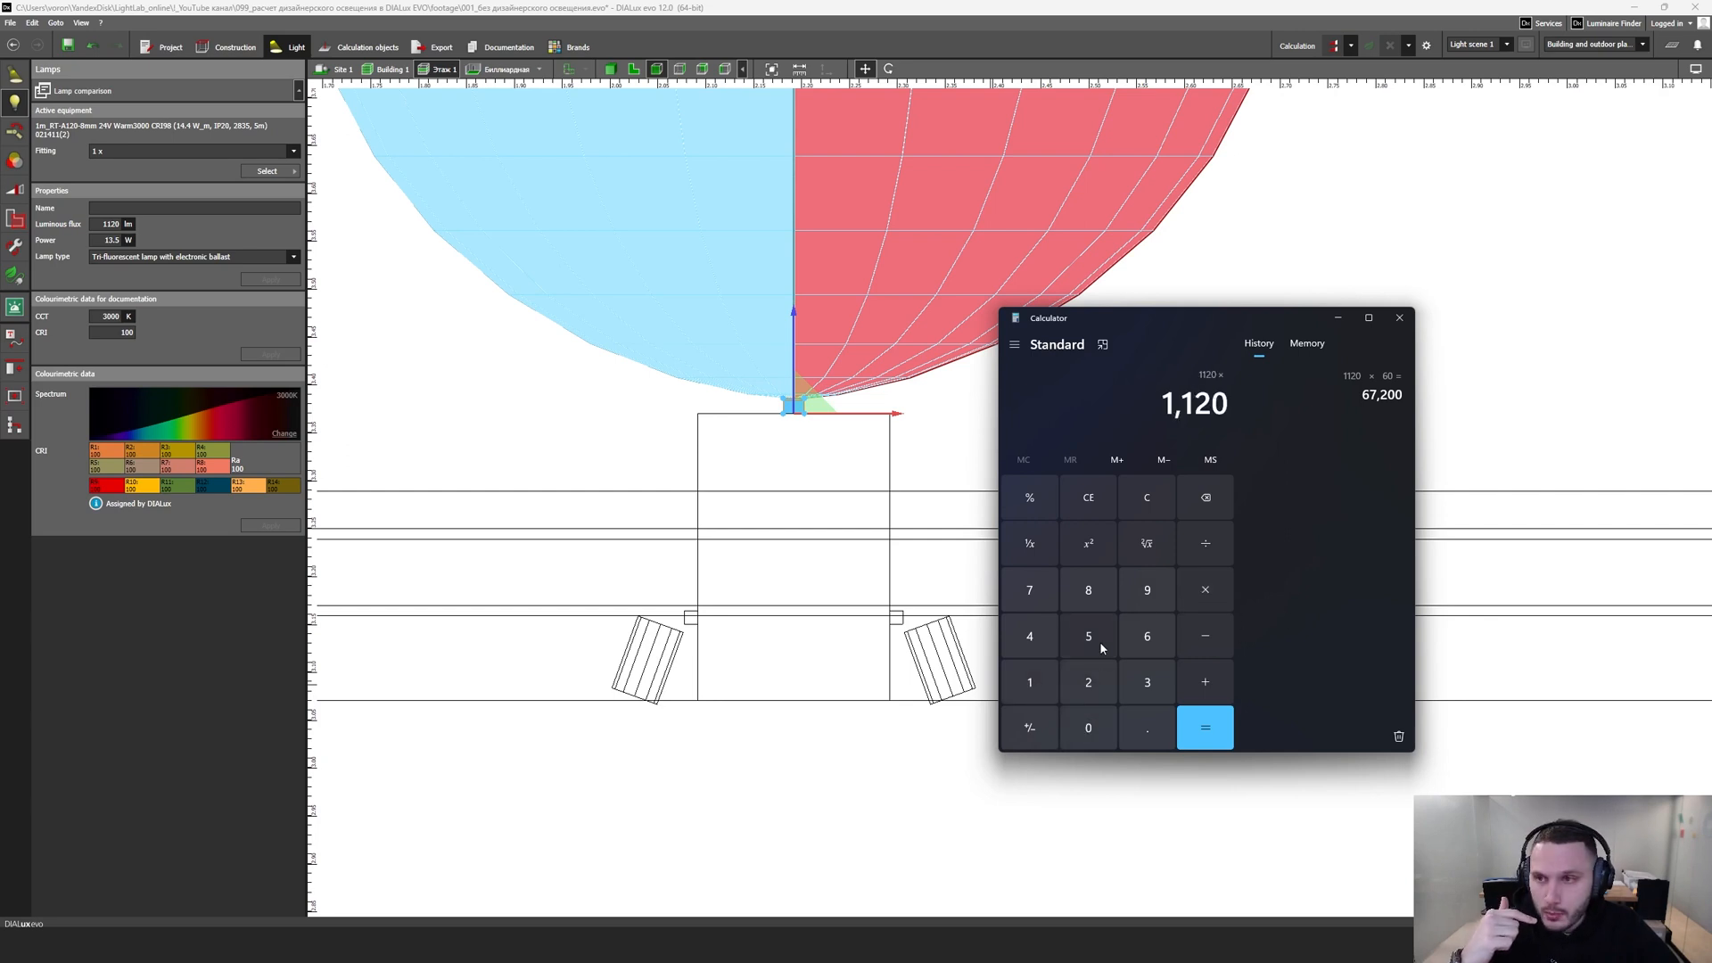
{"action": "left_click", "coordinate": [1205, 728]}
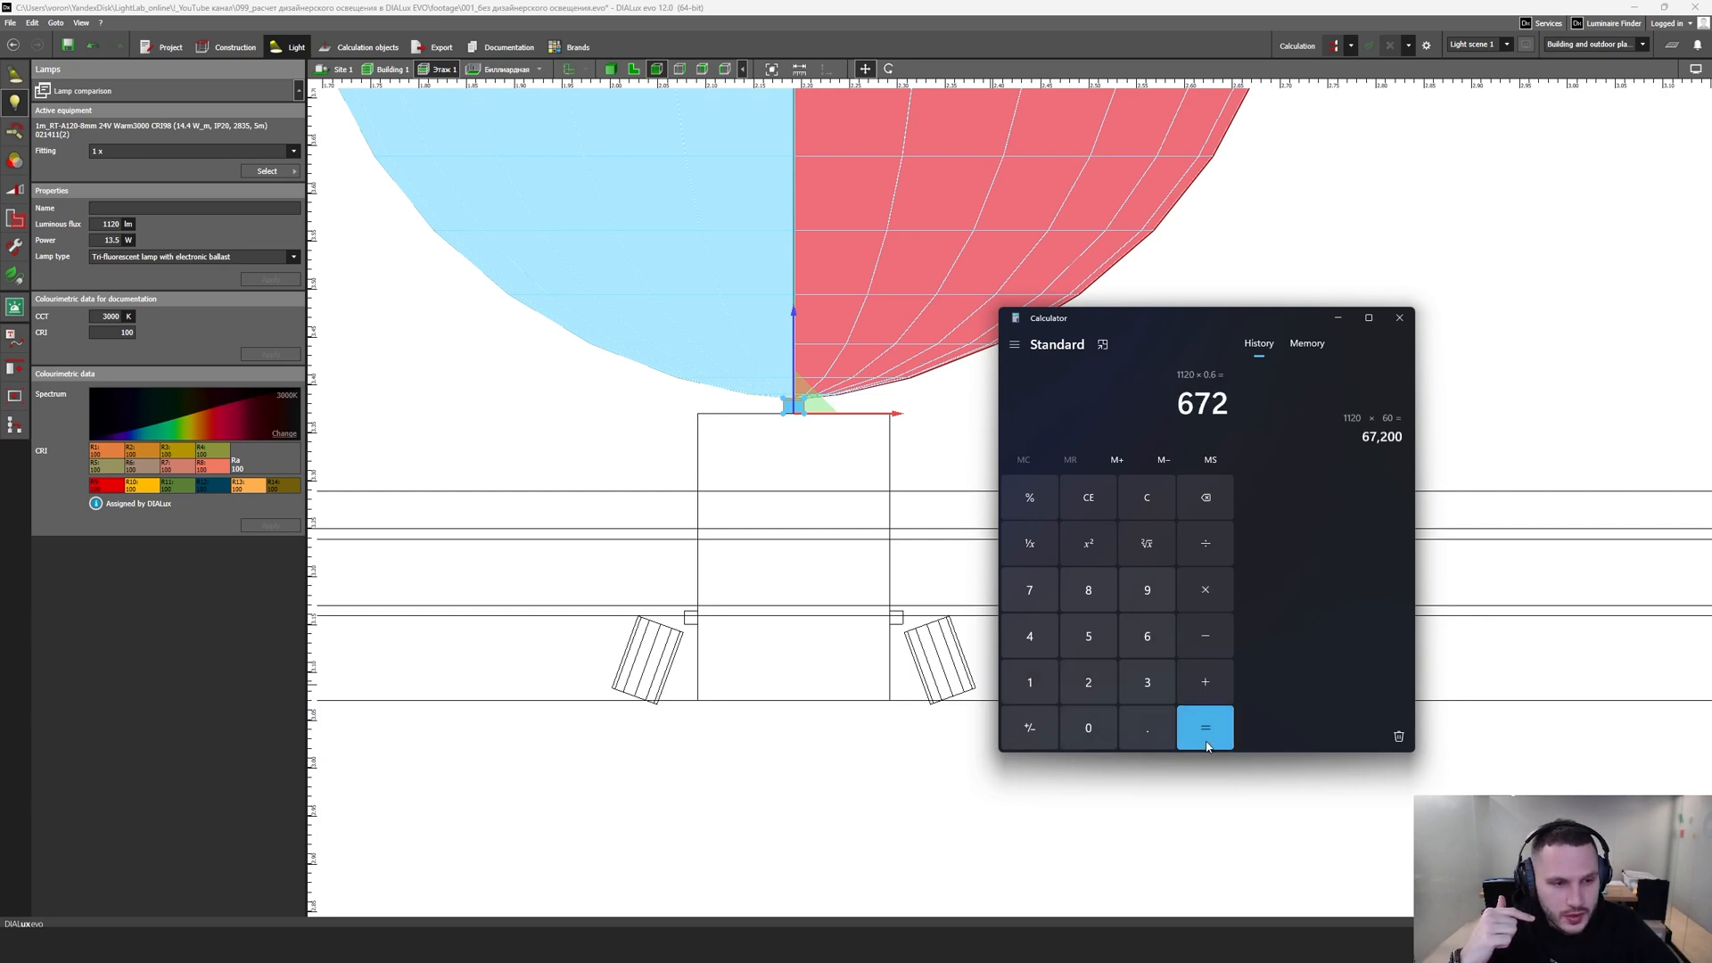
{"action": "left_click", "coordinate": [1206, 728]}
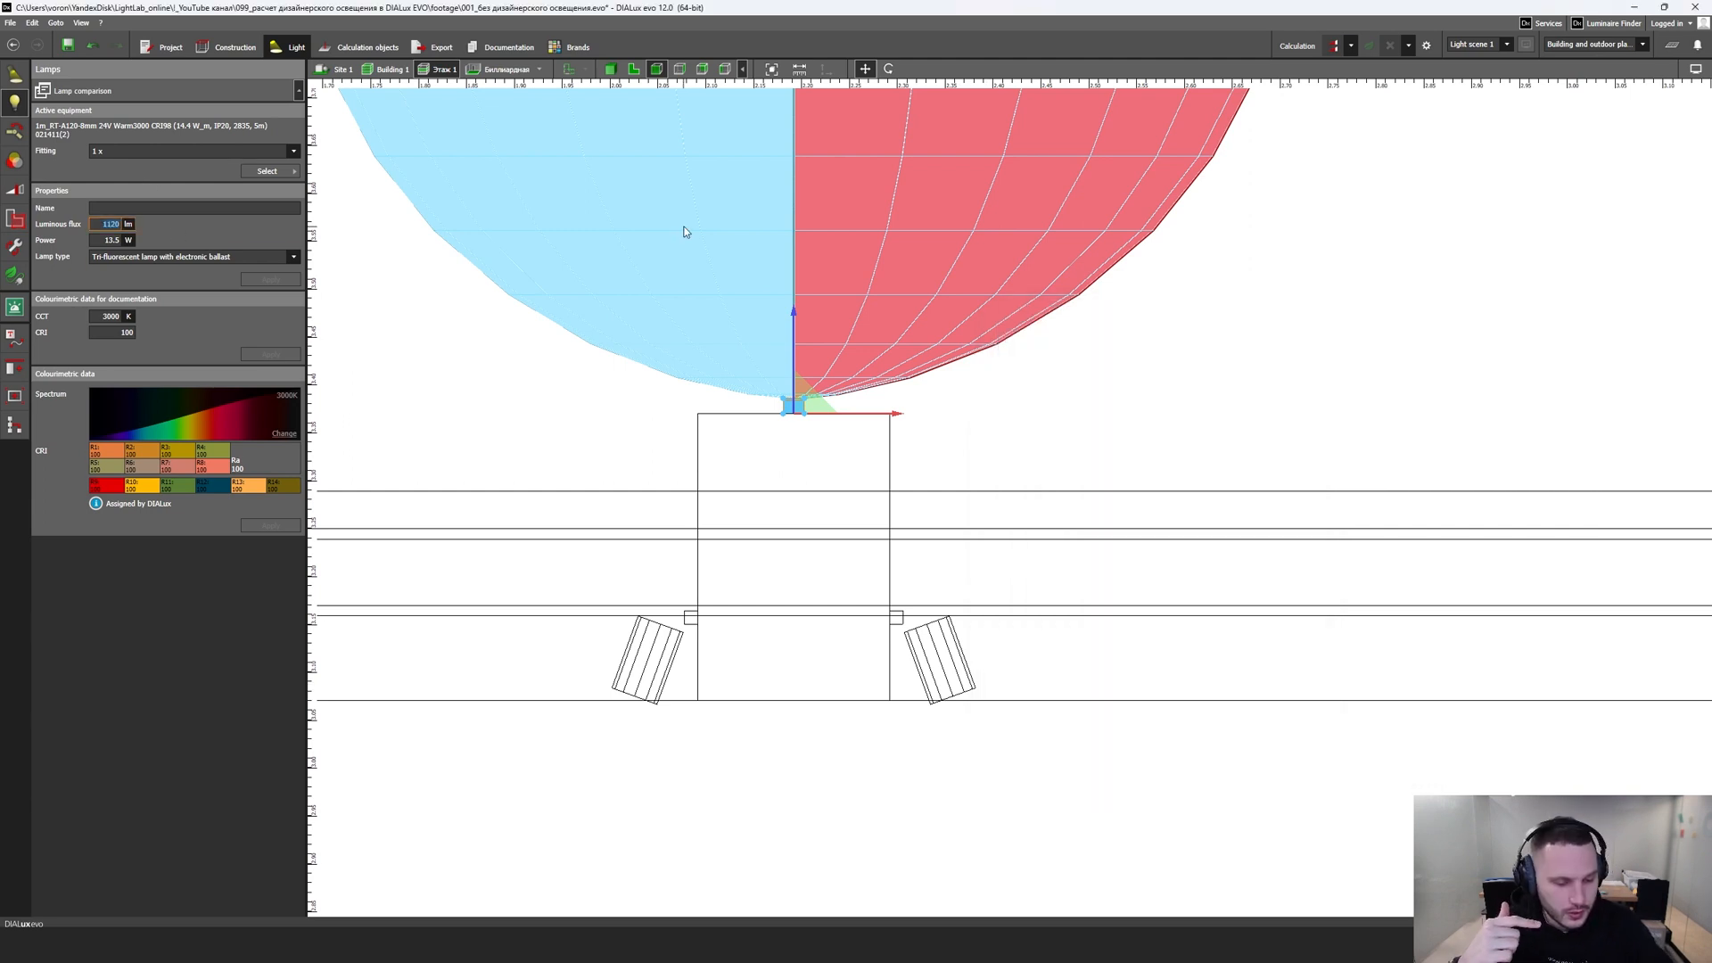
{"action": "left_click", "coordinate": [291, 257]}
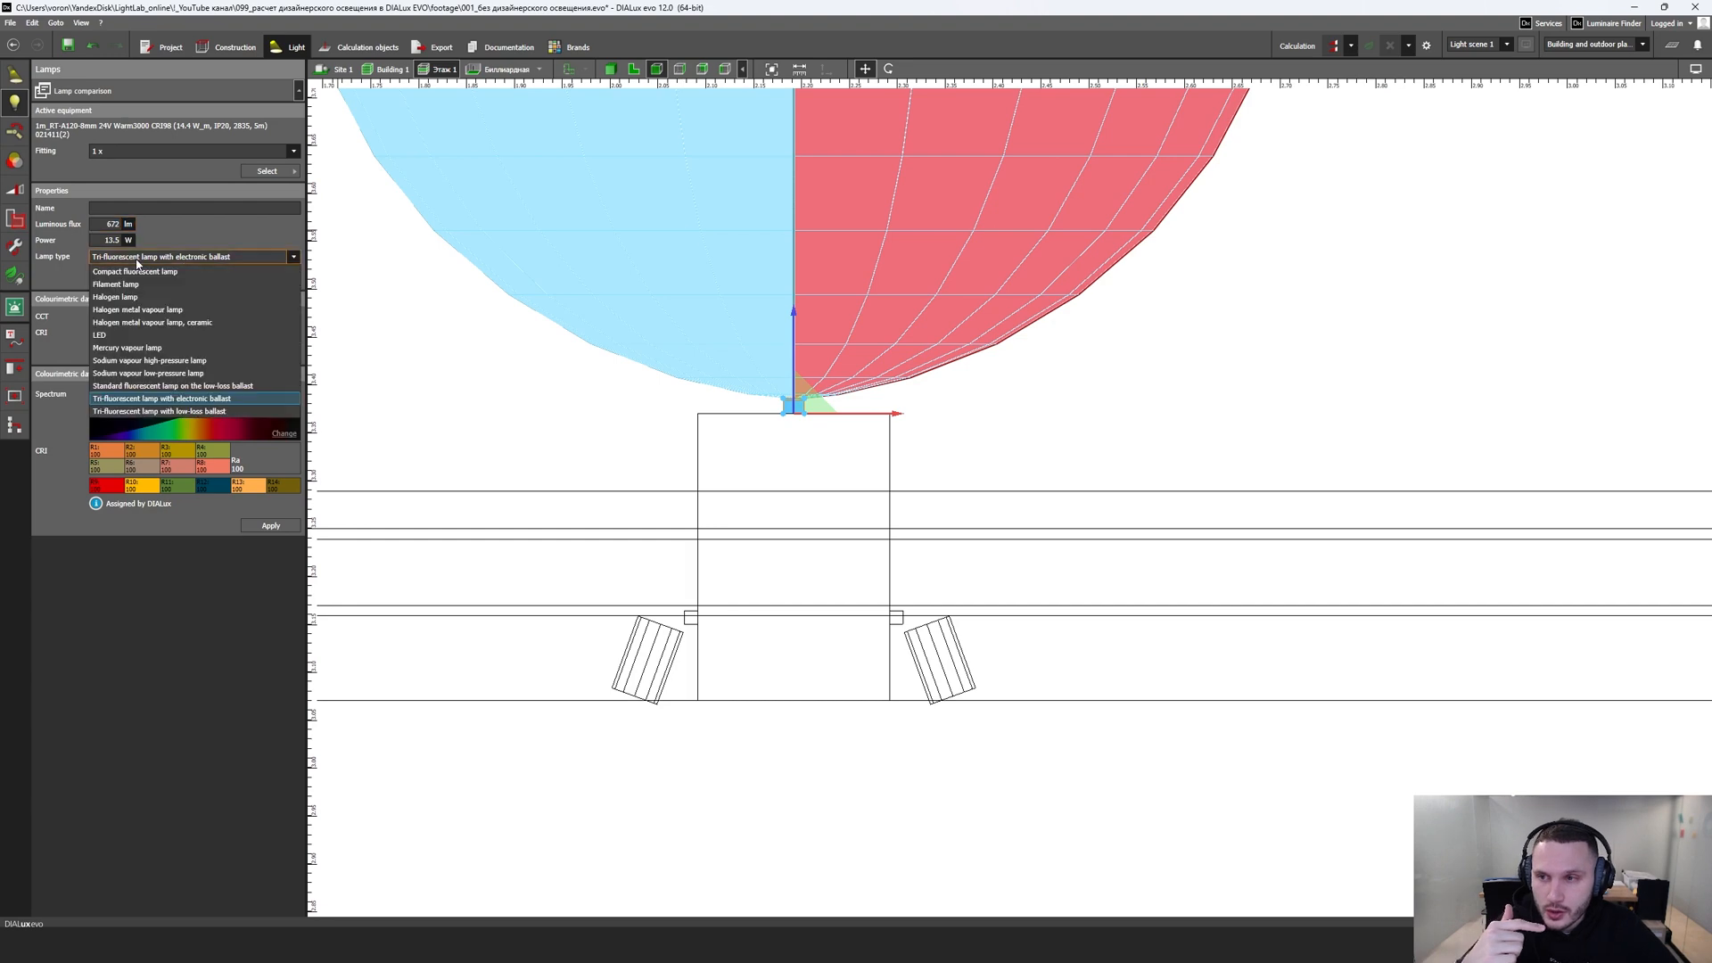
{"action": "left_click", "coordinate": [98, 347]}
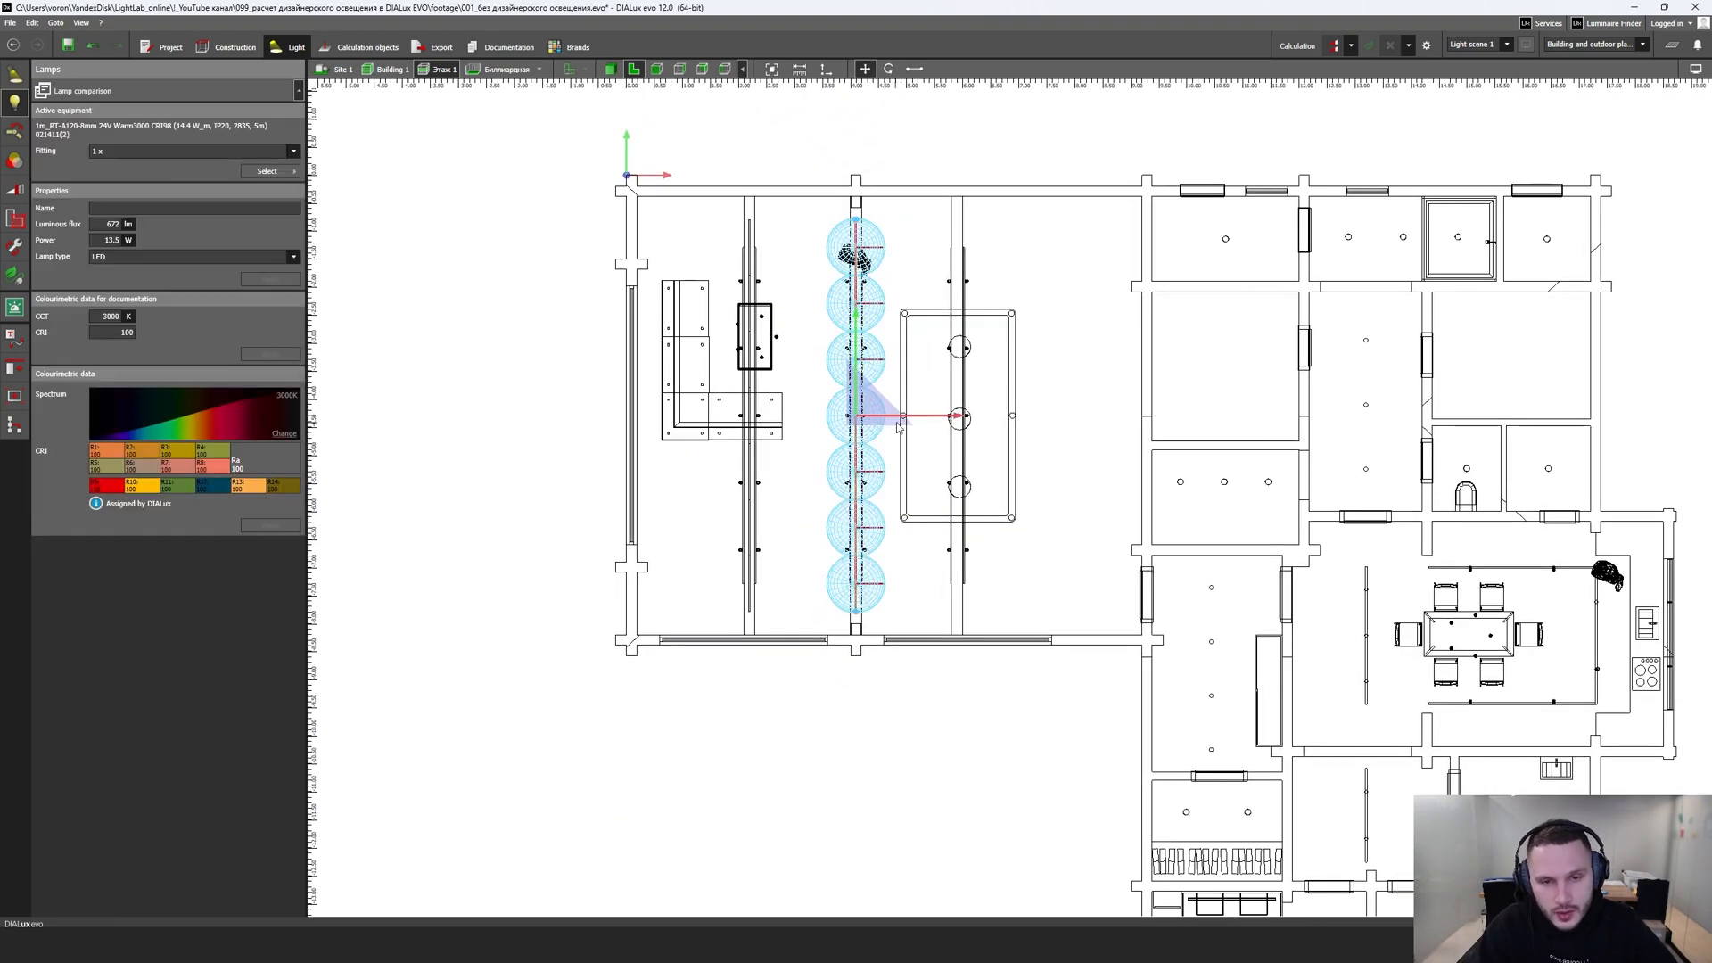
Step: Zoom the 3D view of the wooden room showing LED strips along the beams
{"action": "scroll", "scroll_direction": "up", "scroll_amount": 3}
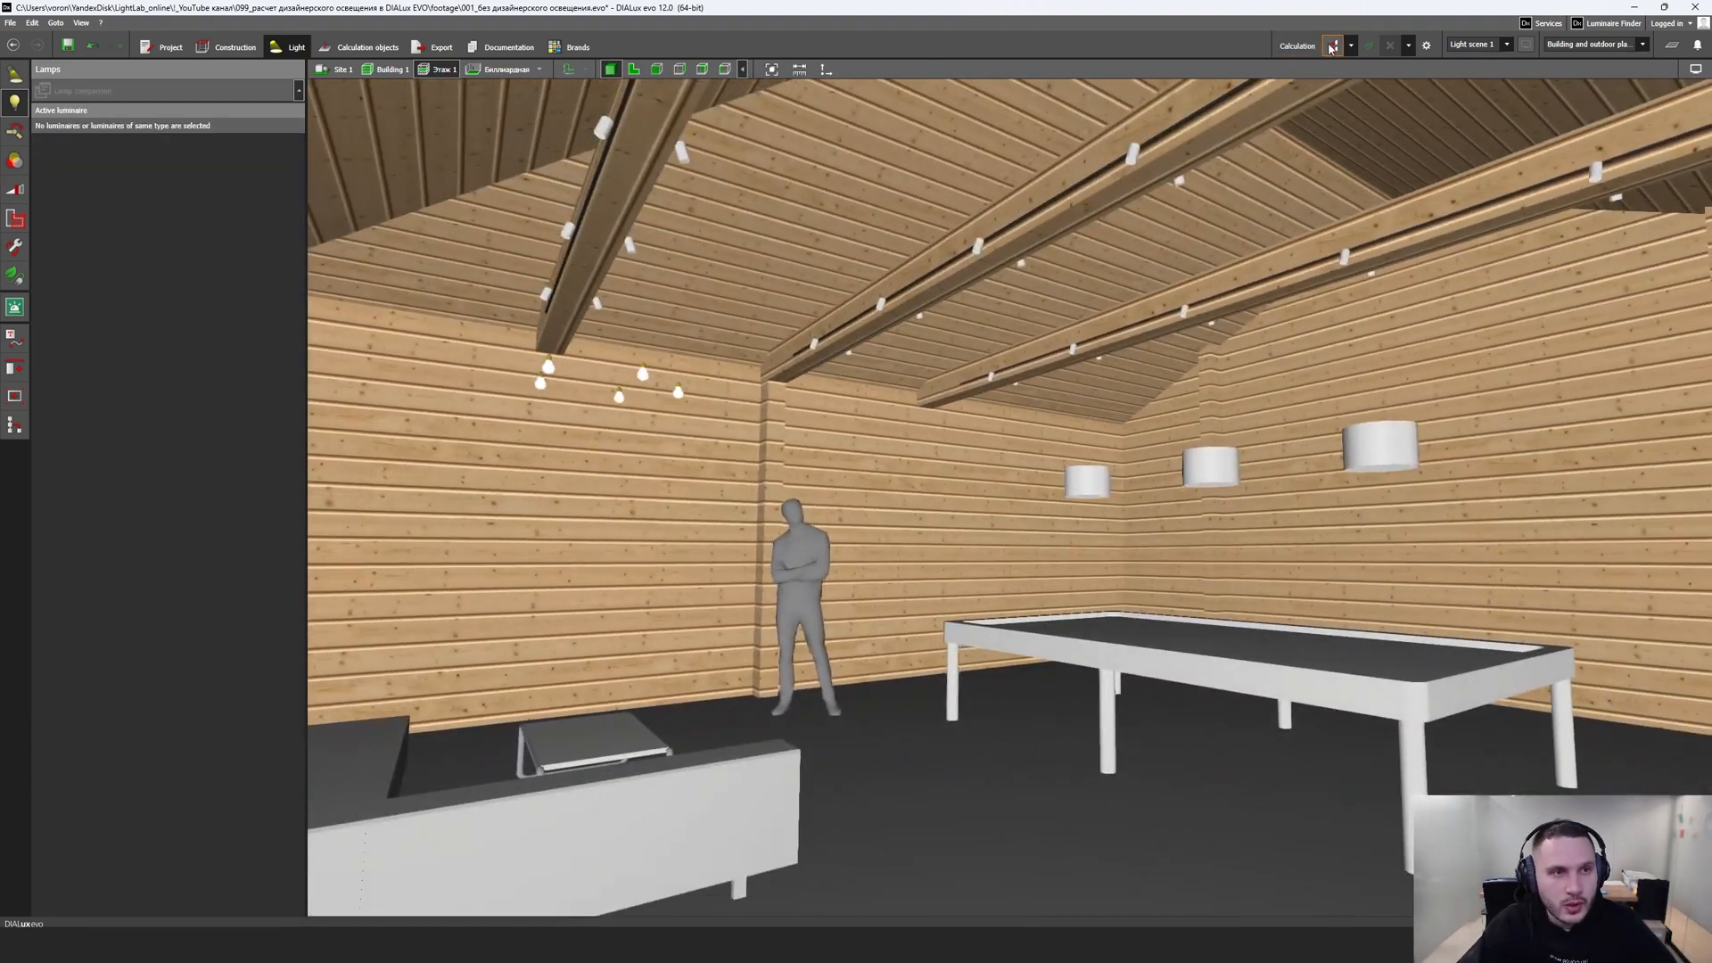
Step: Run the lighting calculation so the beam LED strips cast warm indirect light on the ceiling
{"action": "left_click", "coordinate": [1331, 46]}
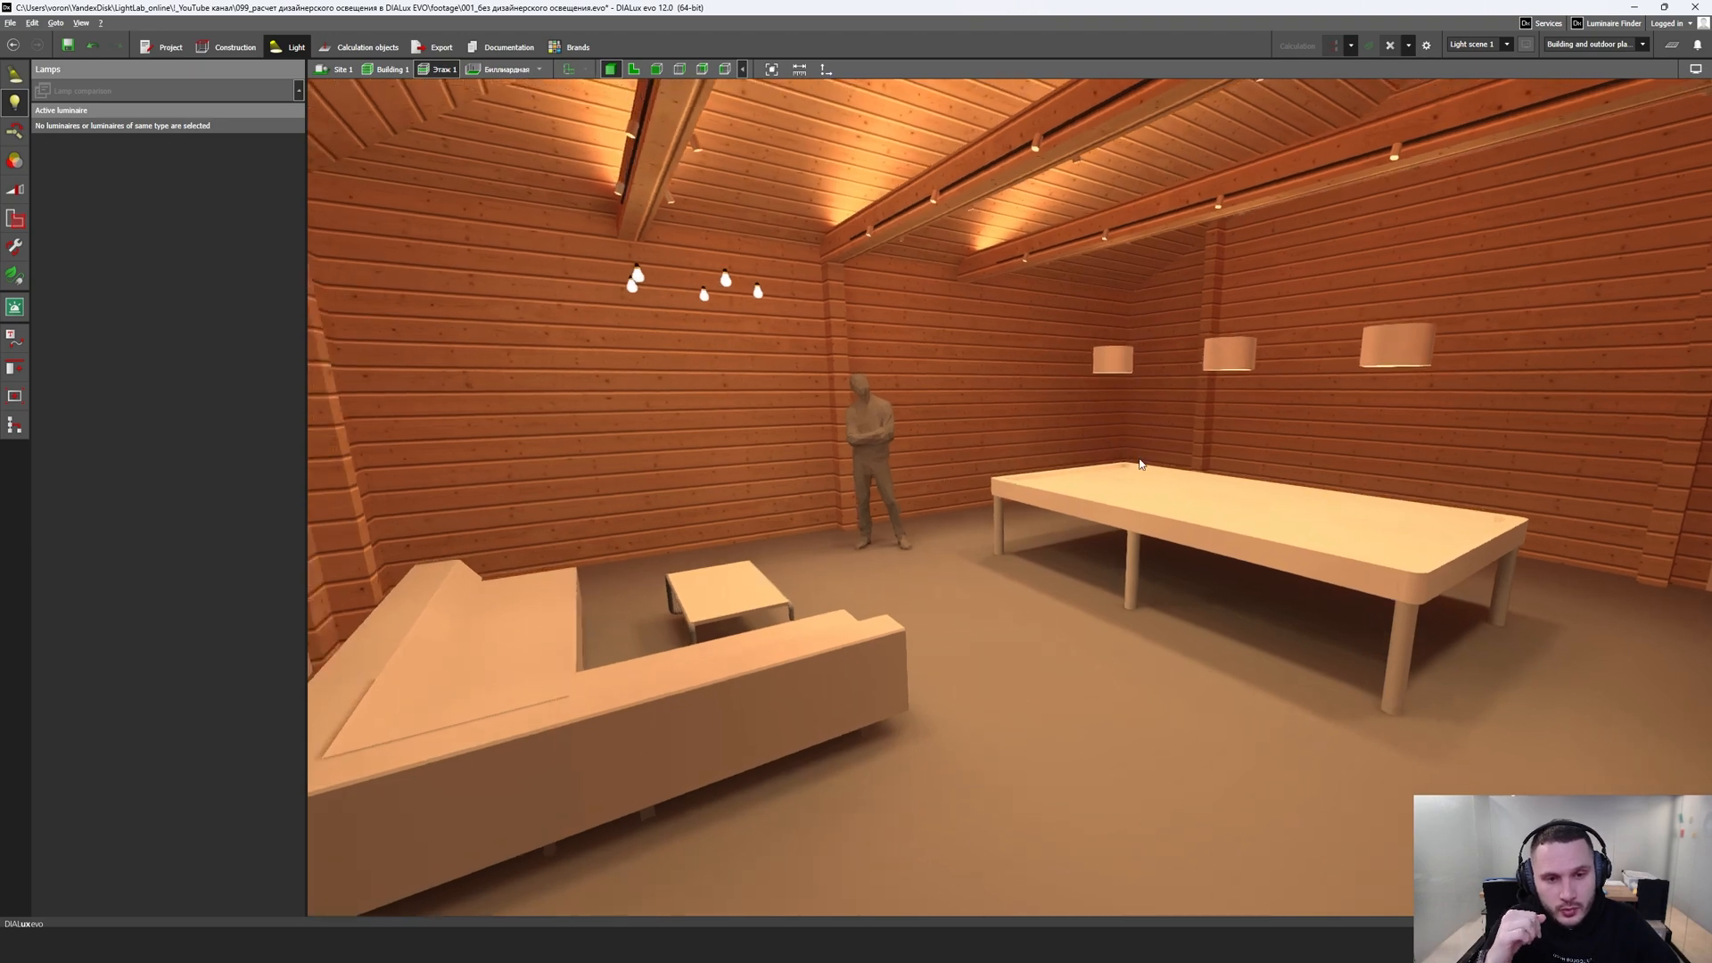
{"action": "mouse_move", "coordinate": [1130, 475]}
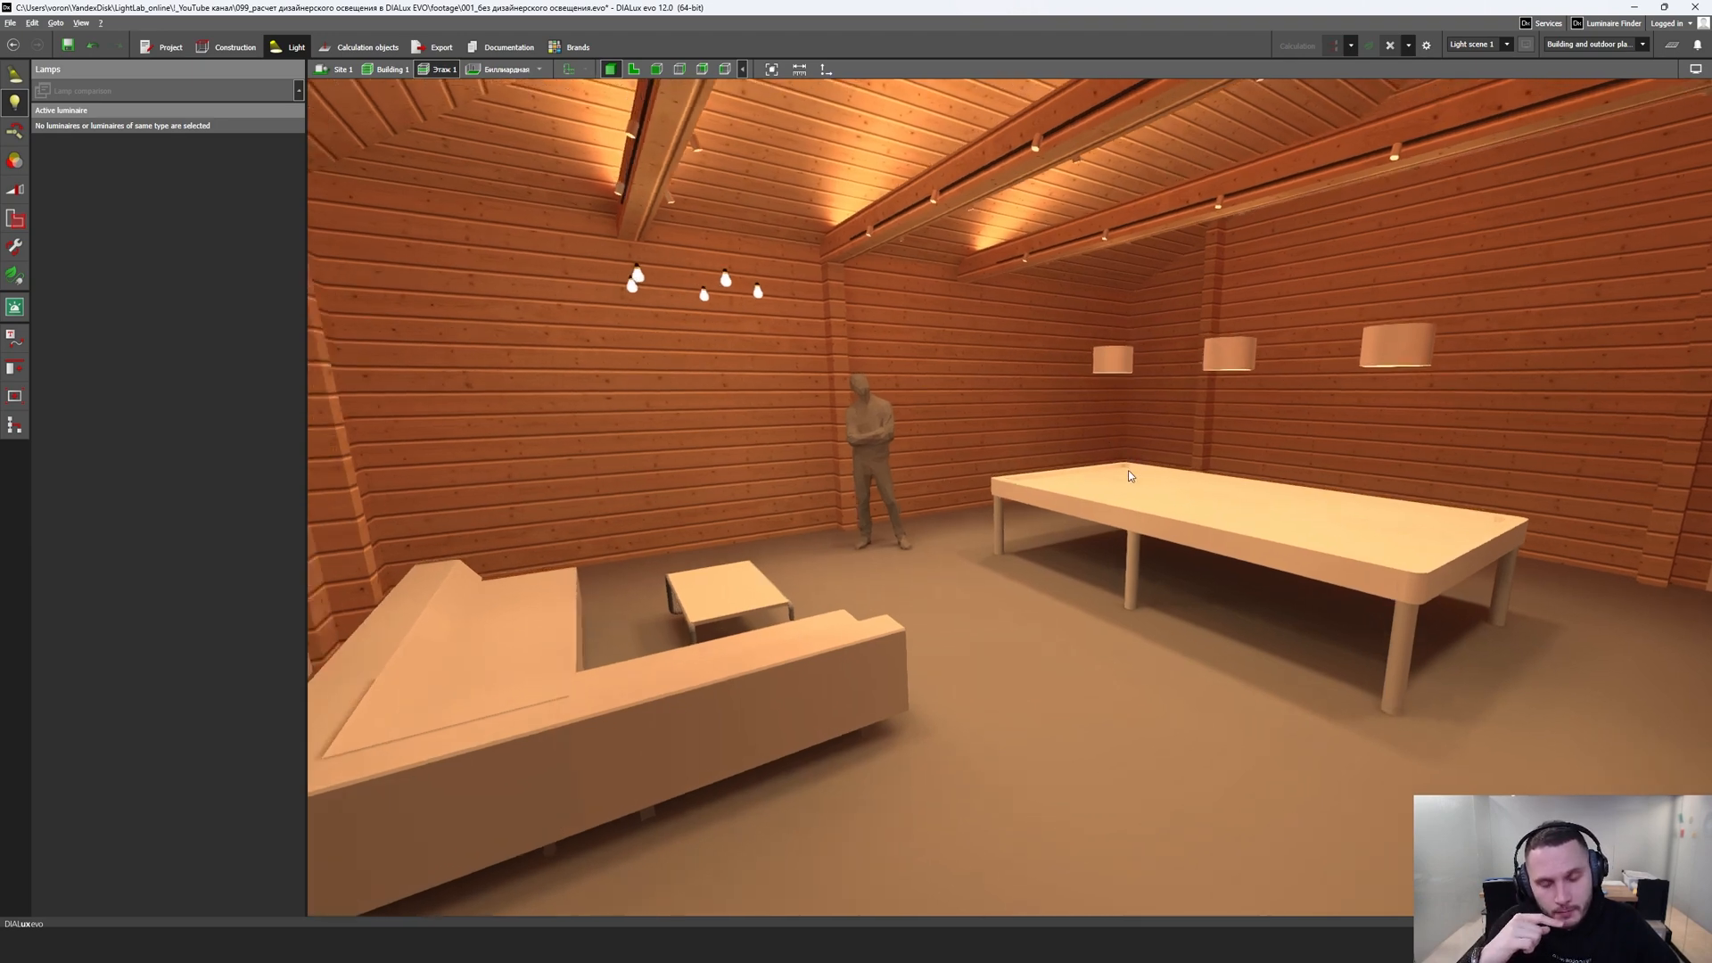